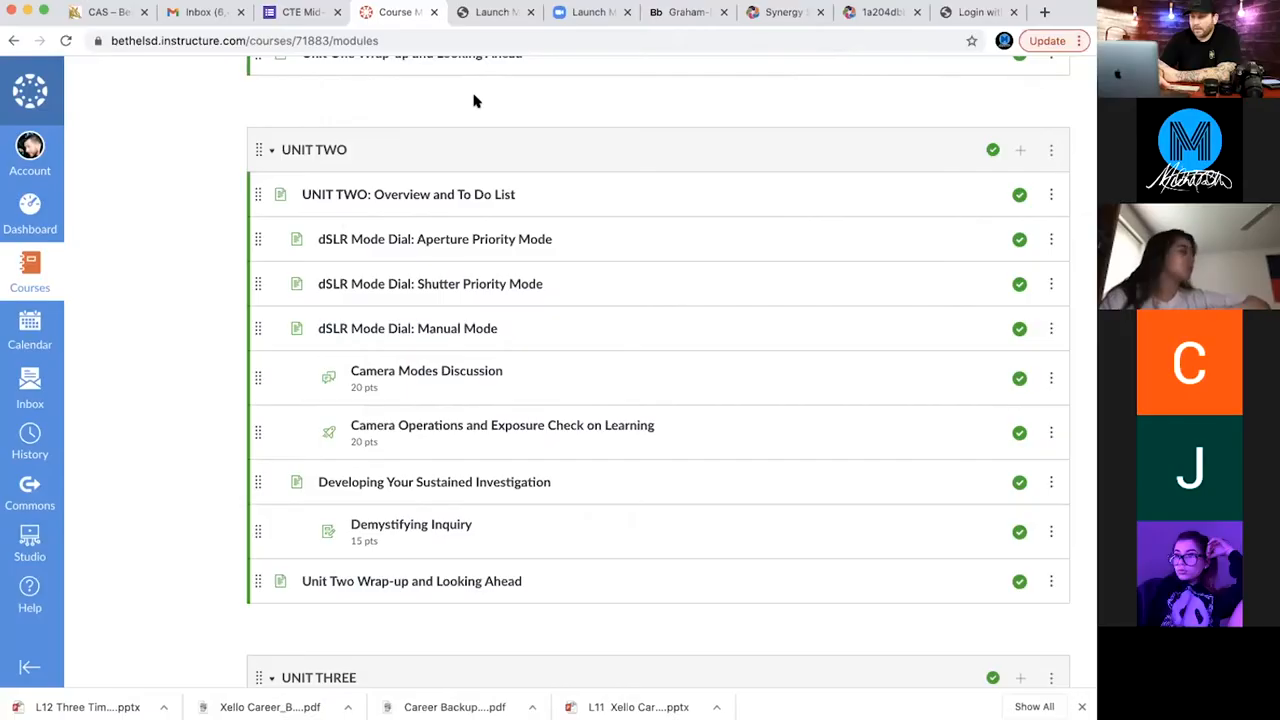
mouse_move(770, 204)
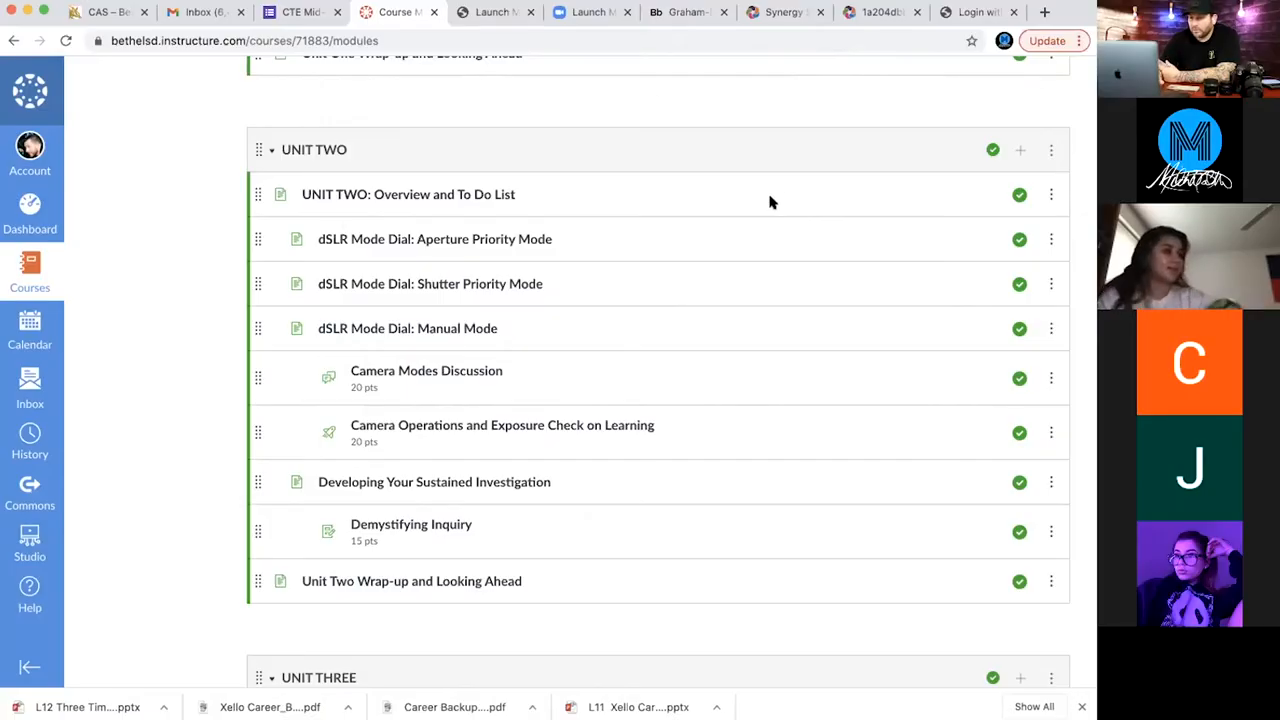
mouse_move(536, 112)
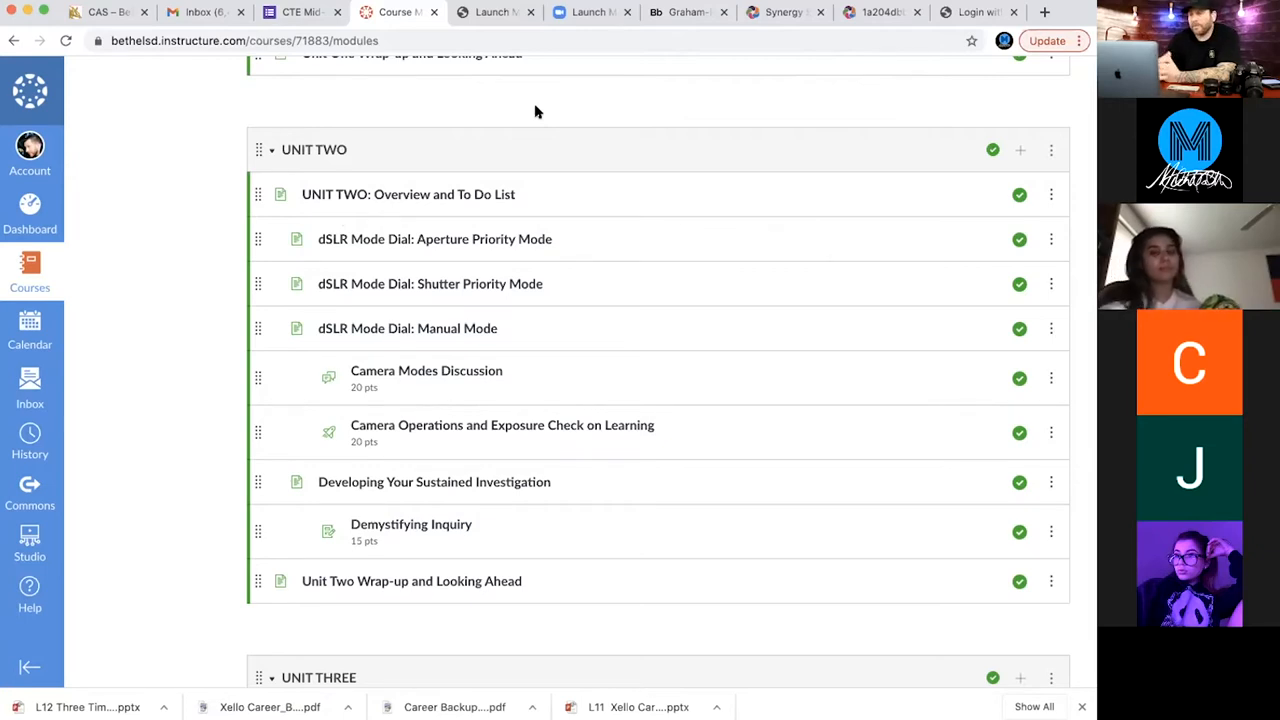
mouse_move(856, 236)
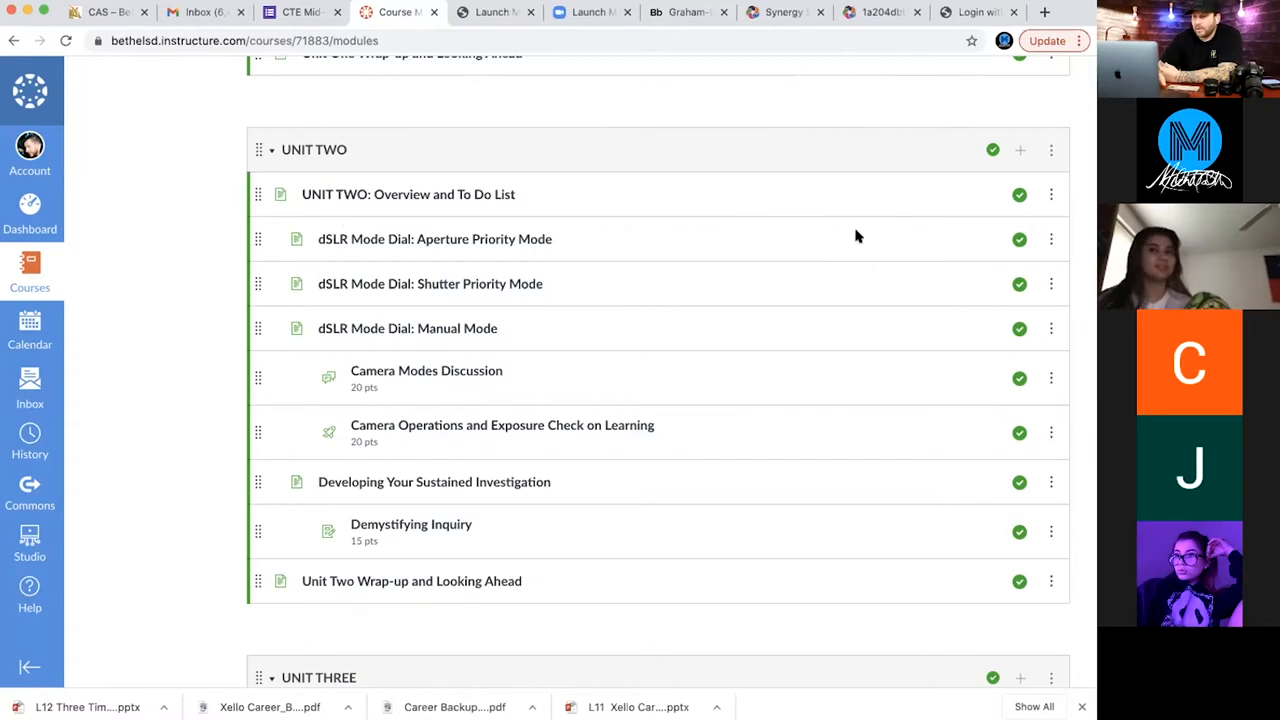
mouse_move(780, 156)
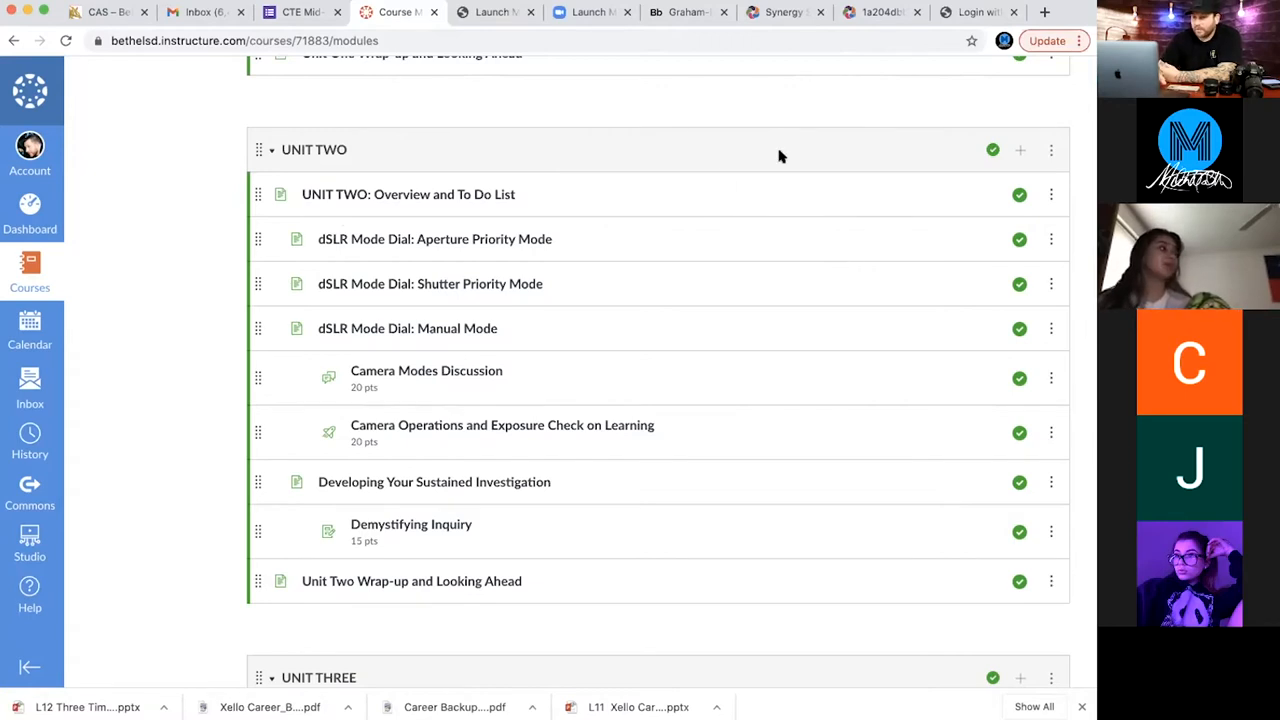
mouse_move(752, 100)
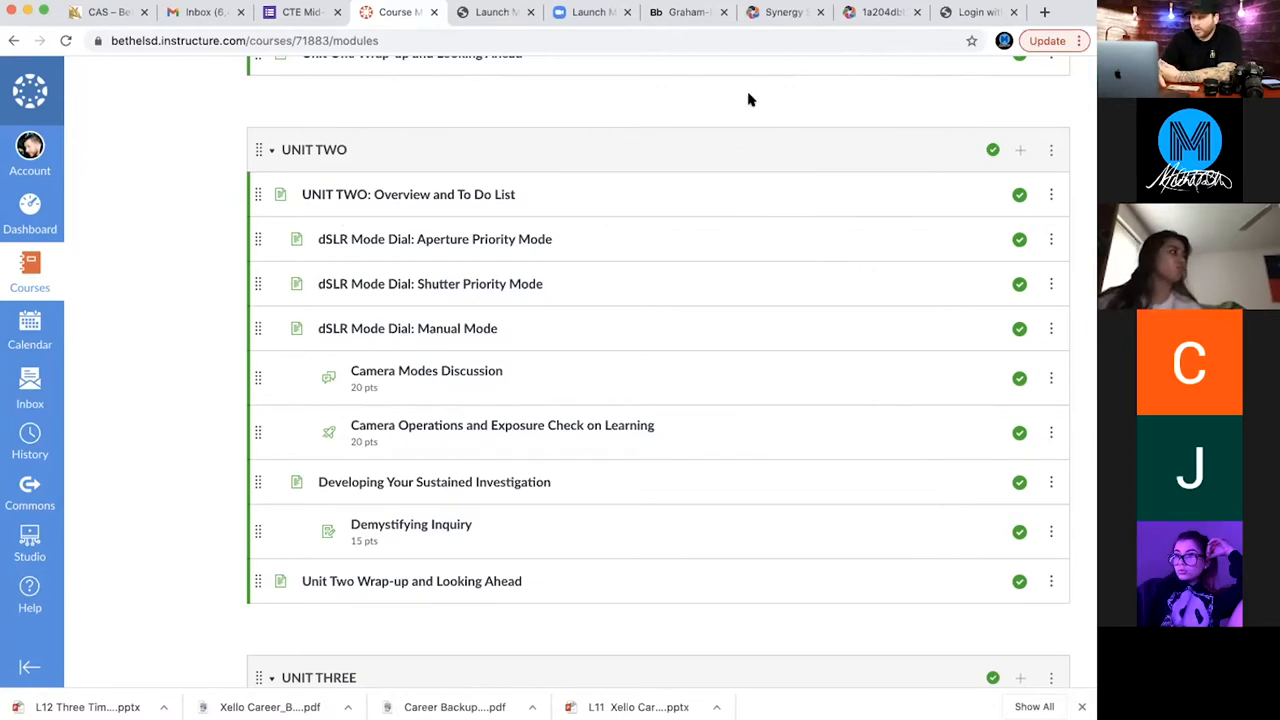
mouse_move(482, 92)
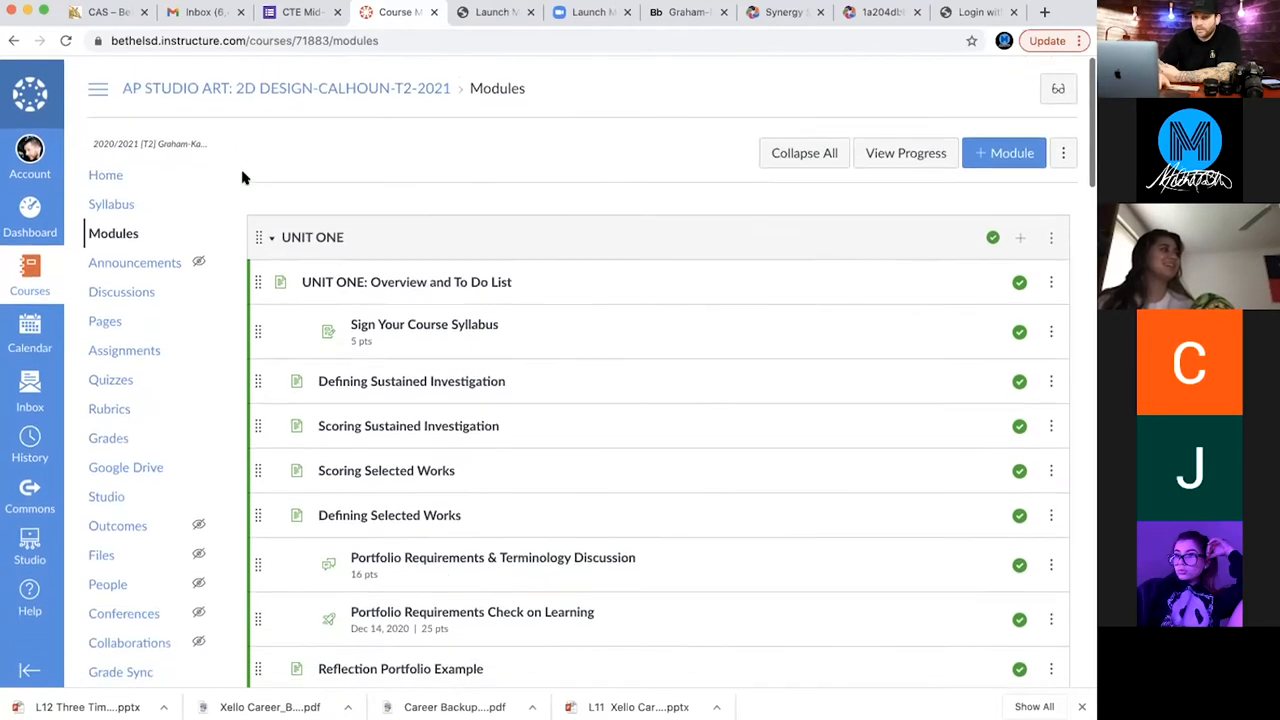
From the Canvas Dashboard, open the Digital Photography 2 course.
click(30, 218)
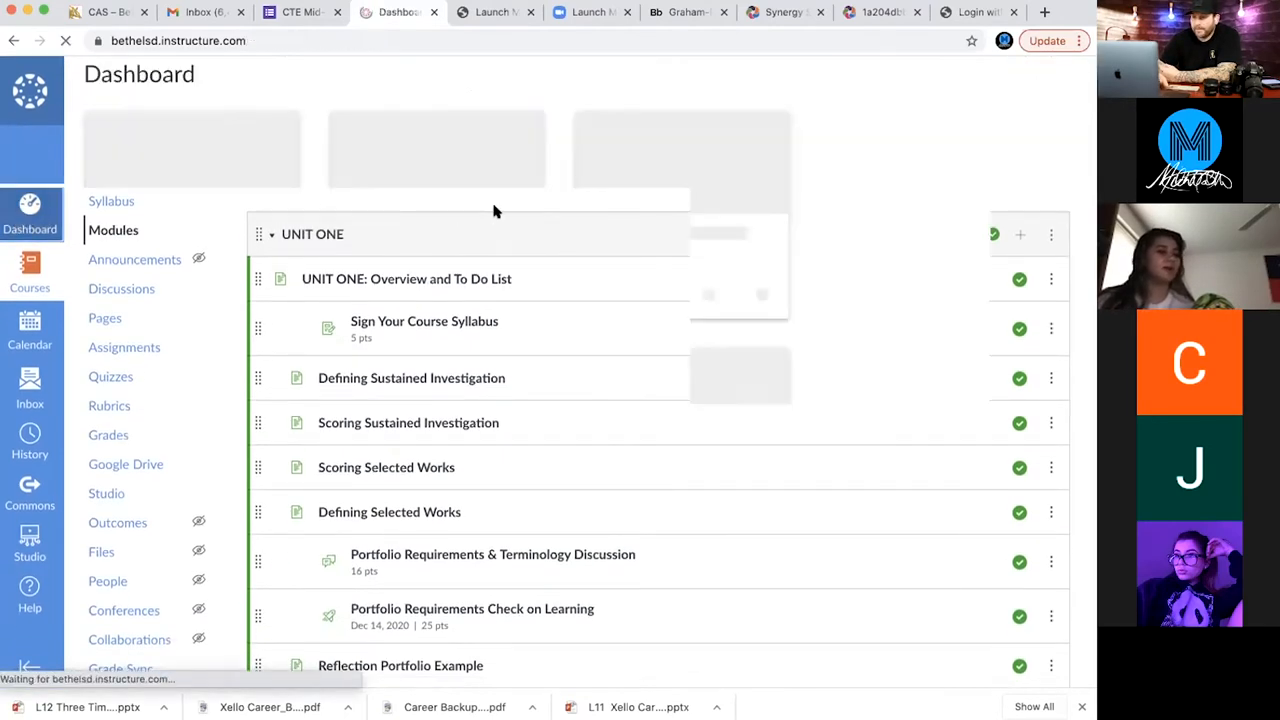
click(30, 216)
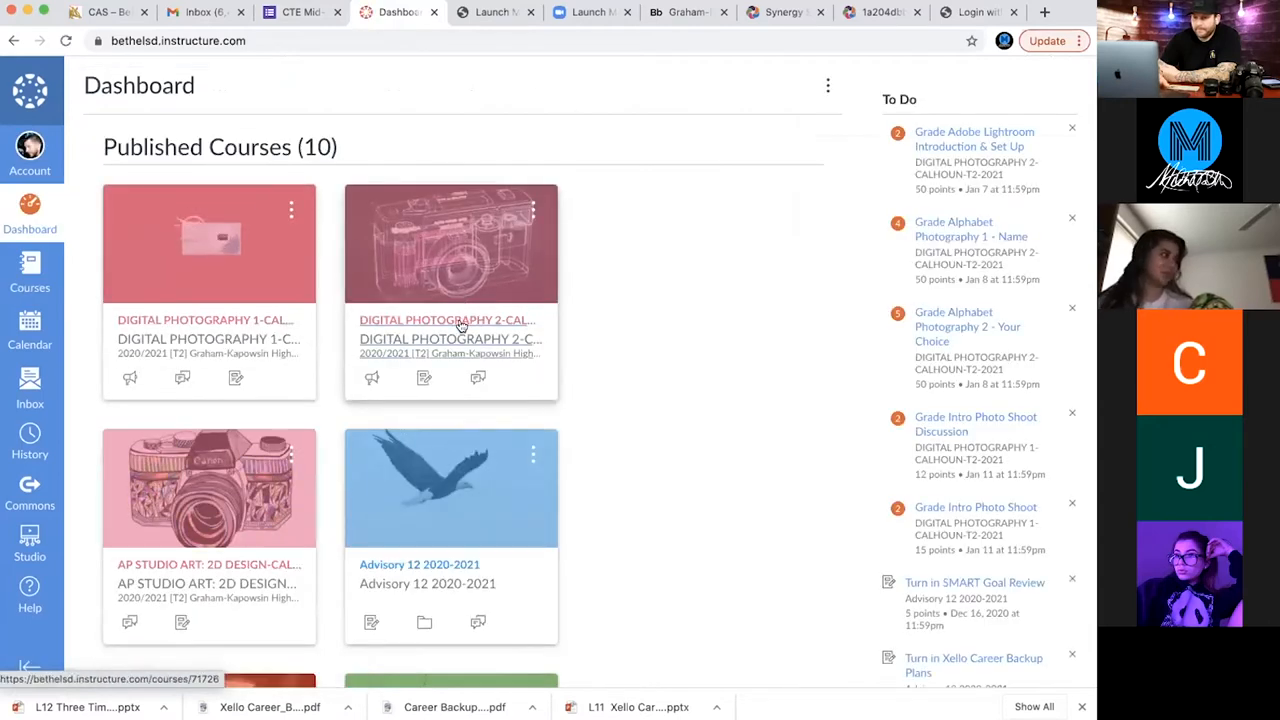
click(446, 320)
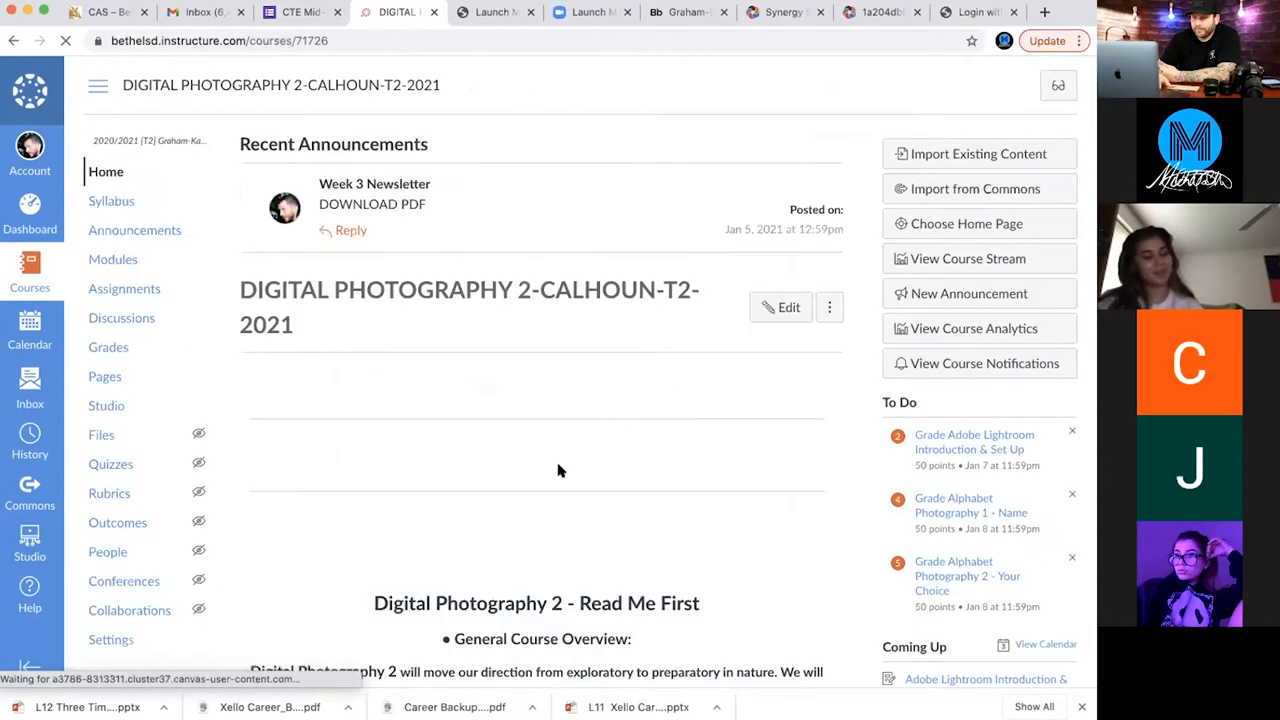
scroll(down, 3)
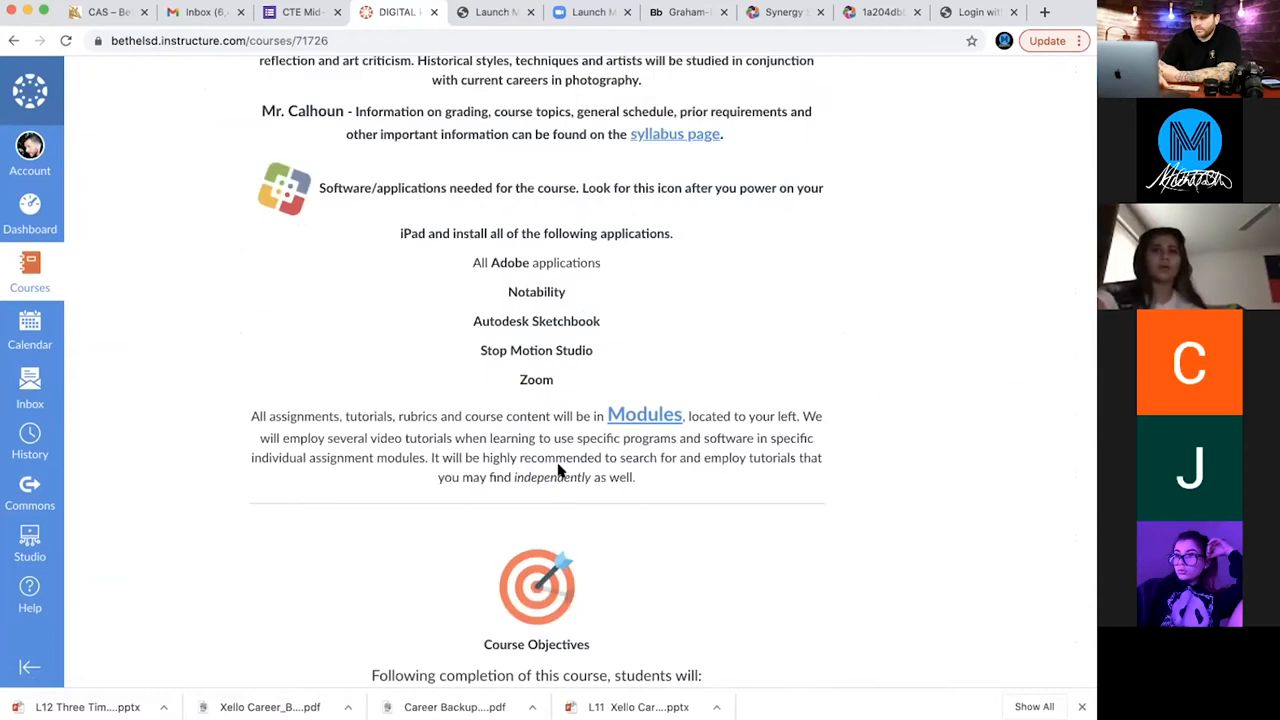
Open the course Modules page and scroll to the Week Three Alphabet Photography items.
click(112, 260)
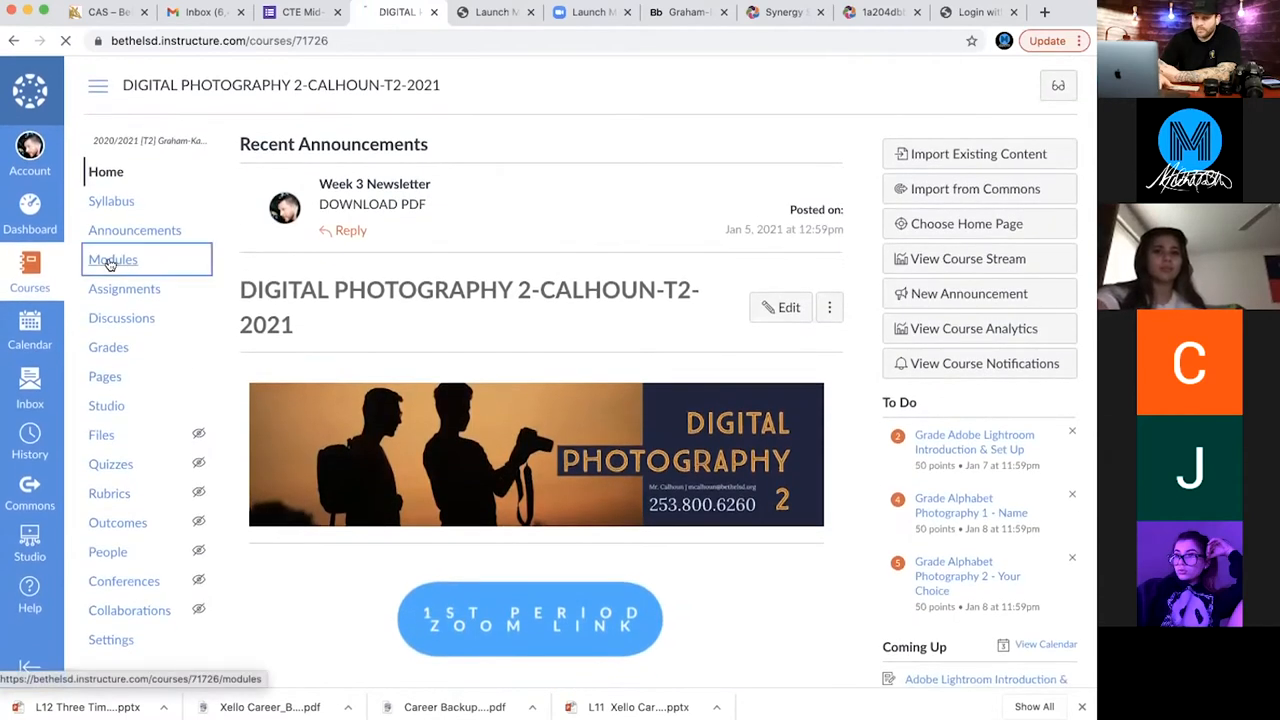
click(112, 260)
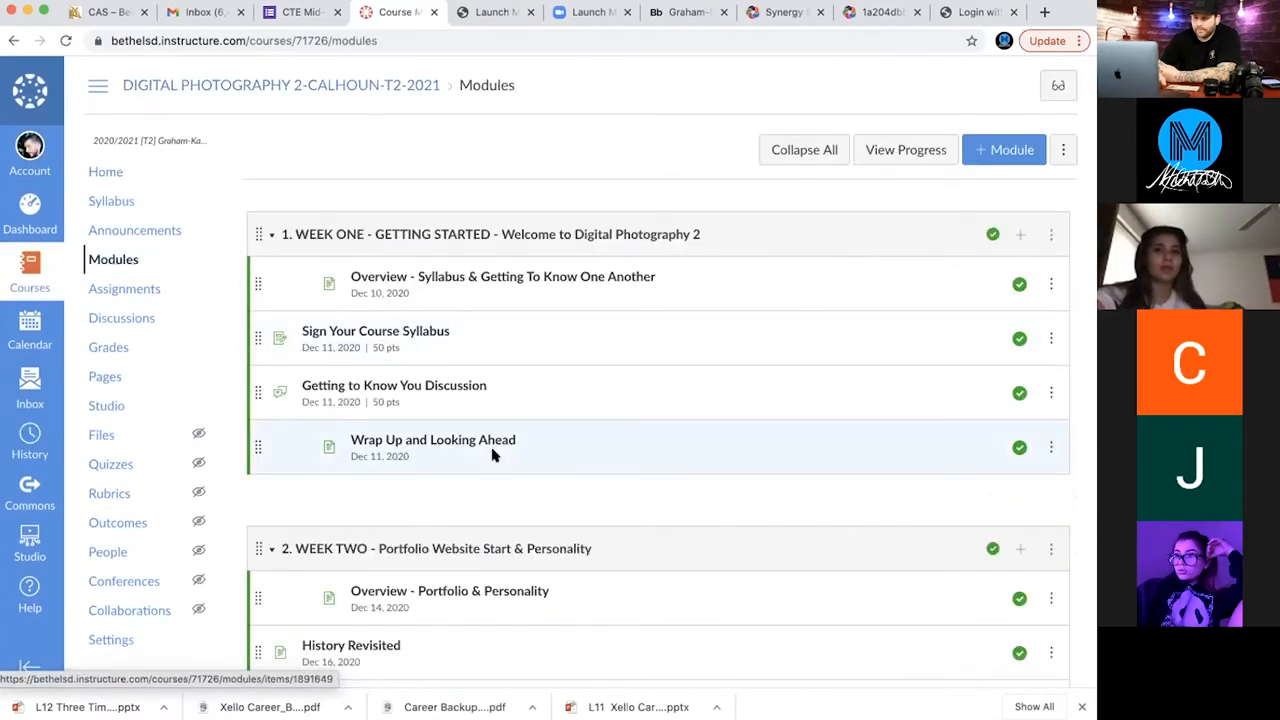
scroll(down, 3)
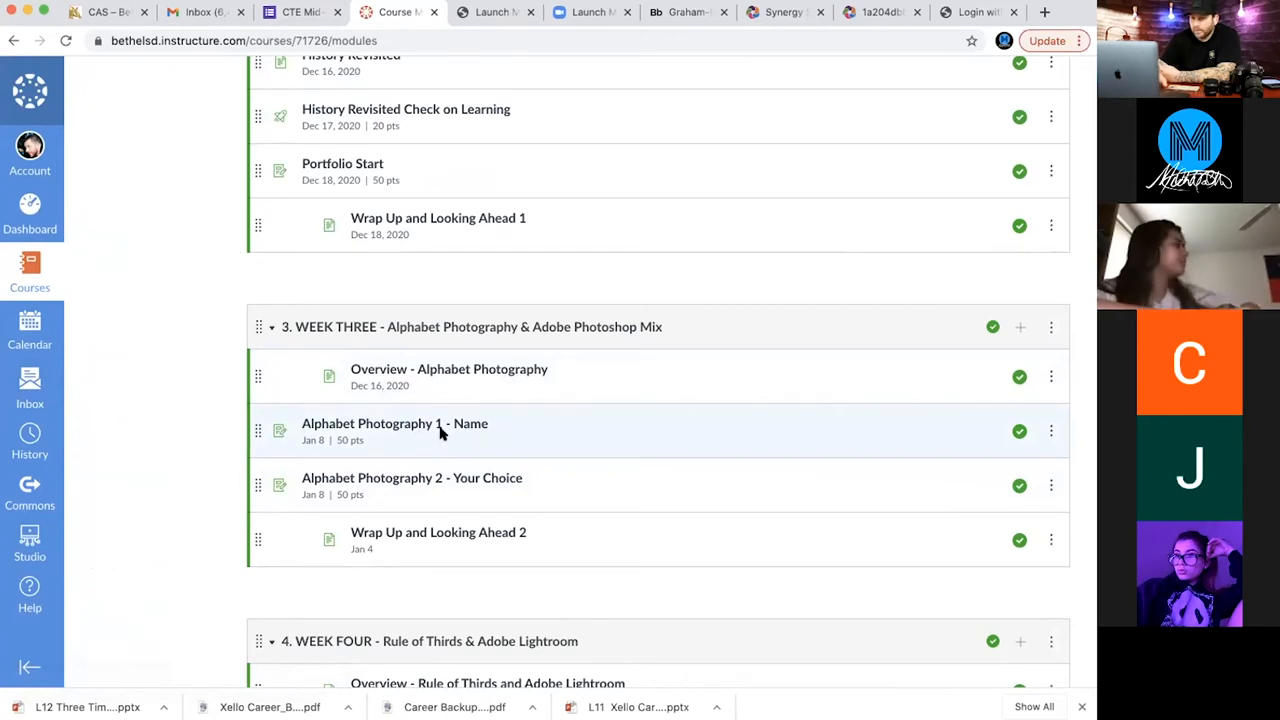
mouse_move(394, 424)
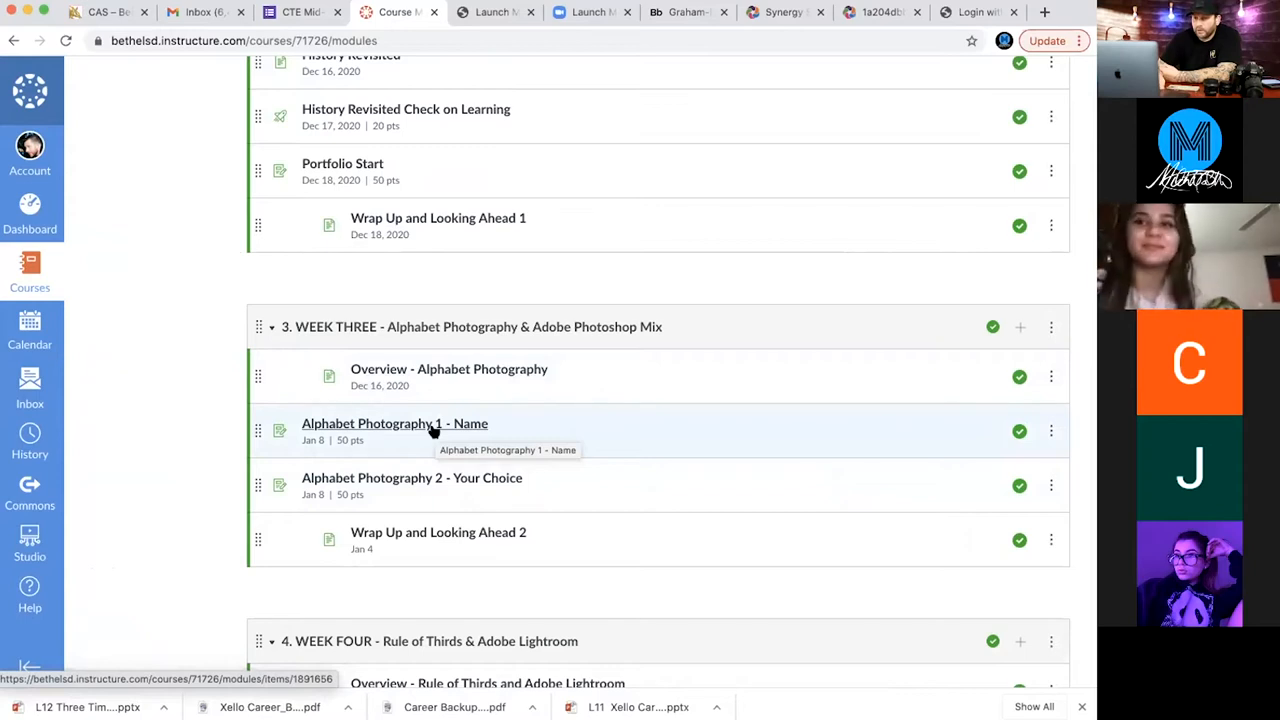
Open the Alphabet Photography 1 - Name assignment and read its introduction and example image.
click(394, 424)
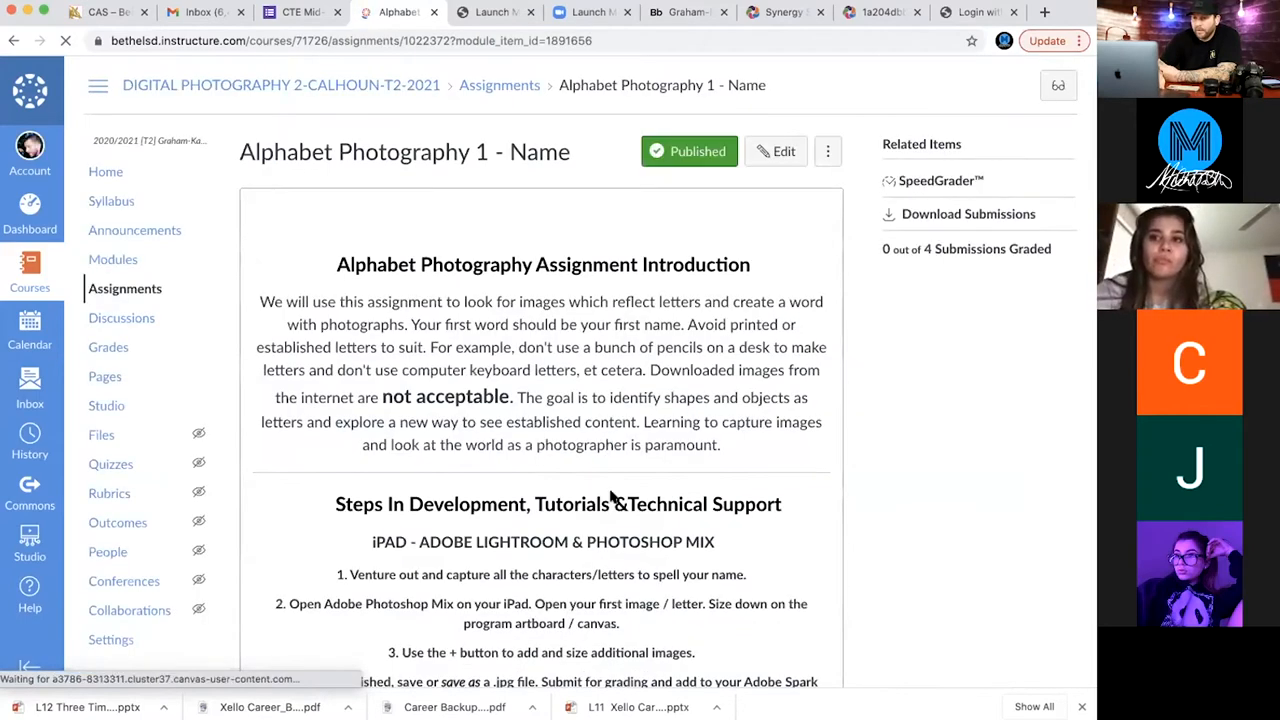
scroll(down, 3)
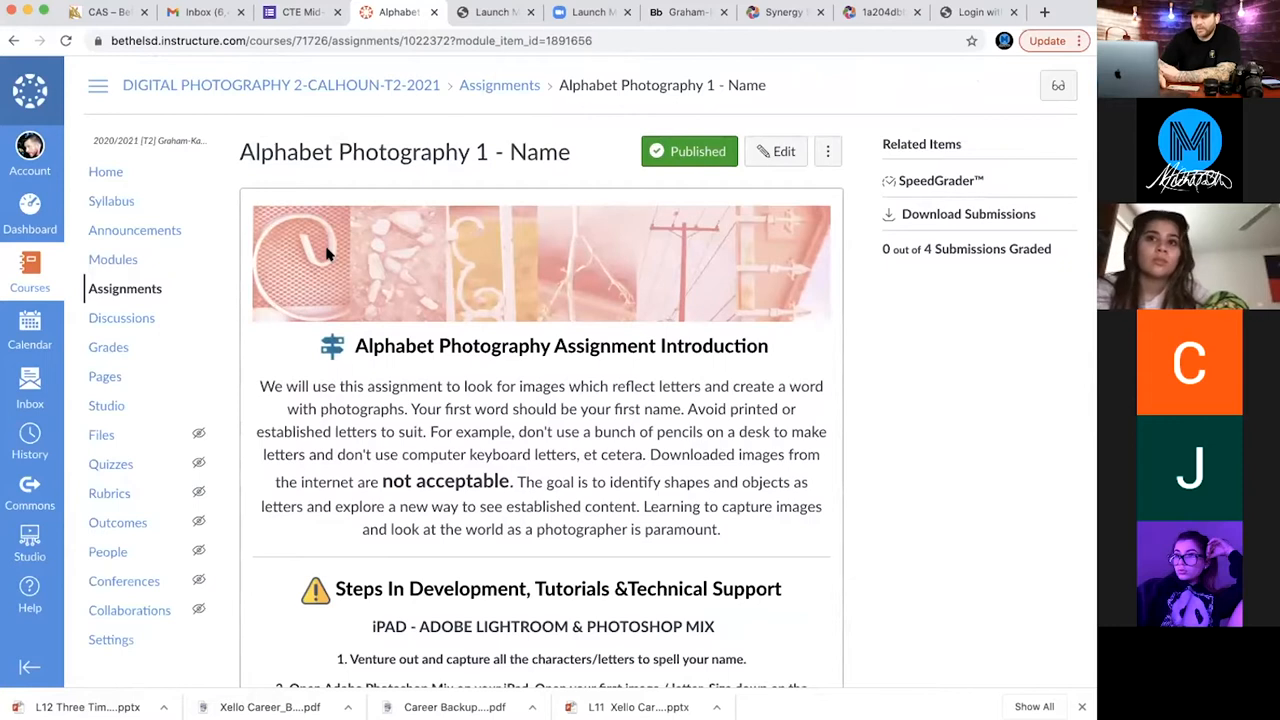
mouse_move(308, 260)
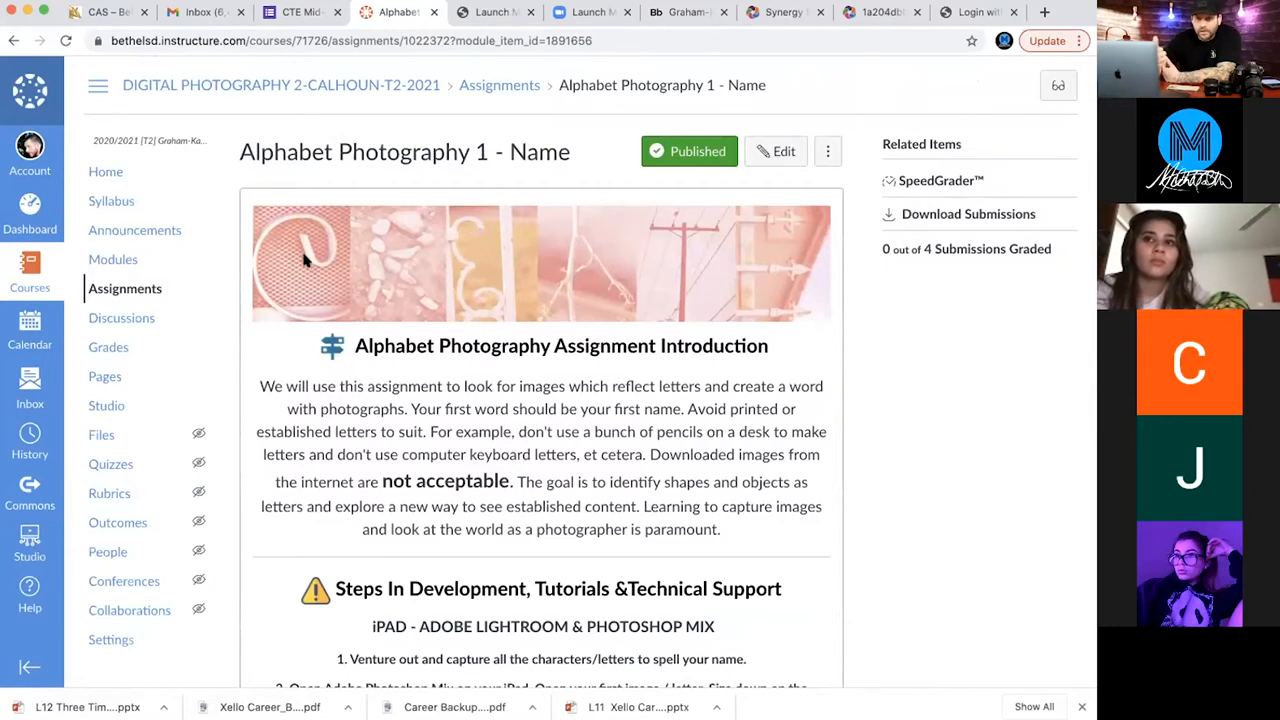
mouse_move(322, 244)
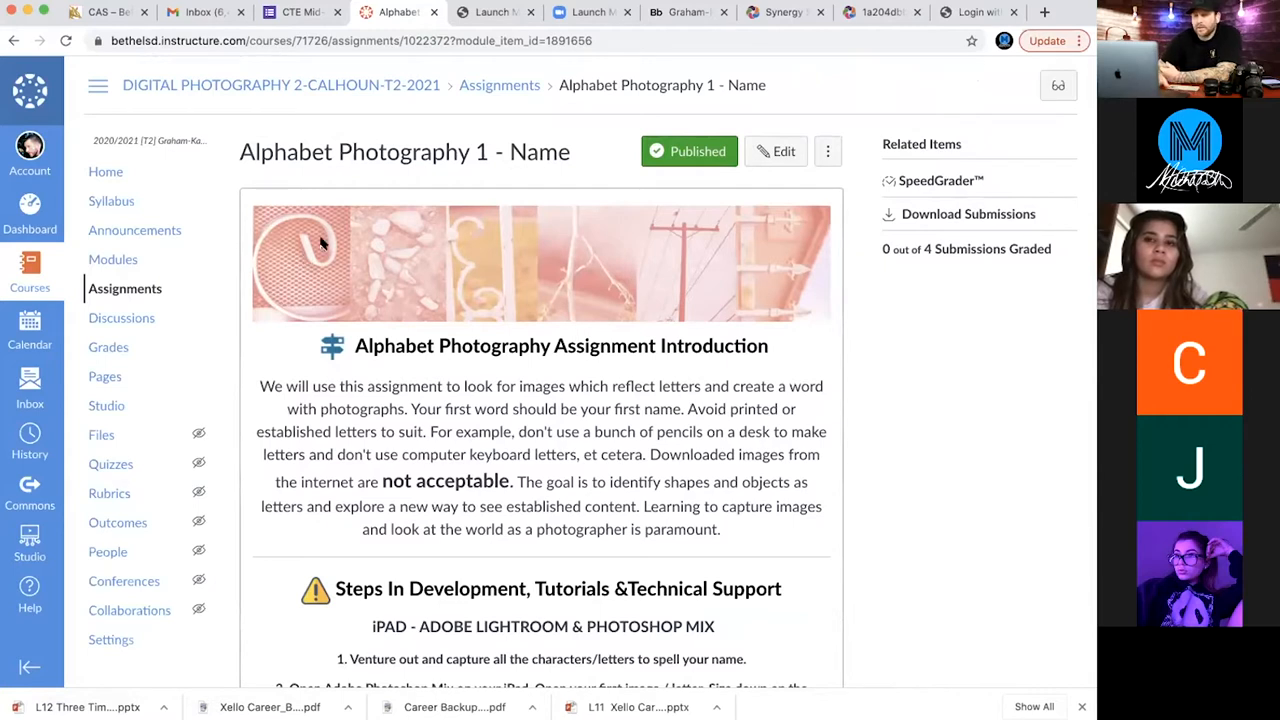
mouse_move(256, 276)
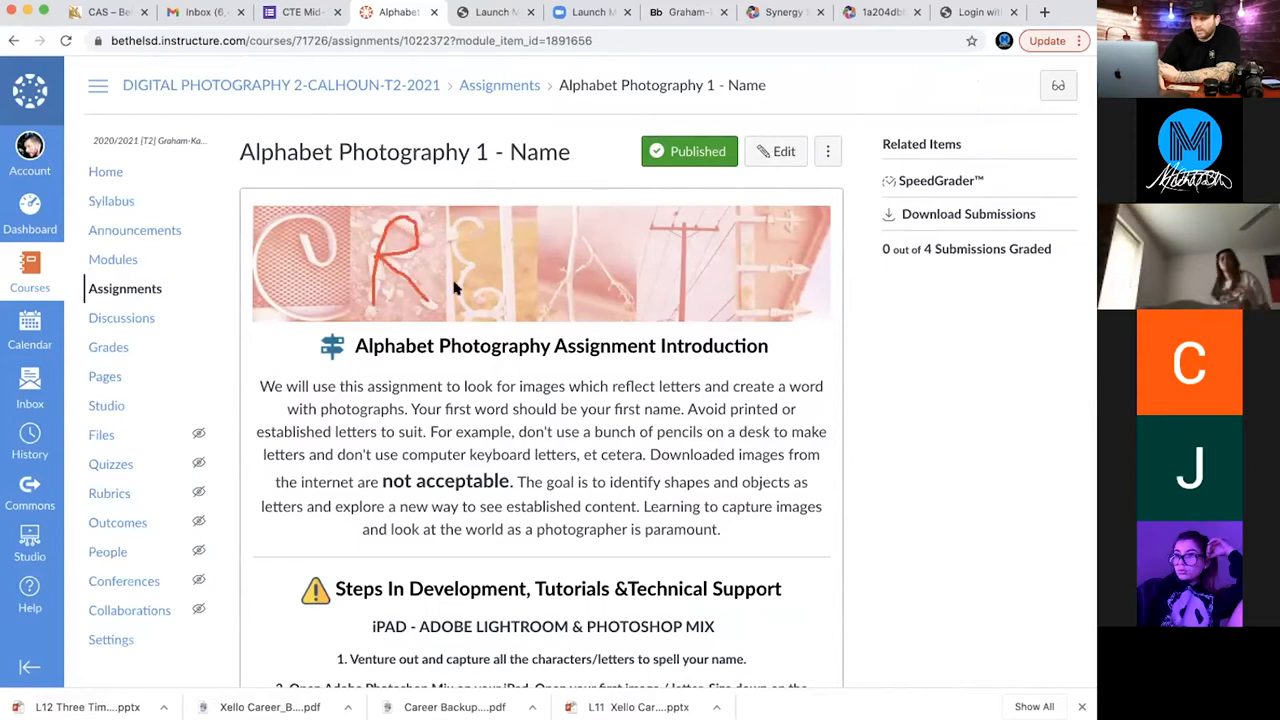
mouse_move(680, 308)
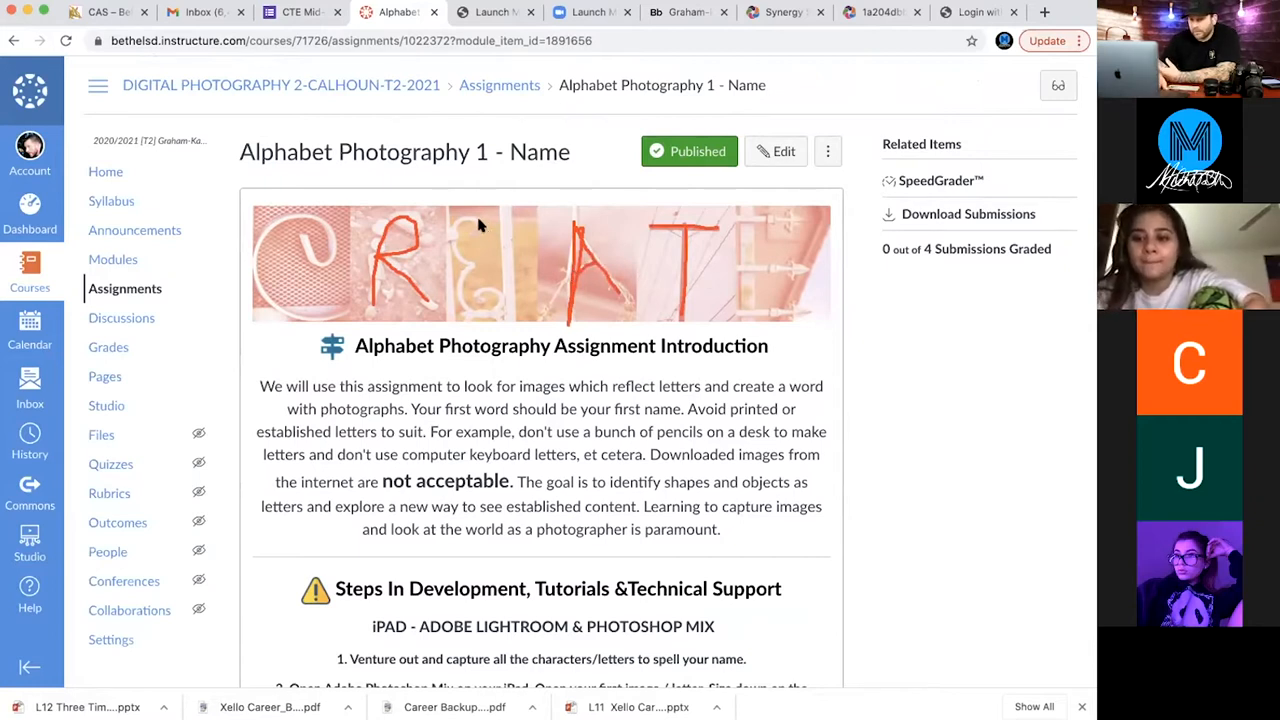
mouse_move(484, 304)
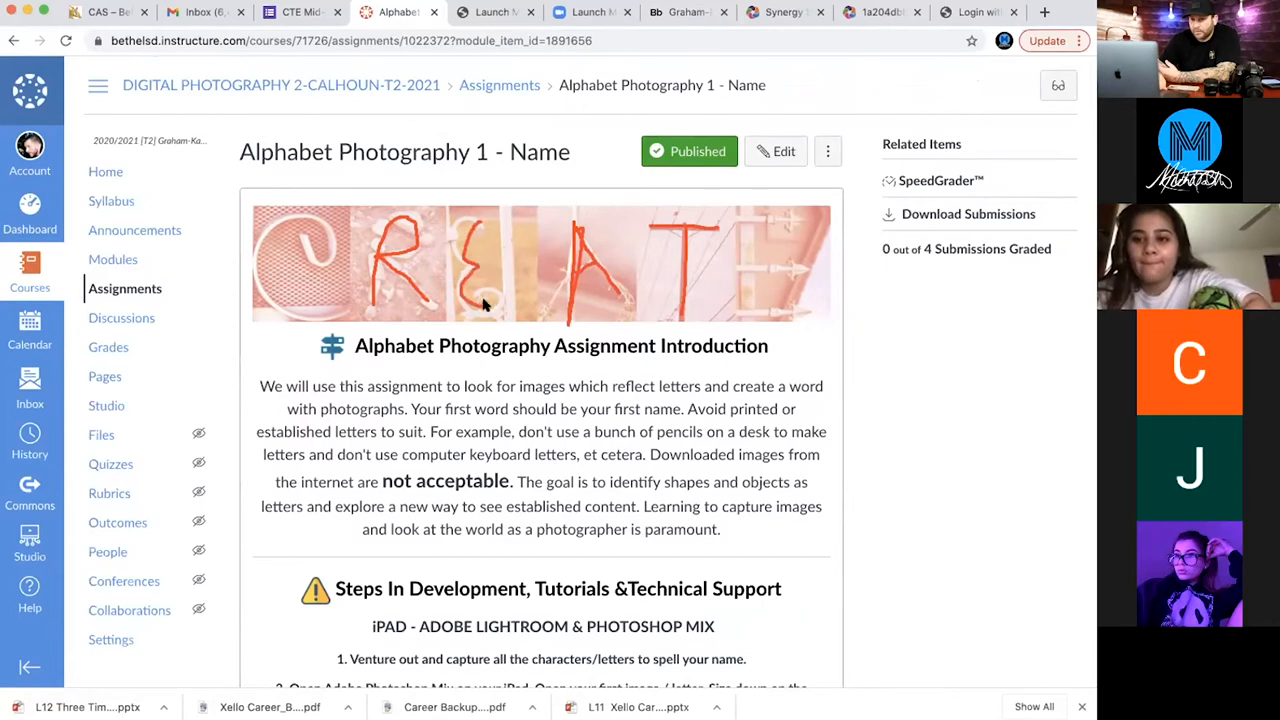
mouse_move(336, 250)
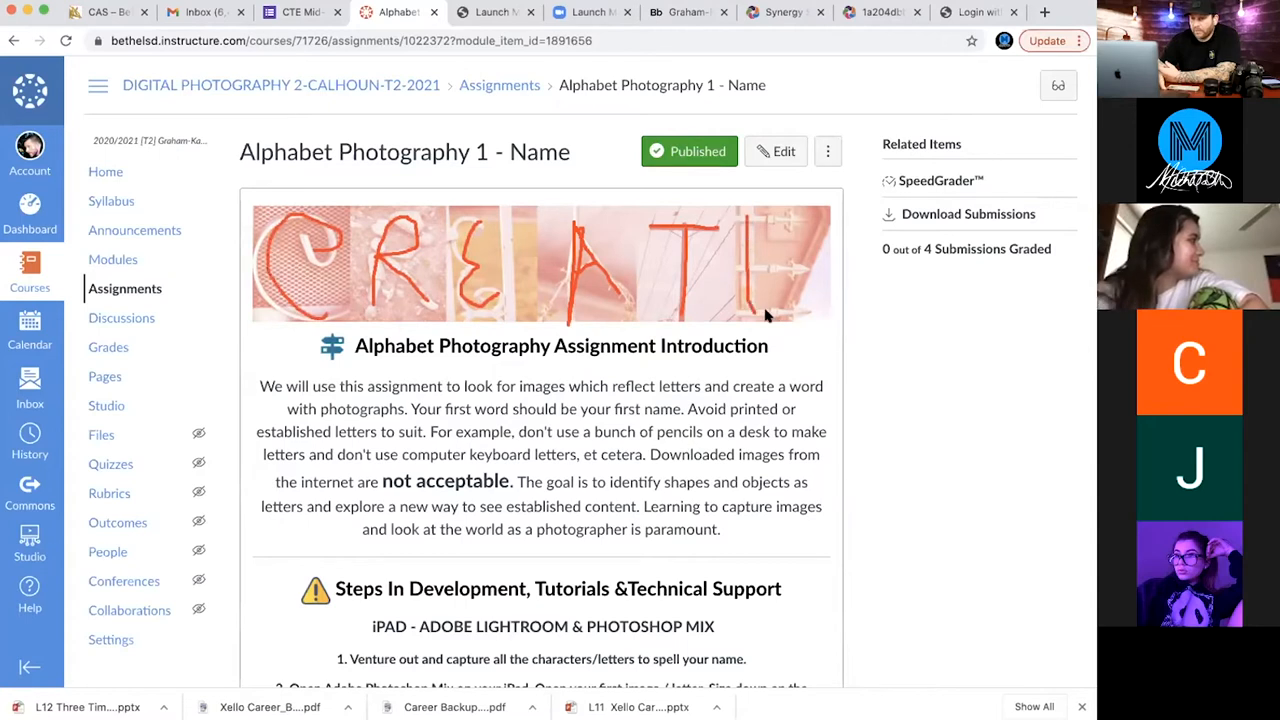
mouse_move(788, 276)
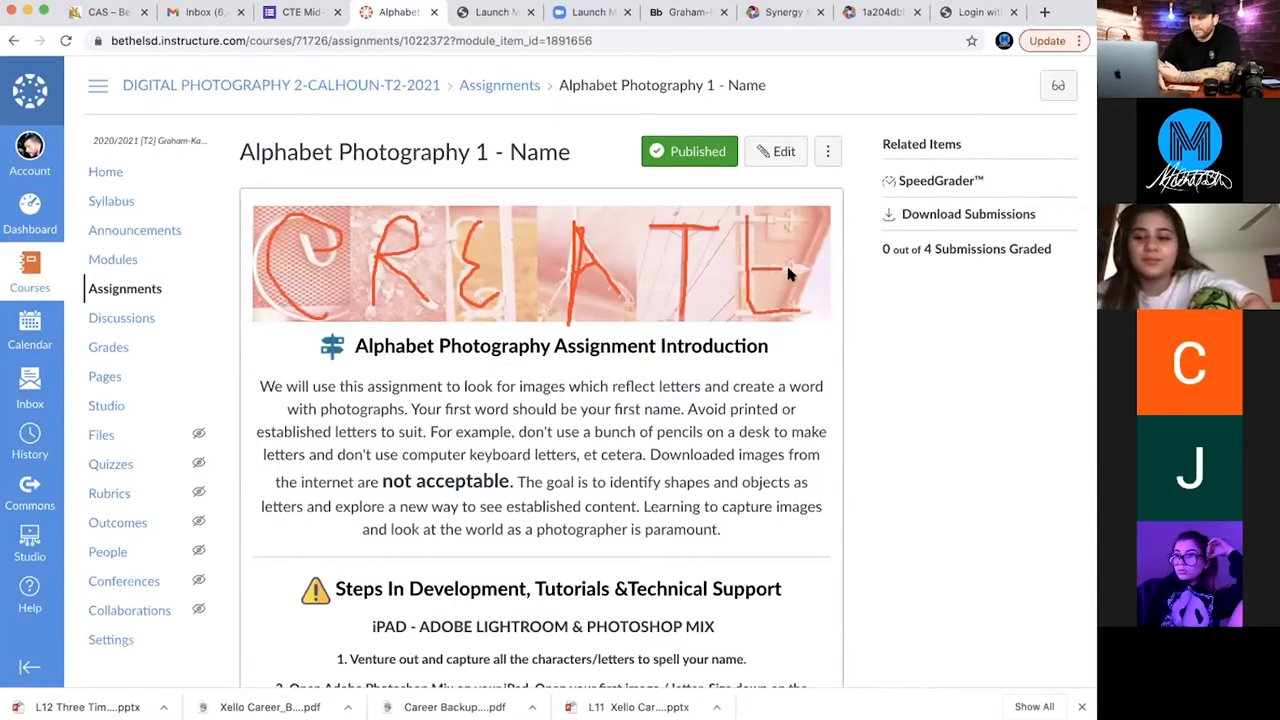
mouse_move(790, 220)
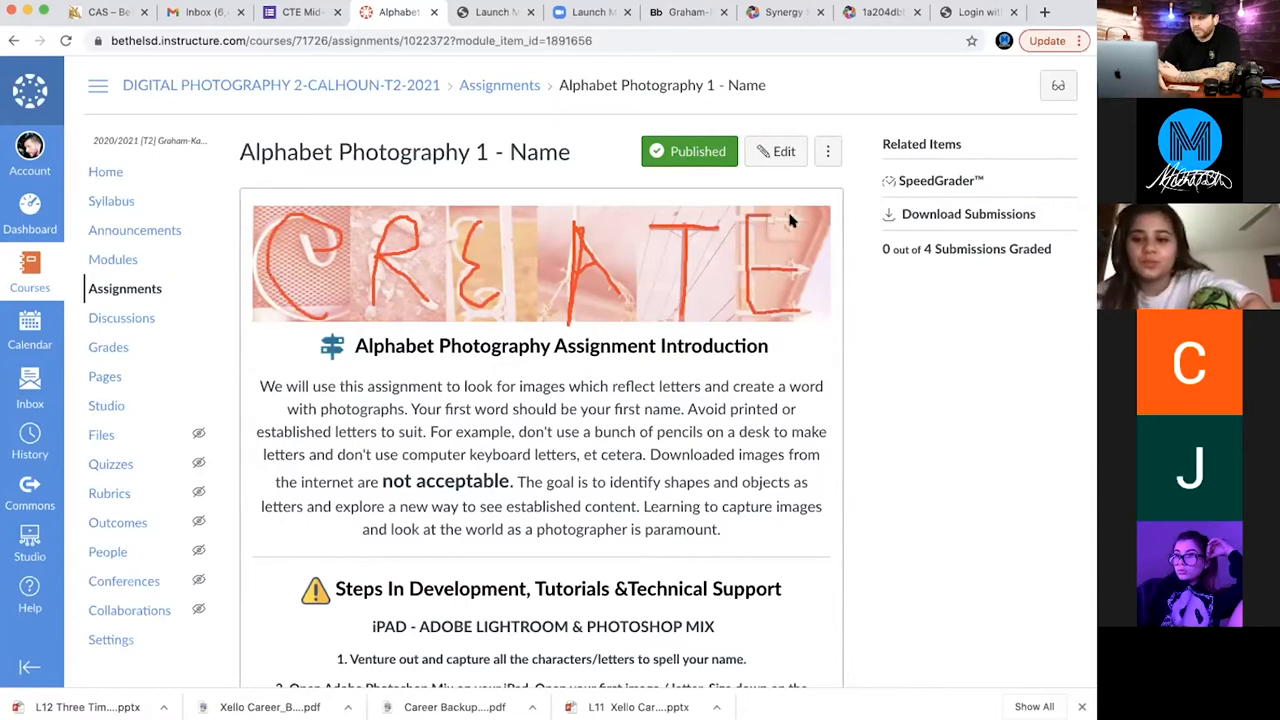
mouse_move(576, 396)
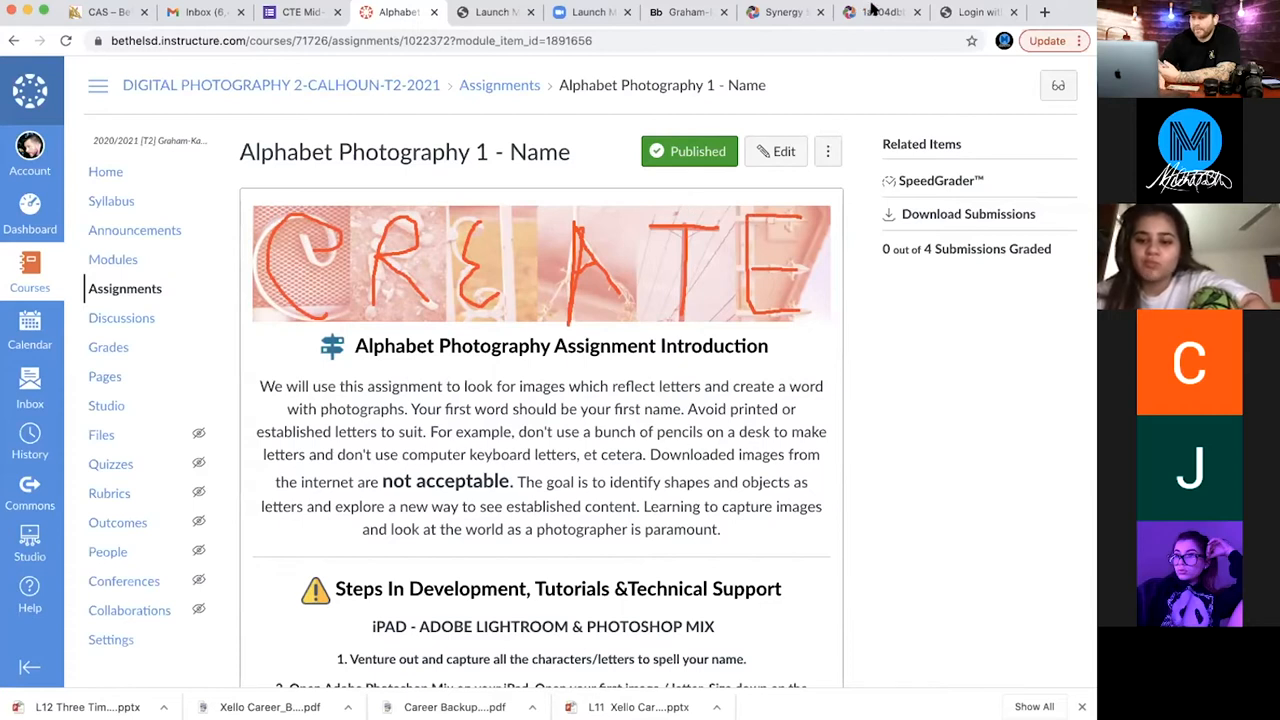
mouse_move(912, 68)
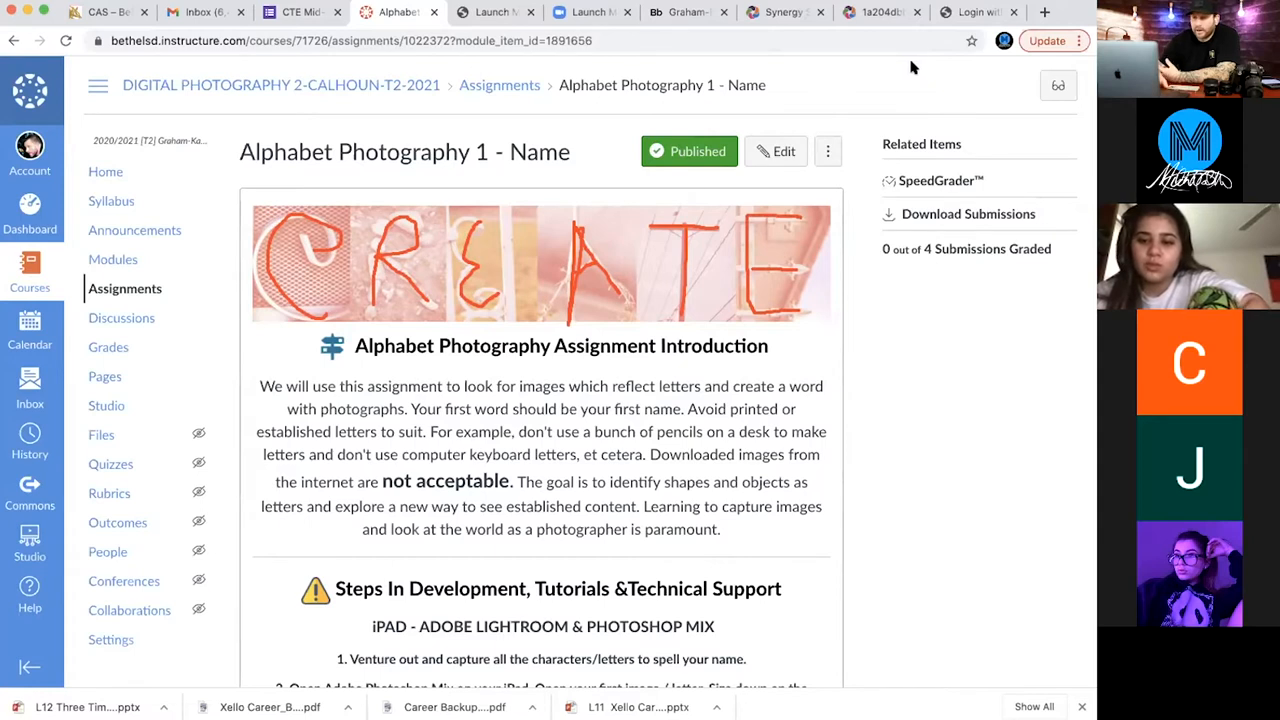
mouse_move(896, 42)
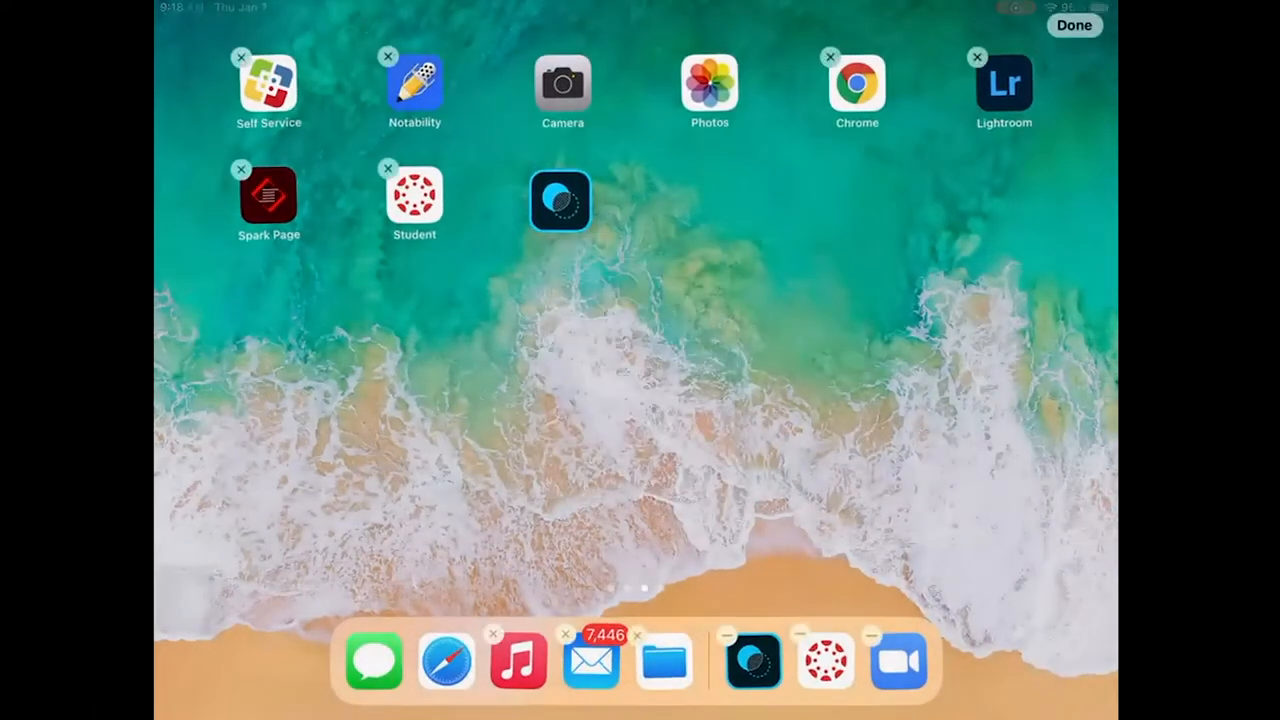
Reposition an app icon on the Home Screen and finish with Done to stop the jiggling.
drag(560, 200, 632, 232)
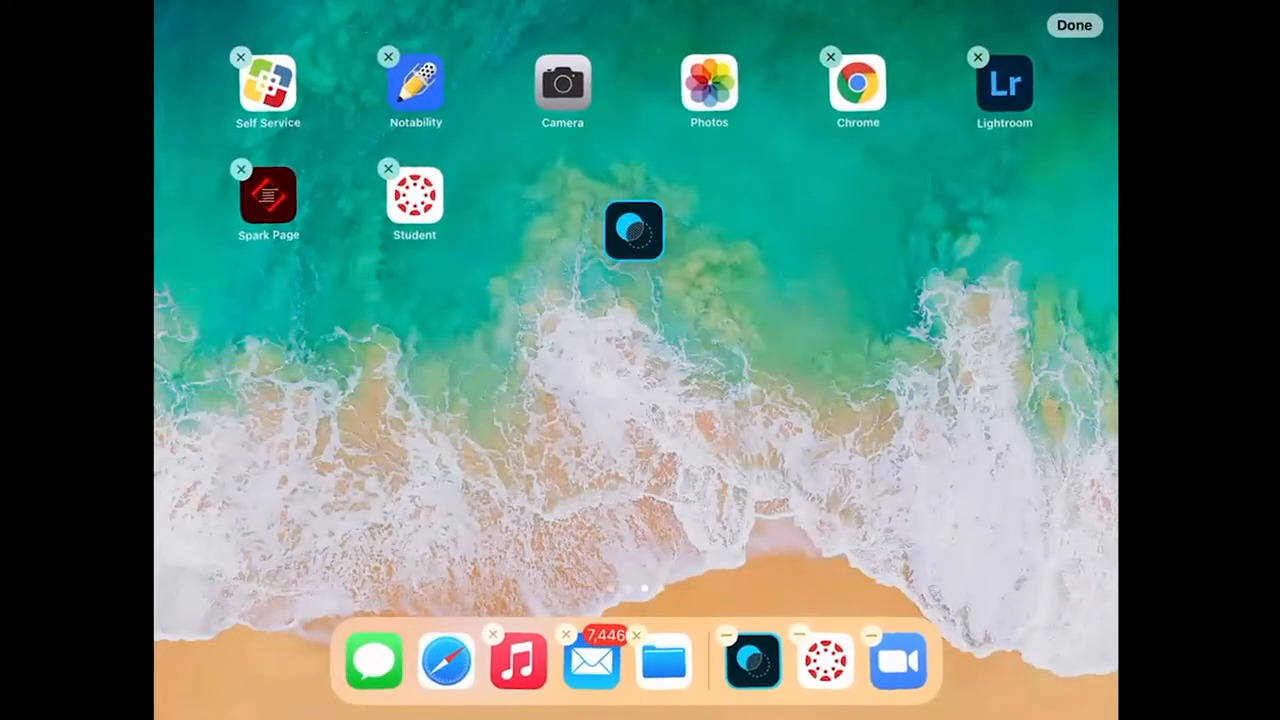
drag(632, 232, 576, 210)
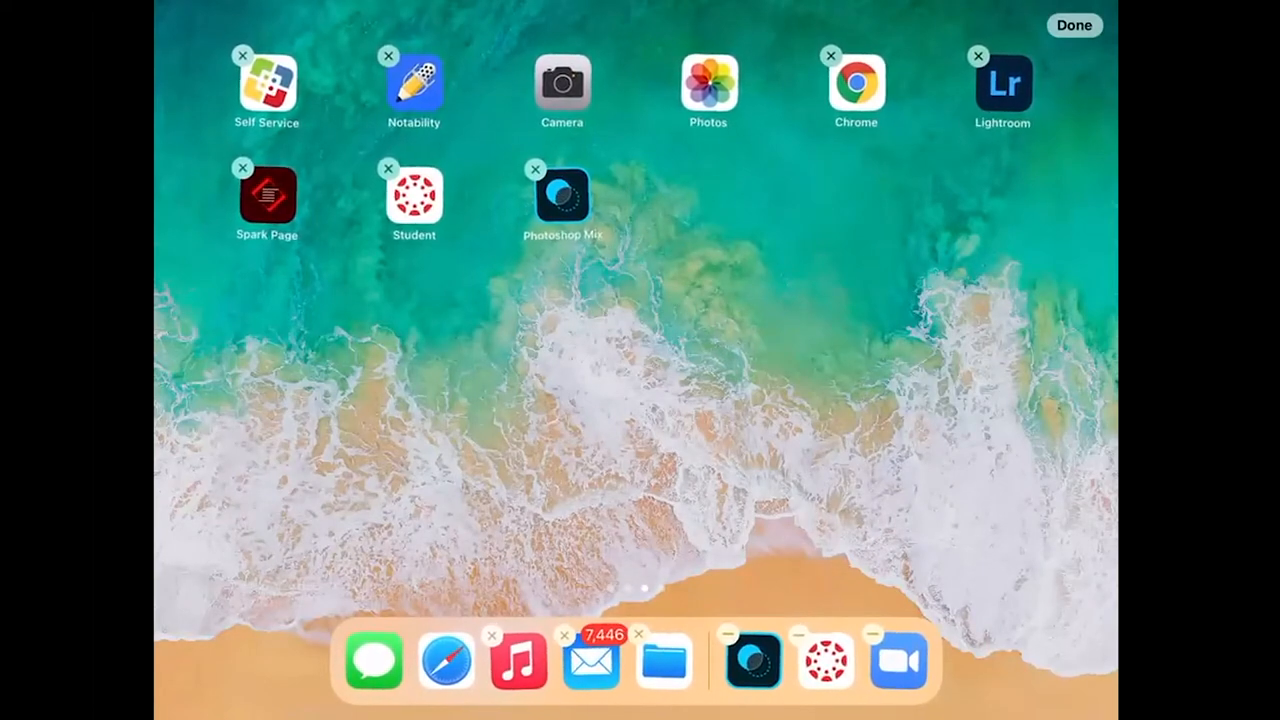
click(1074, 24)
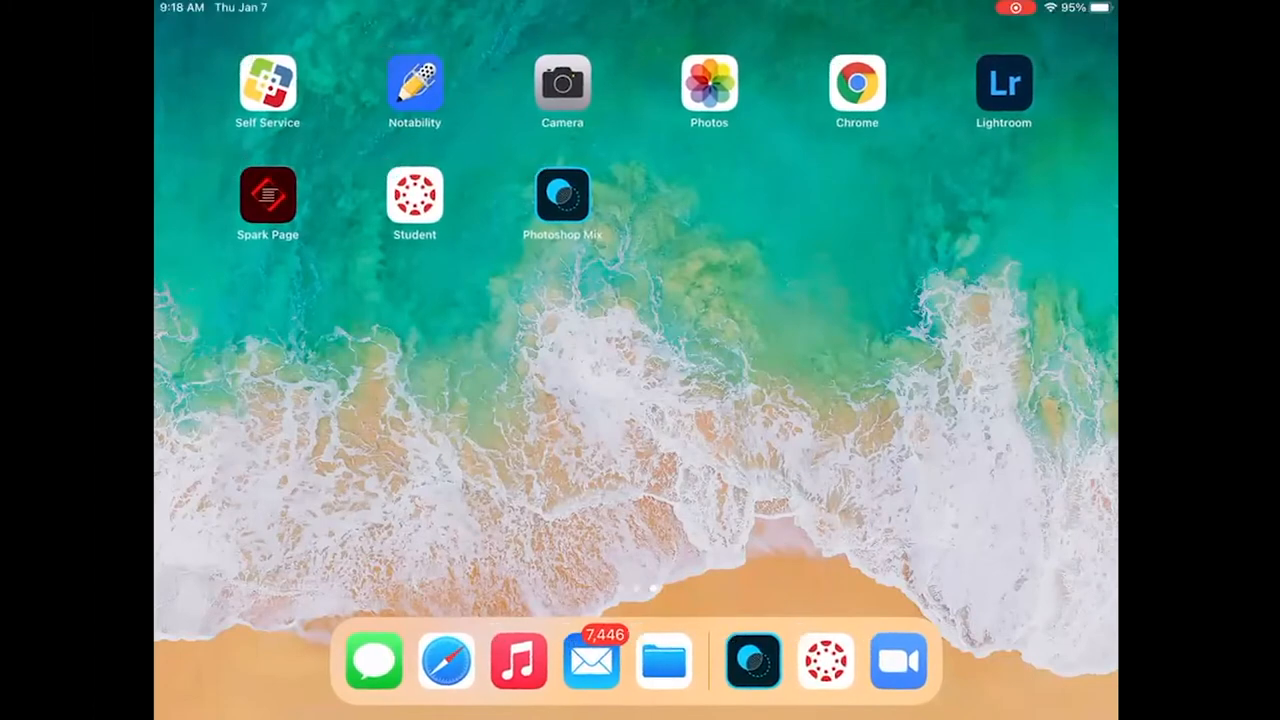
In Photoshop Mix, create a renamed 5000 × 2000 px custom canvas for the alphabet photo.
click(564, 196)
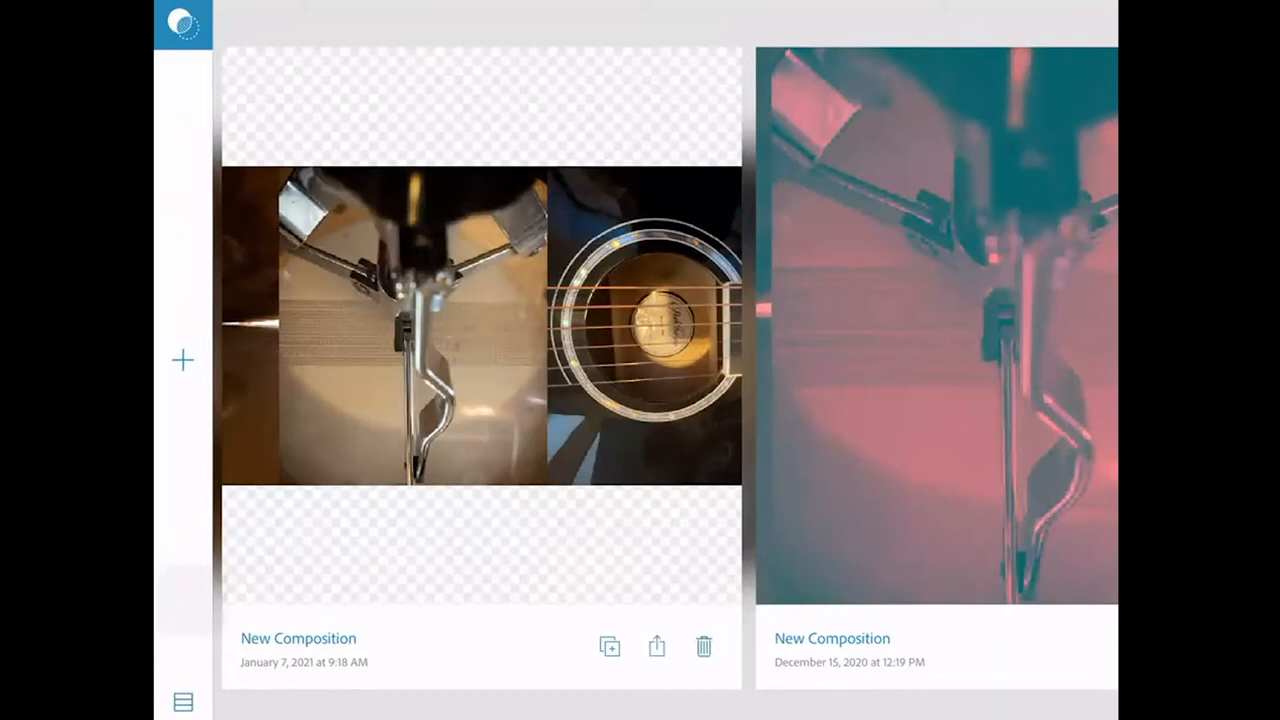
click(184, 360)
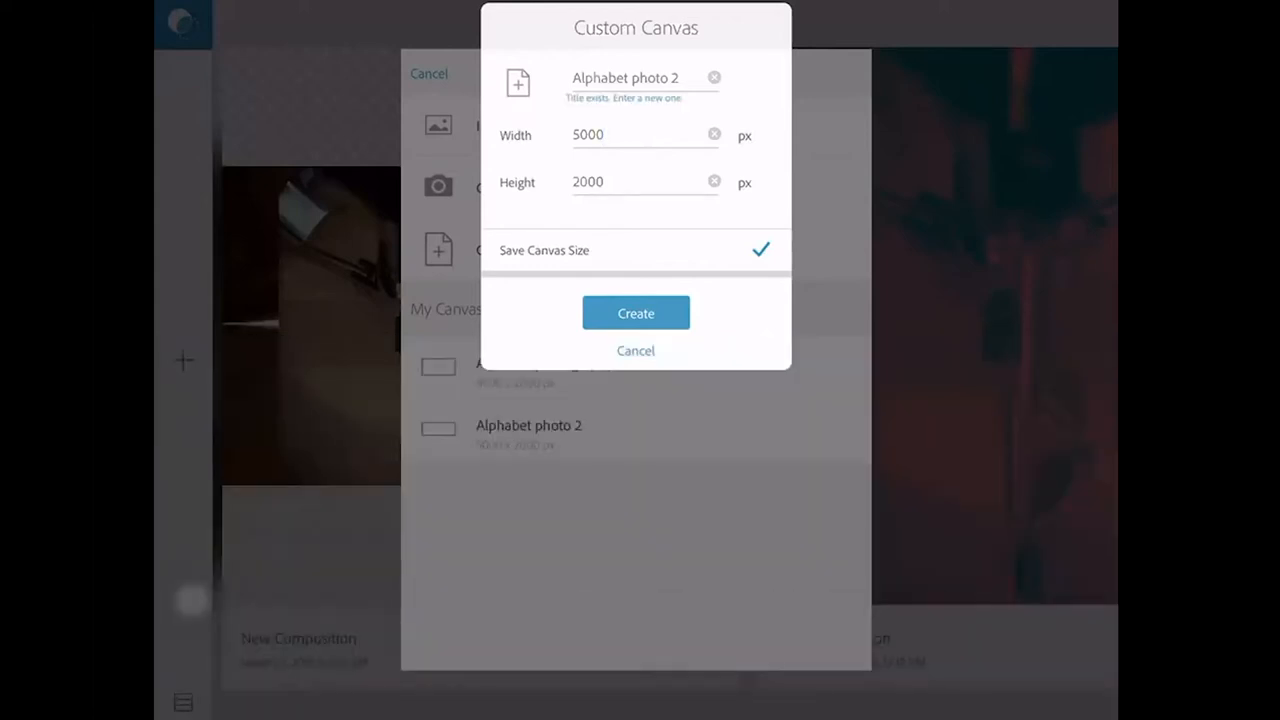
click(640, 78)
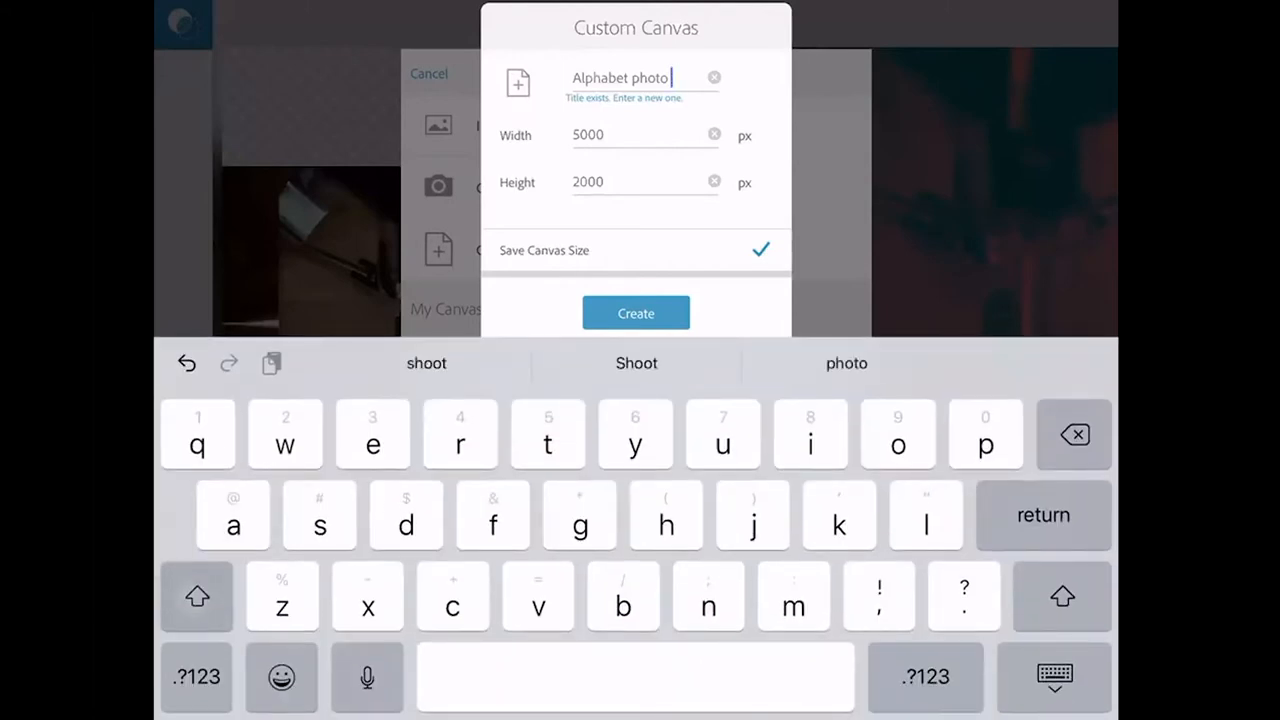
click(636, 312)
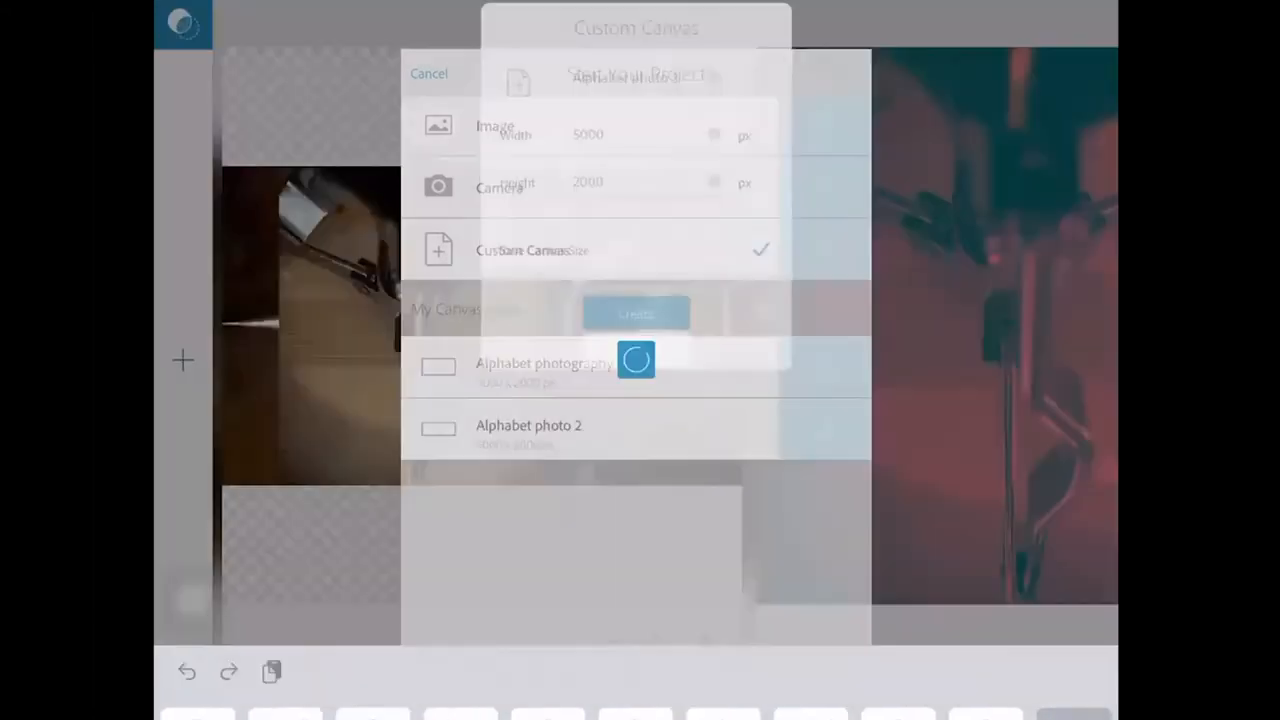
Add the piano keys photo as a layer, keep the canvas size, and place it at the left end.
click(636, 312)
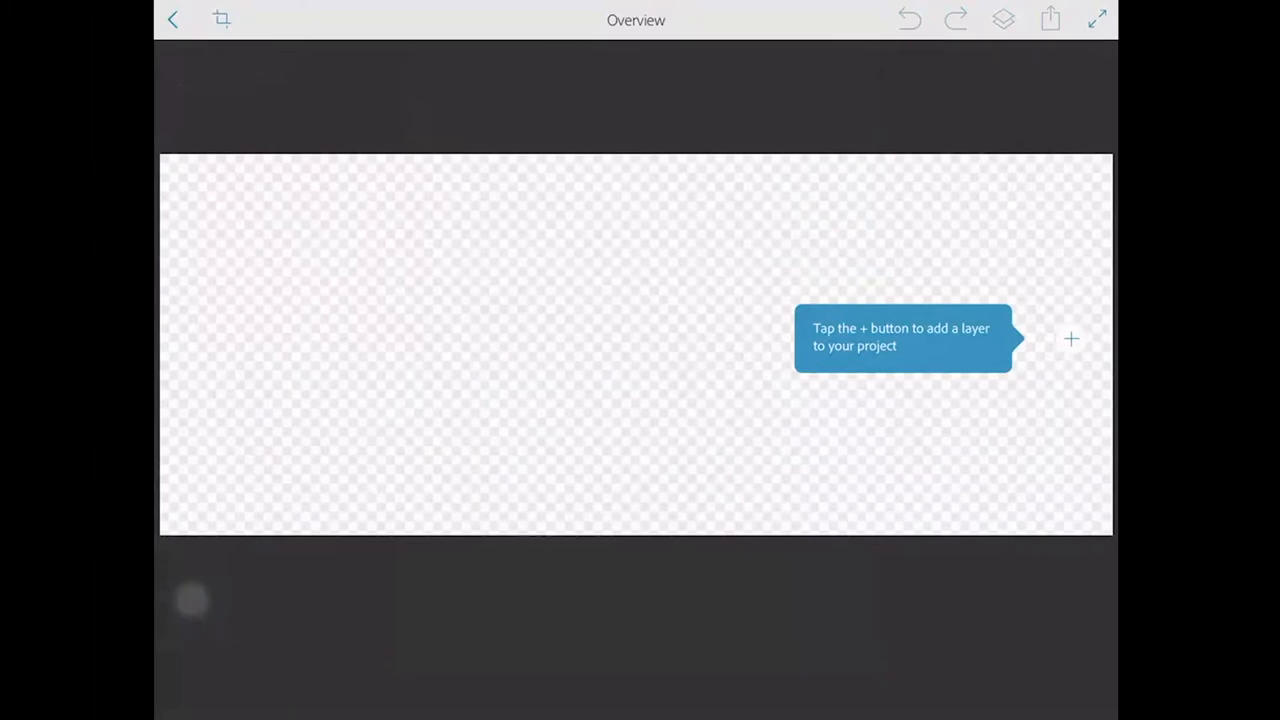
click(1072, 338)
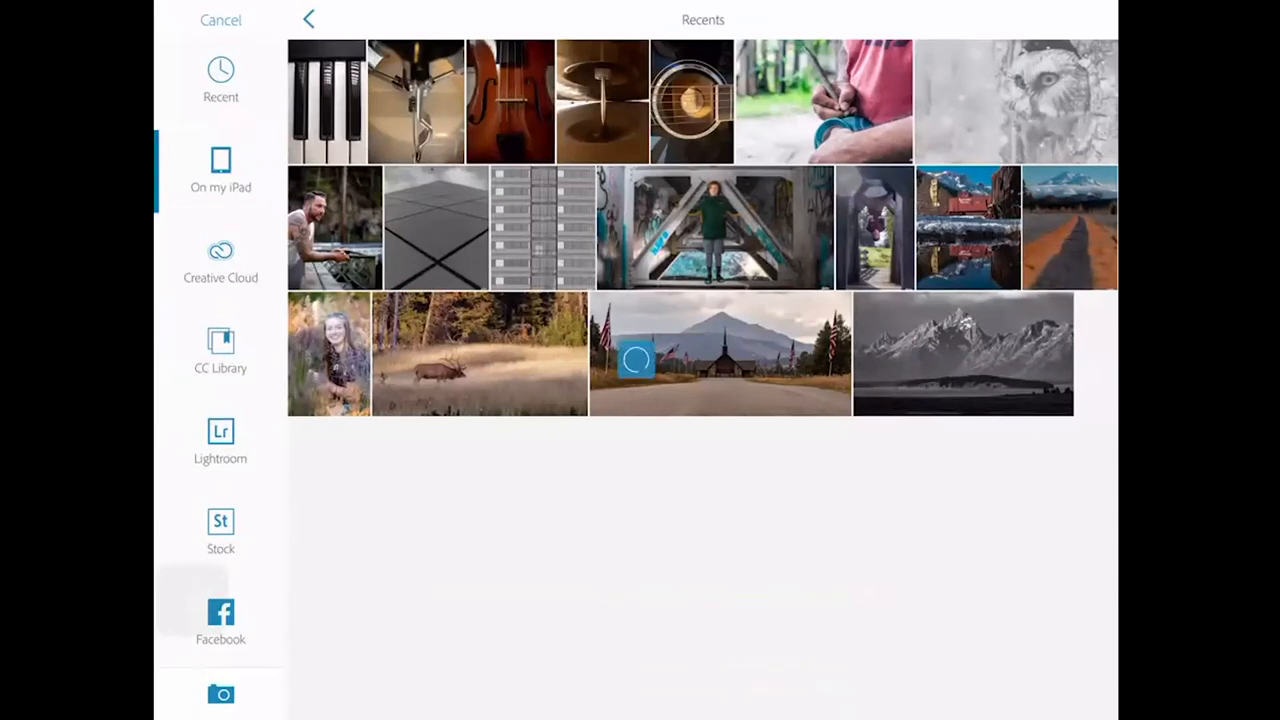
click(326, 100)
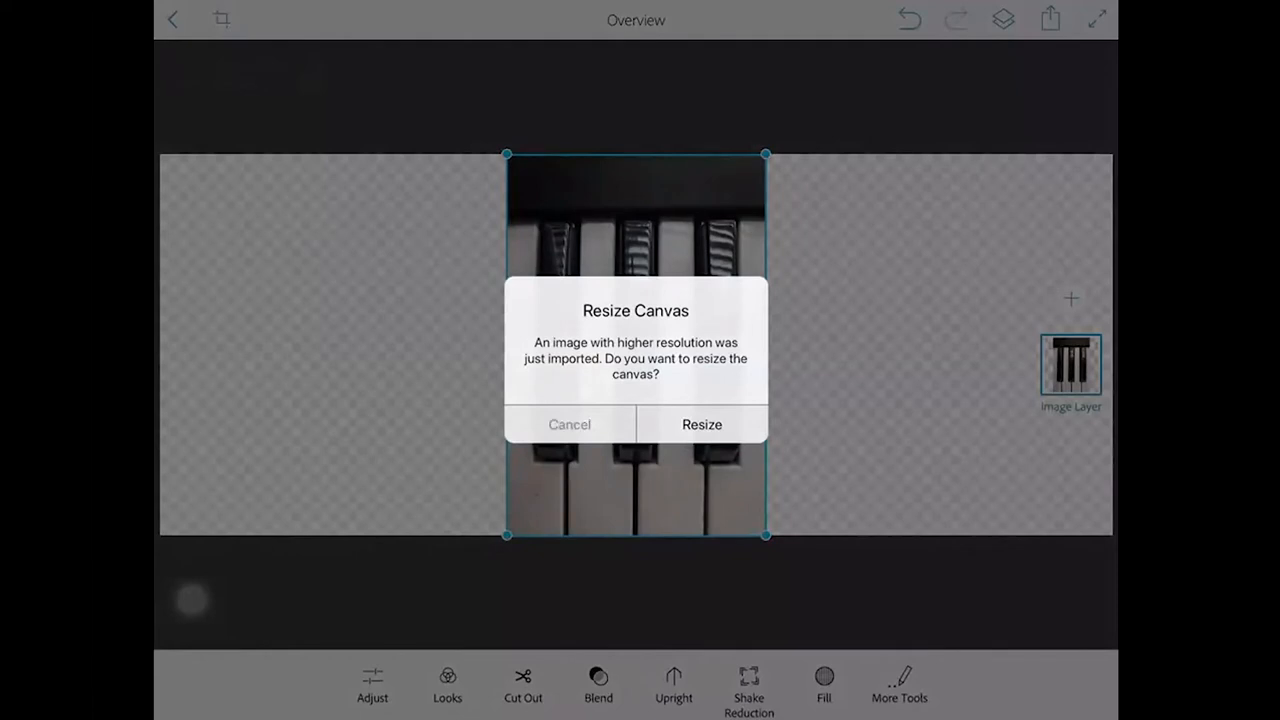
click(568, 424)
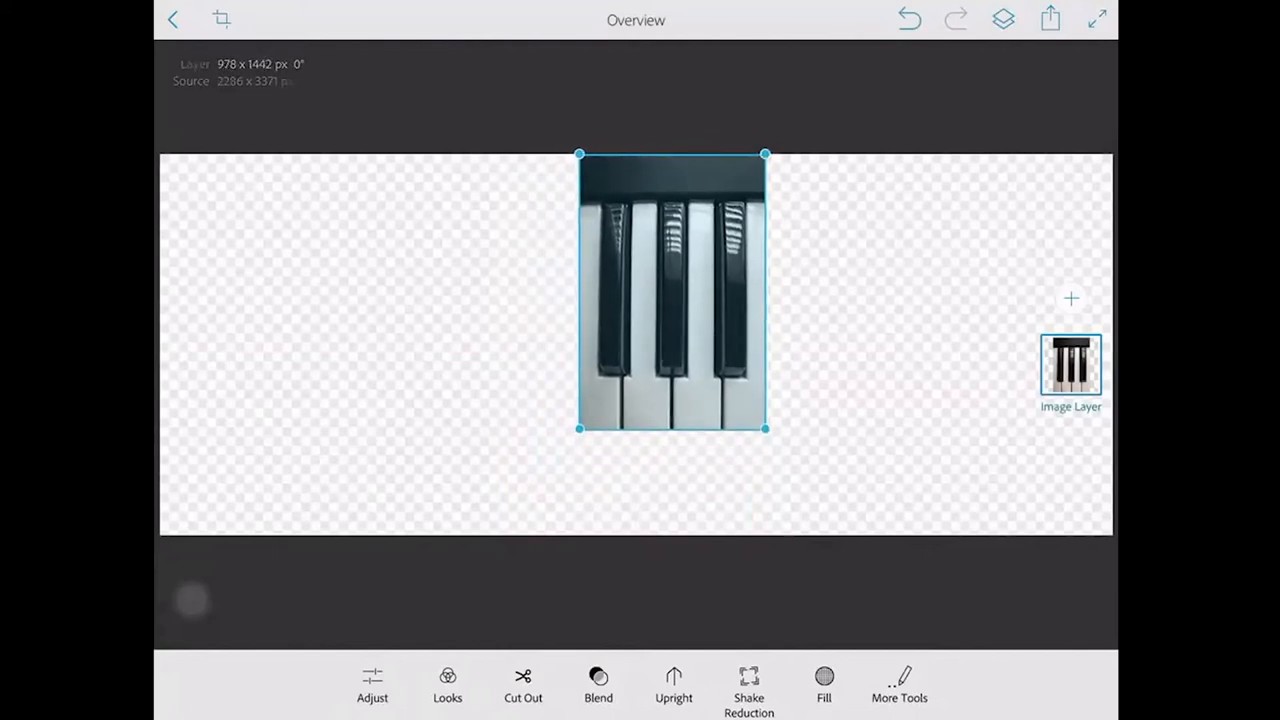
drag(672, 290, 268, 328)
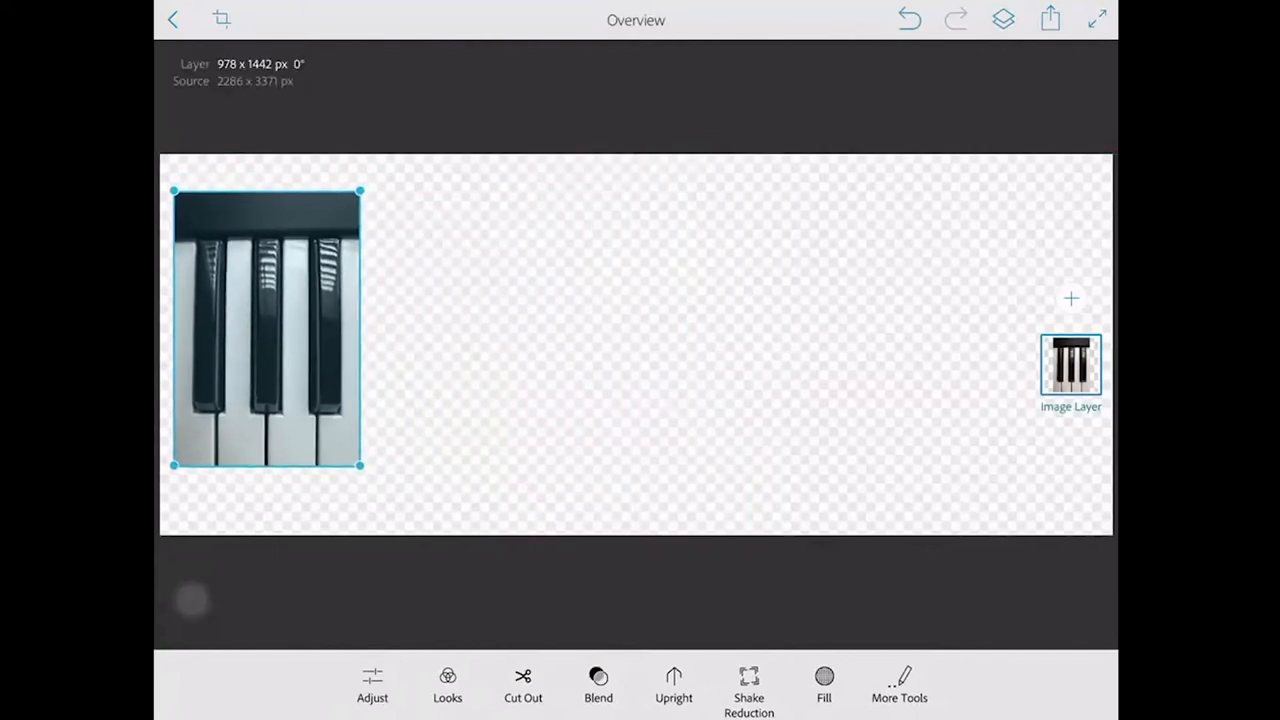
drag(264, 328, 264, 344)
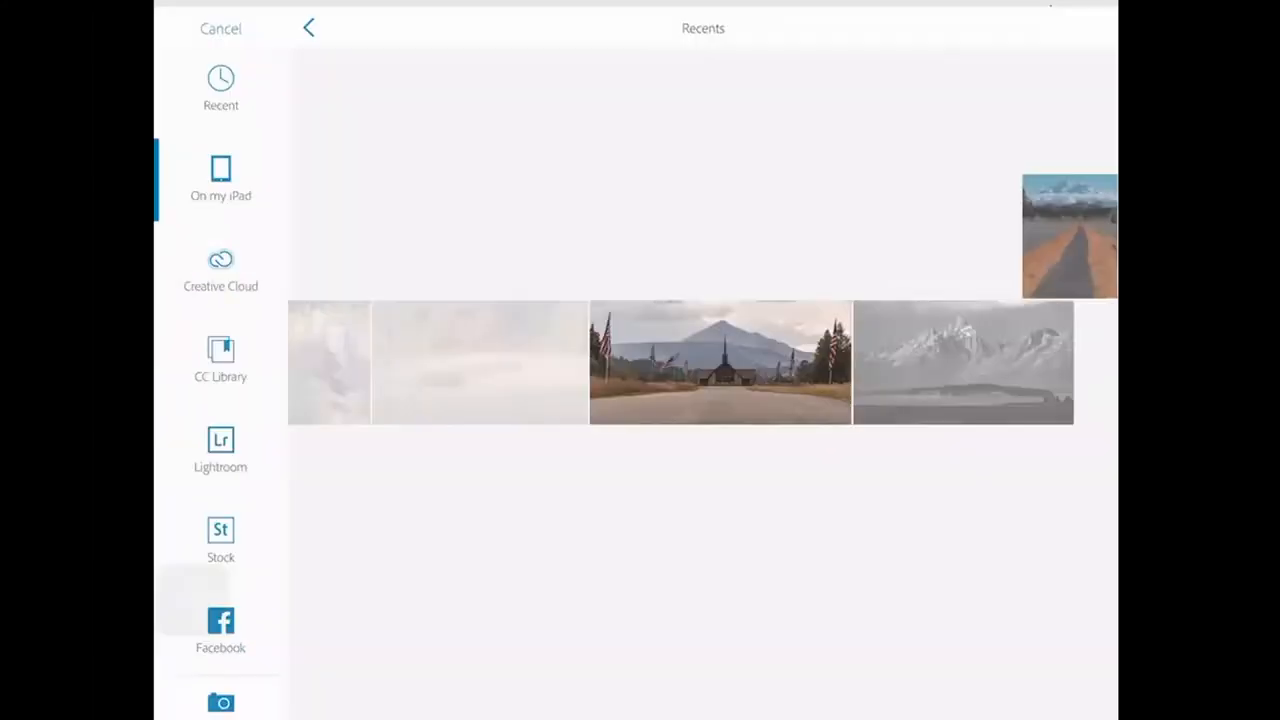
Add the cymbal photo from Recents and place it against the piano image's right edge.
scroll(down, 3)
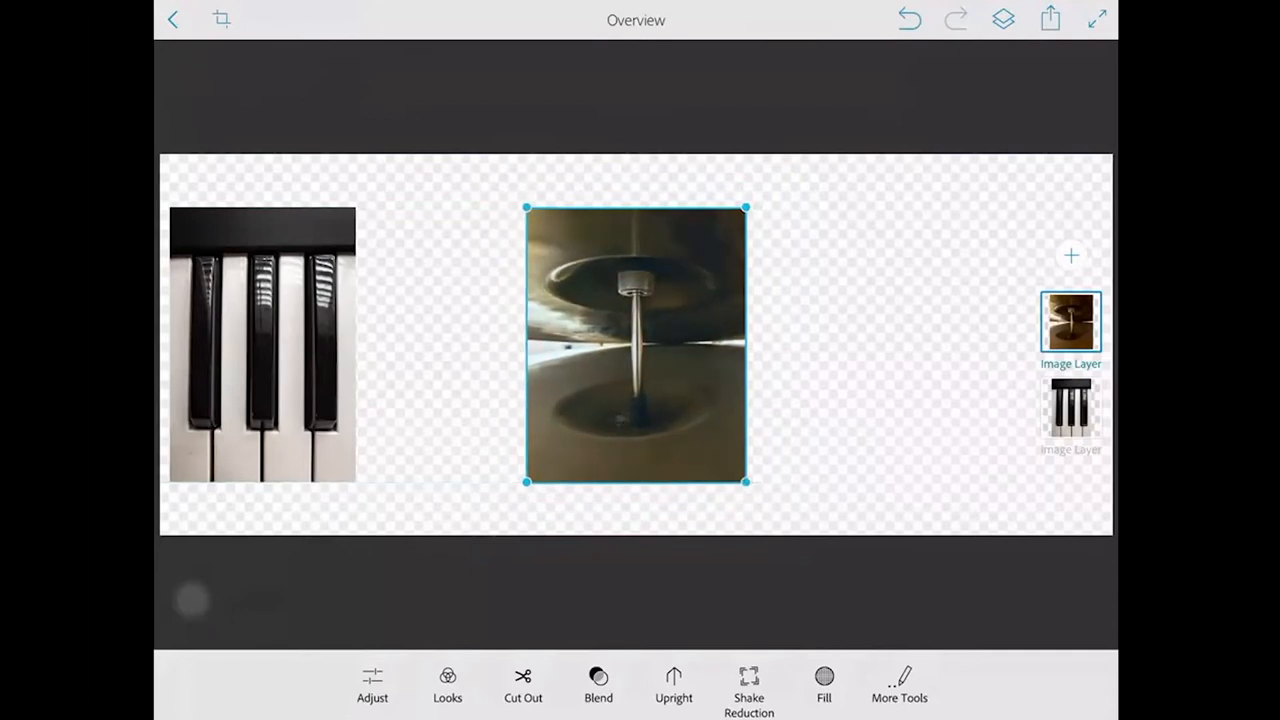
drag(636, 344, 464, 344)
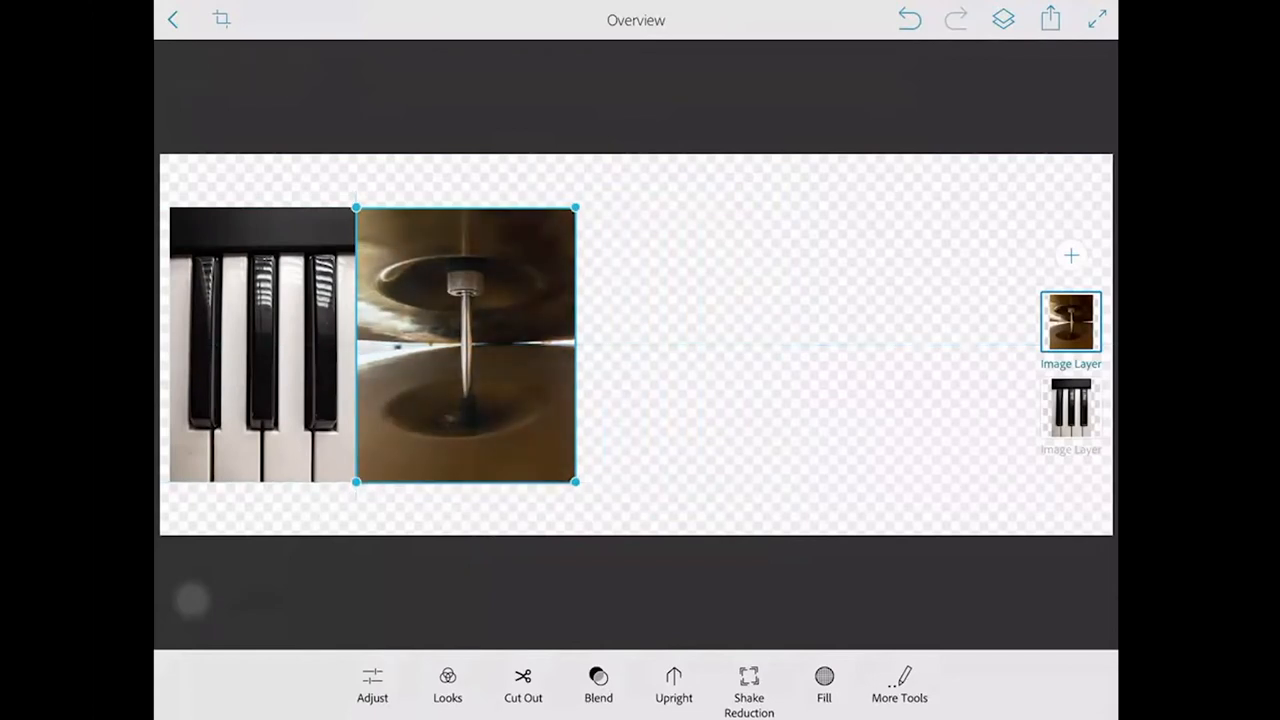
Add the drum hardware close-up as a third layer beside the cymbal, keeping the canvas size.
click(1070, 256)
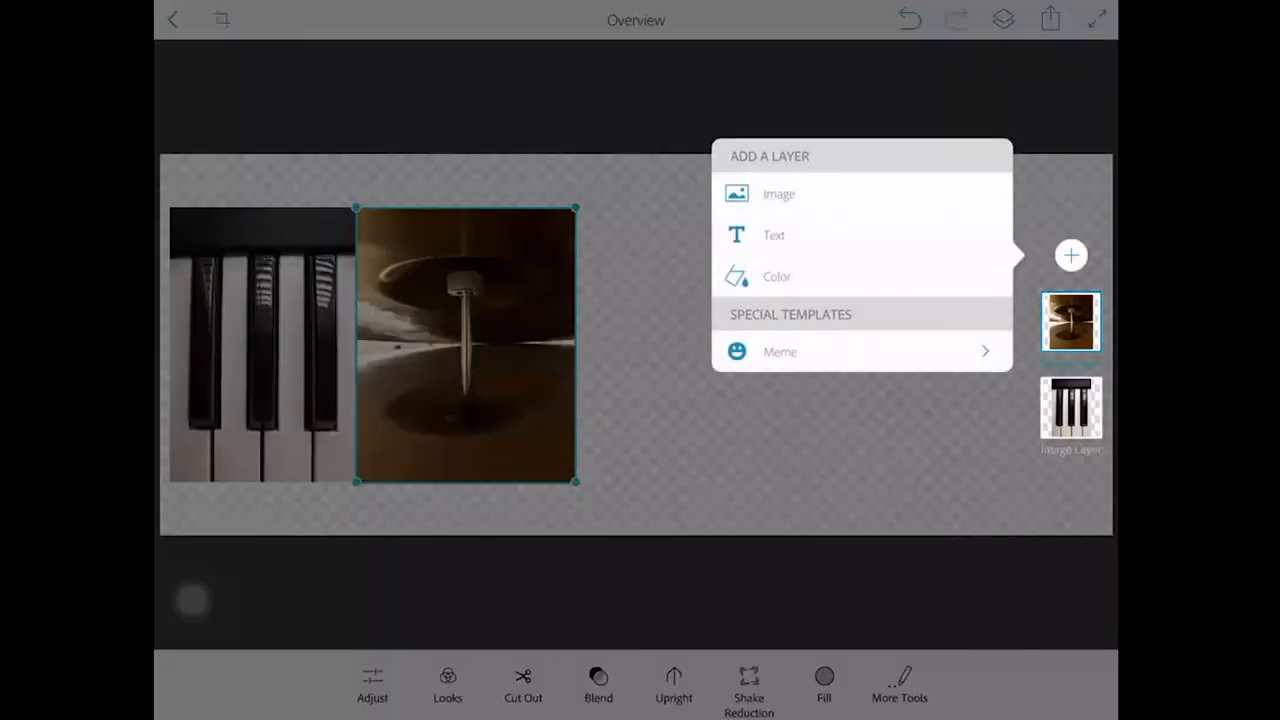
click(780, 192)
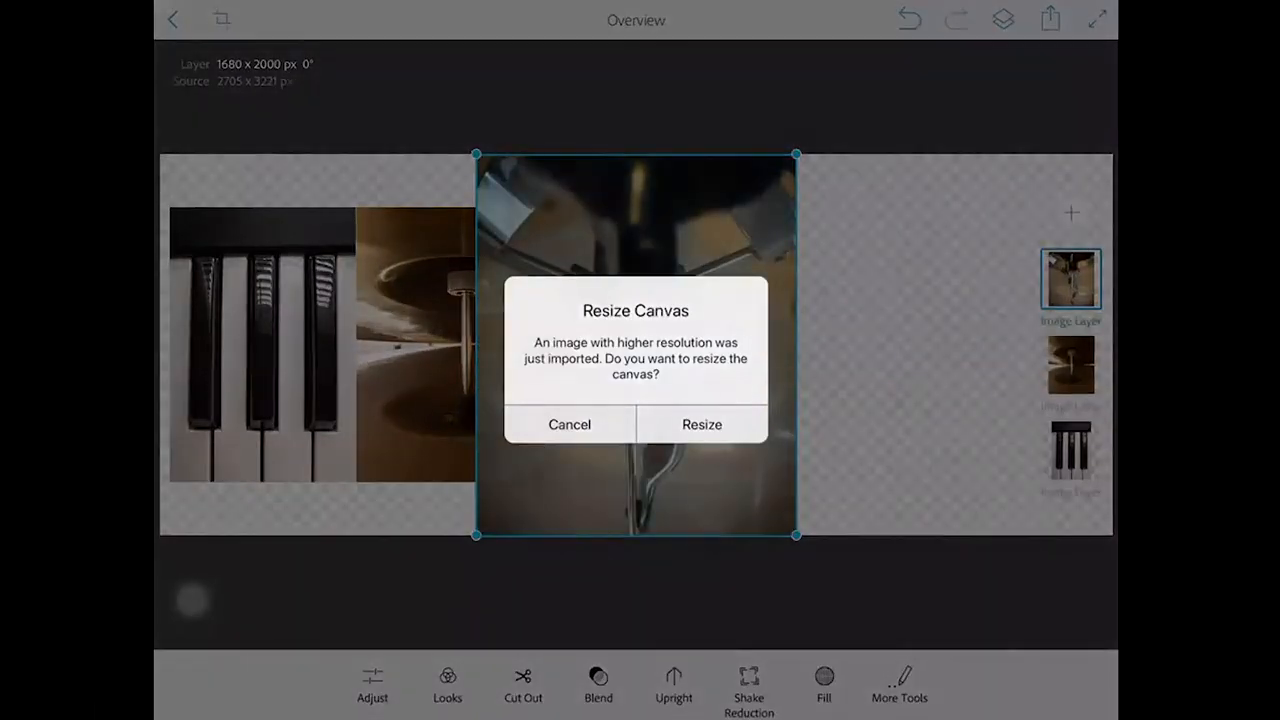
click(700, 424)
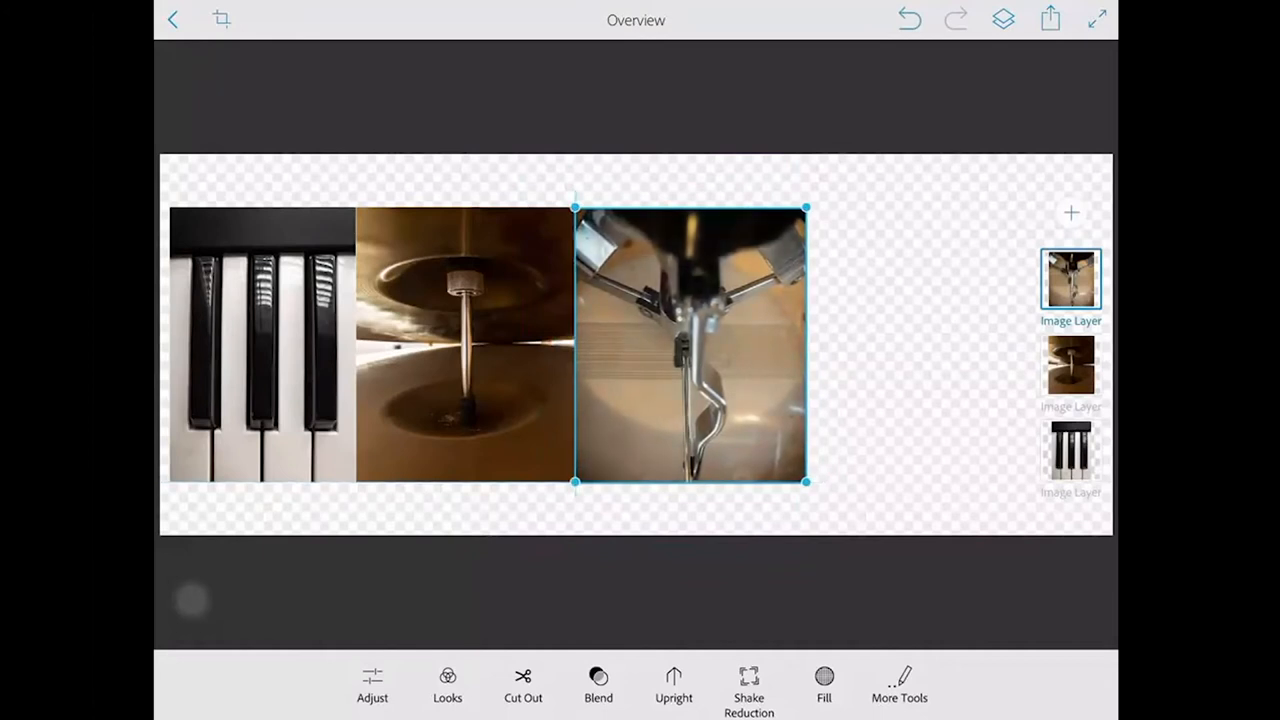
Add the acoustic guitar photo and move it to the row's right end after the drum pedal.
click(1070, 212)
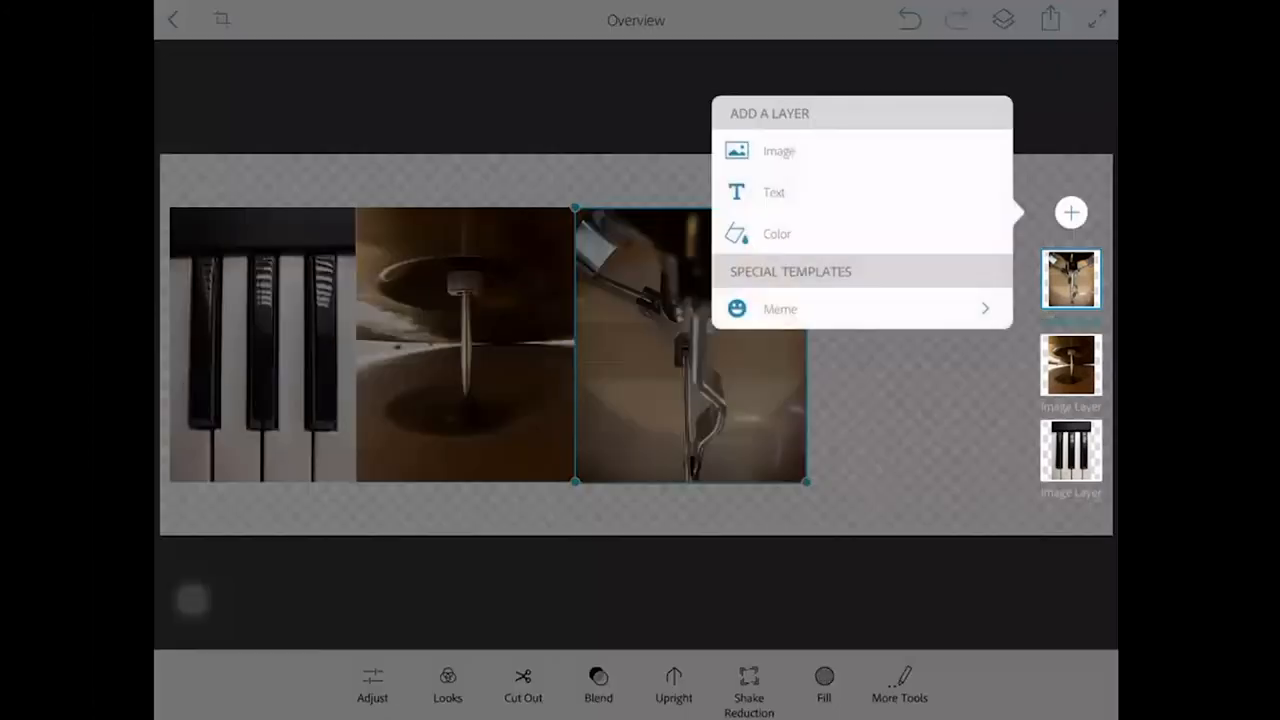
click(780, 152)
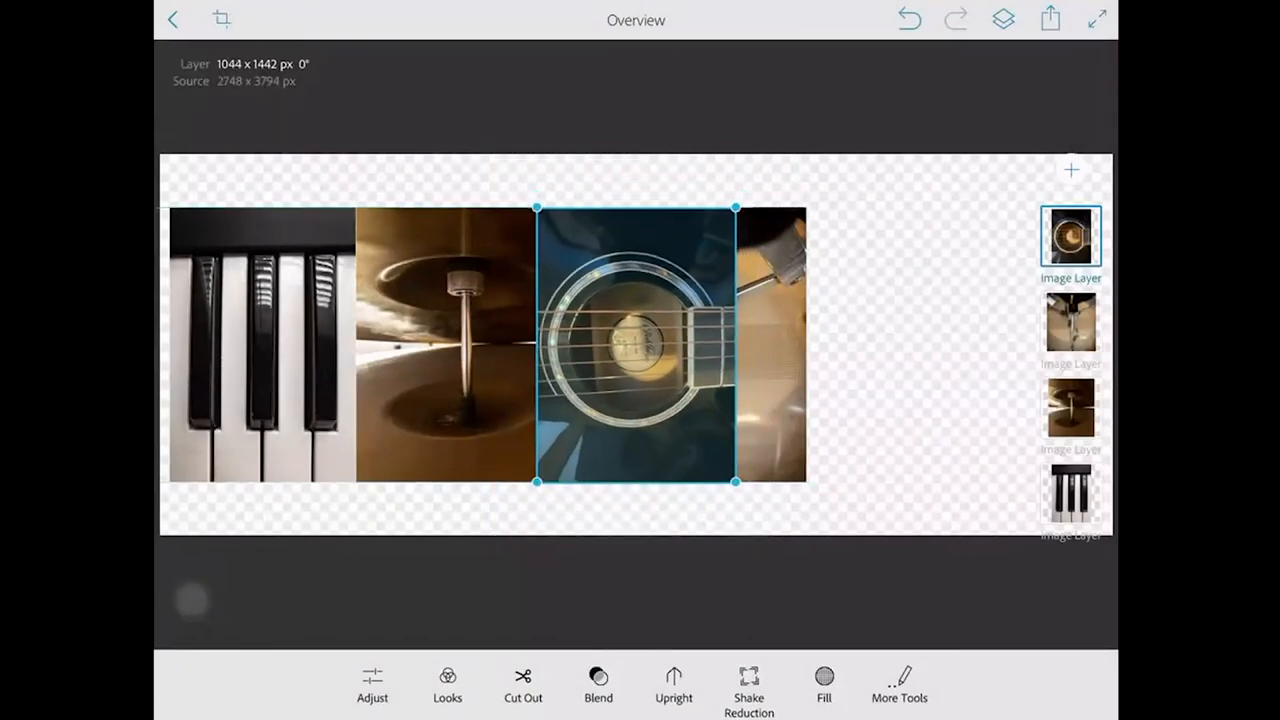
drag(636, 344, 888, 344)
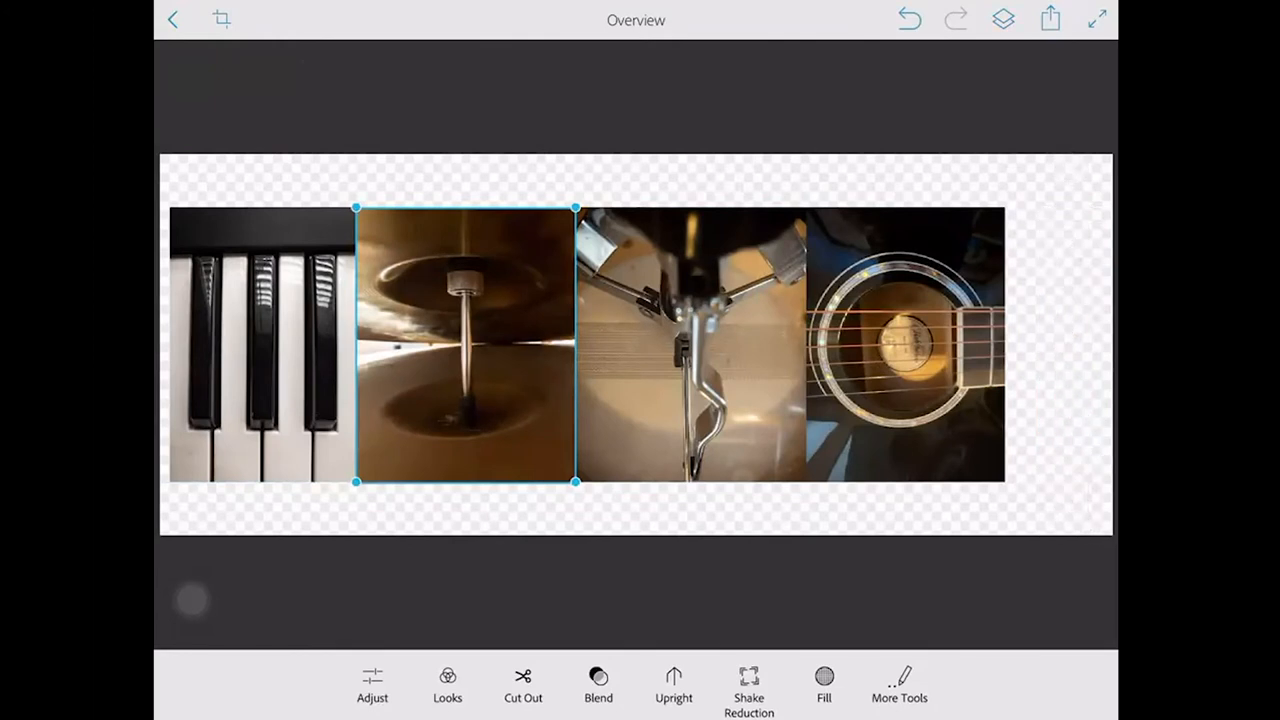
click(1004, 20)
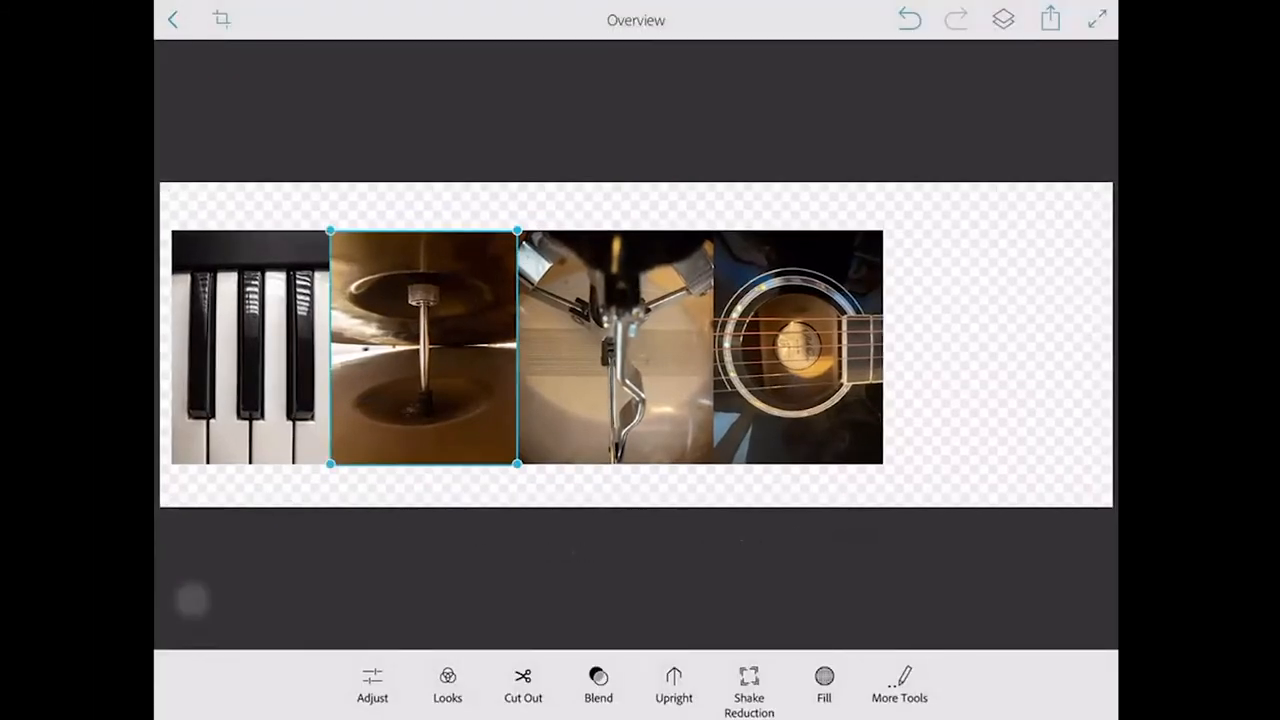
Add the violin photo from the iPad, keep the canvas size, and place it after the guitar.
click(1070, 168)
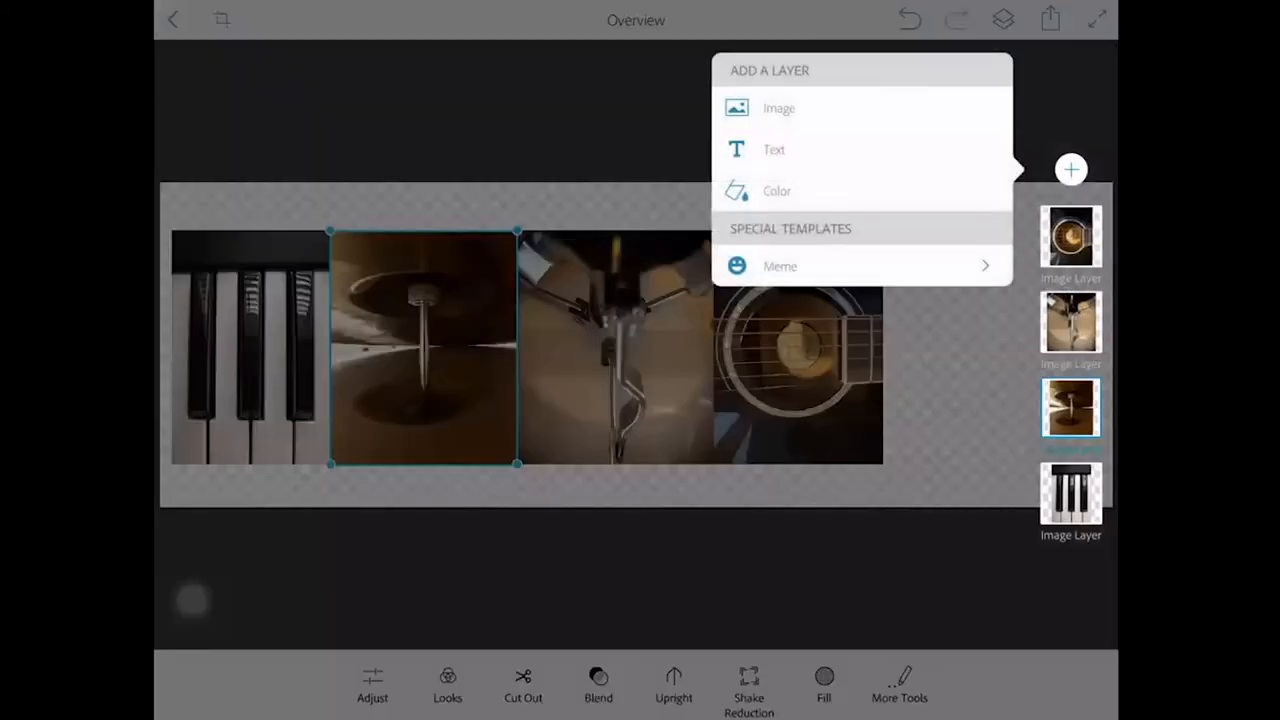
click(778, 108)
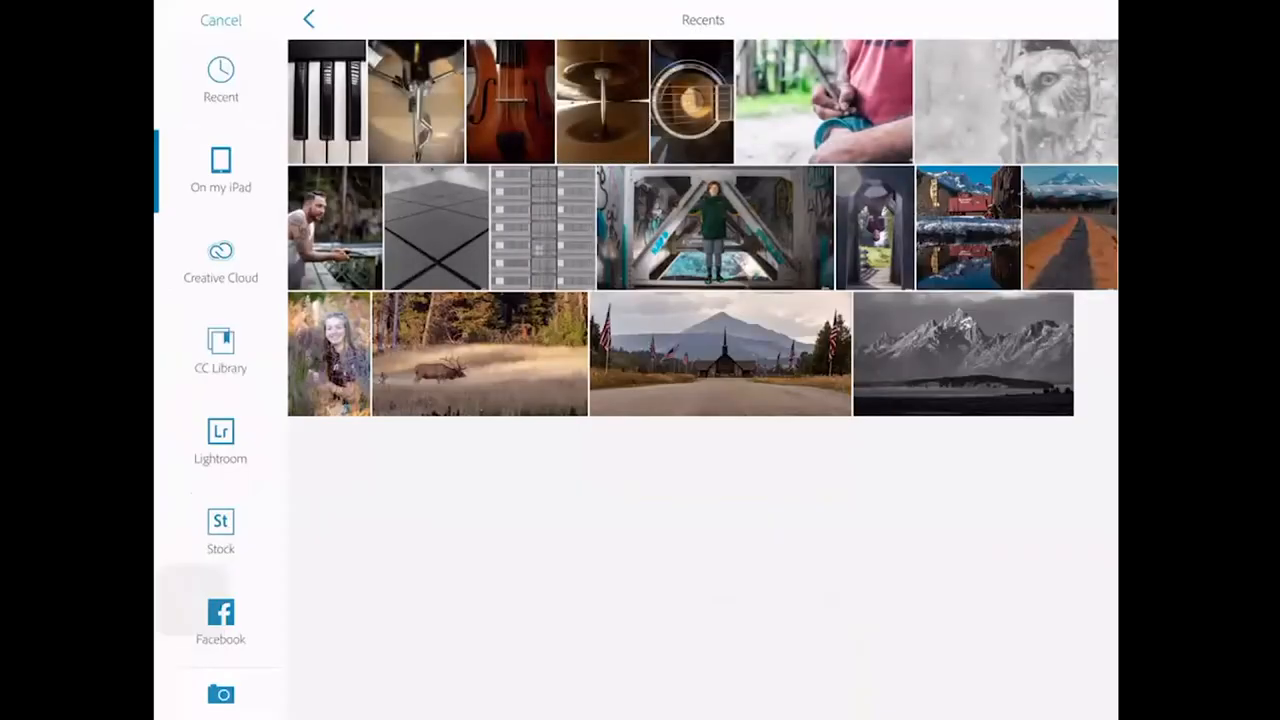
click(324, 100)
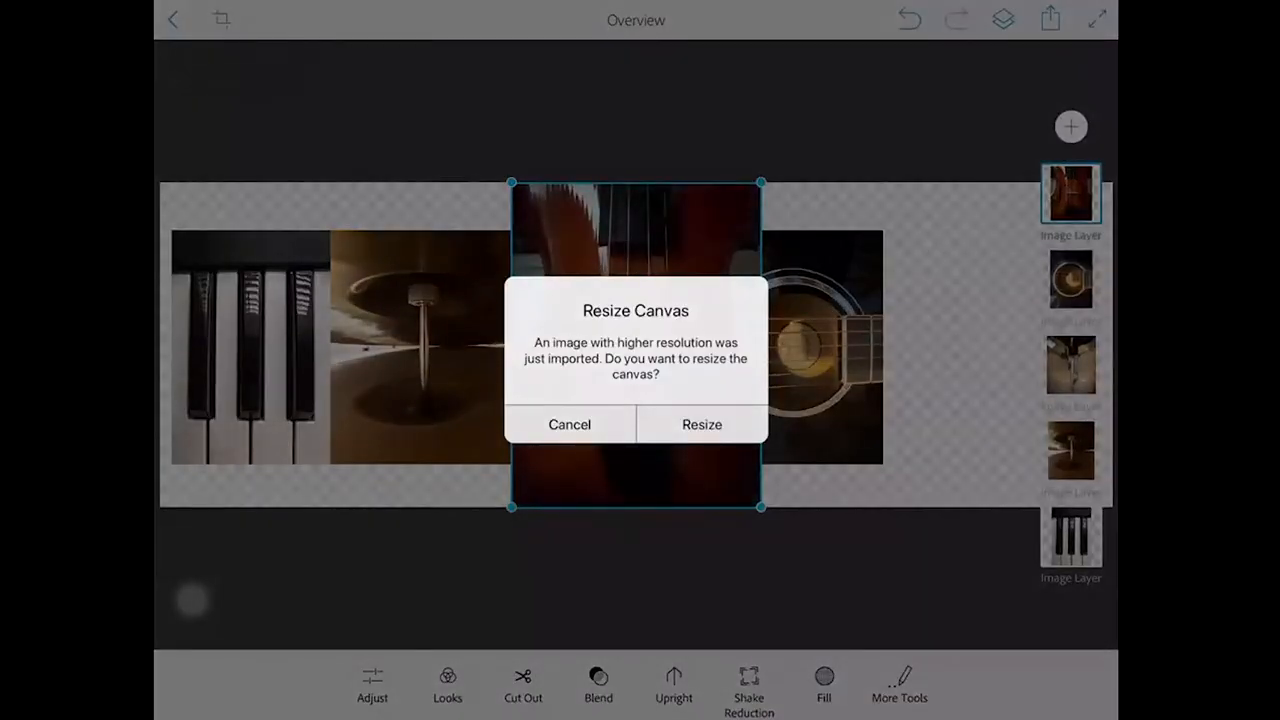
click(570, 424)
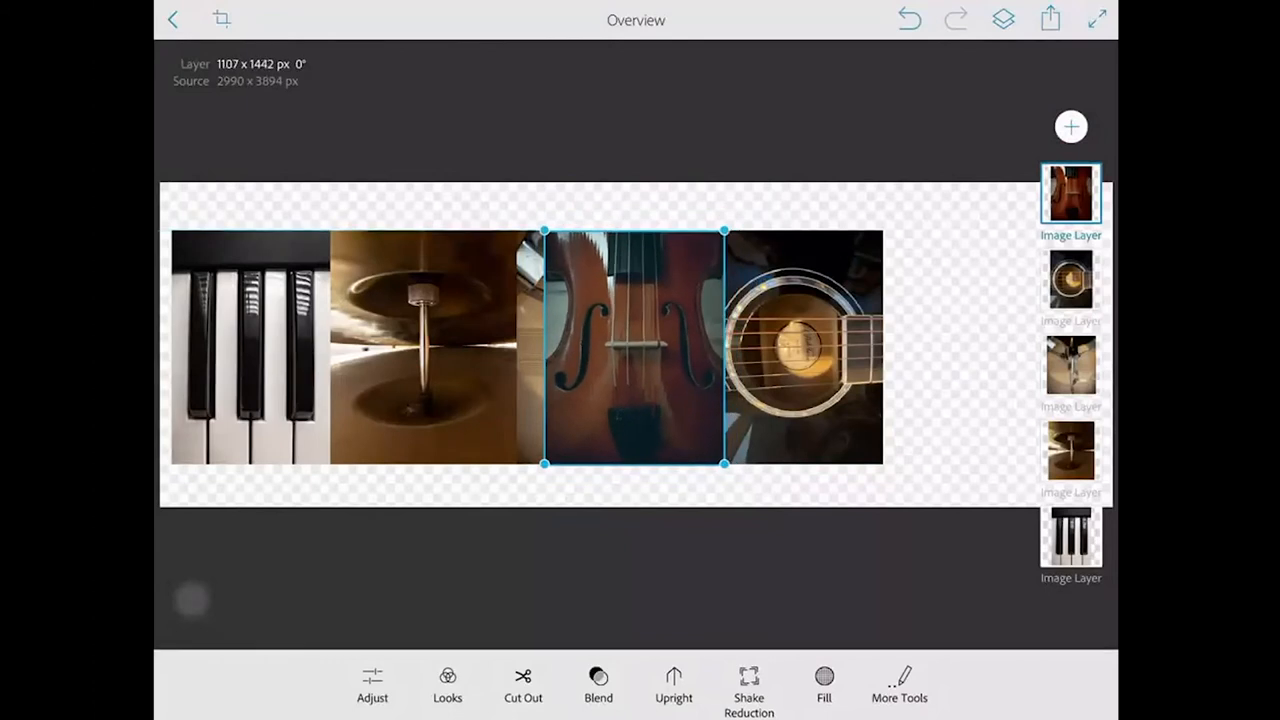
drag(636, 348, 944, 348)
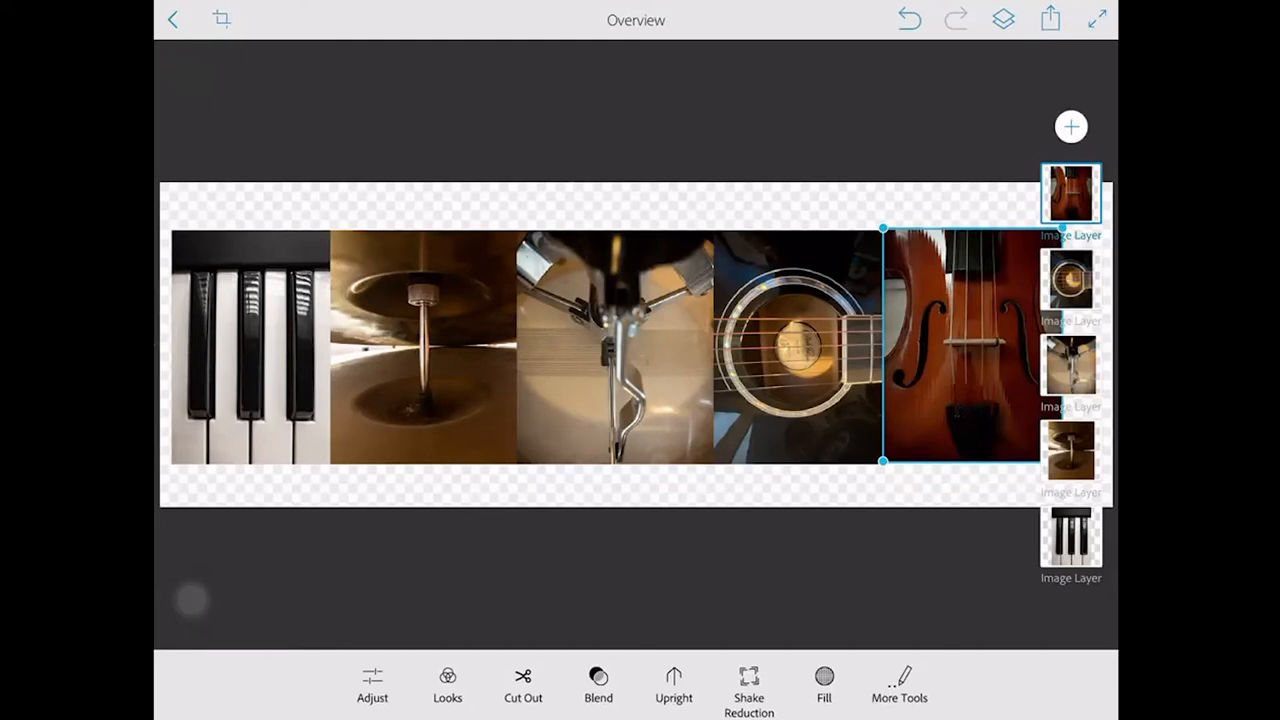
click(1070, 126)
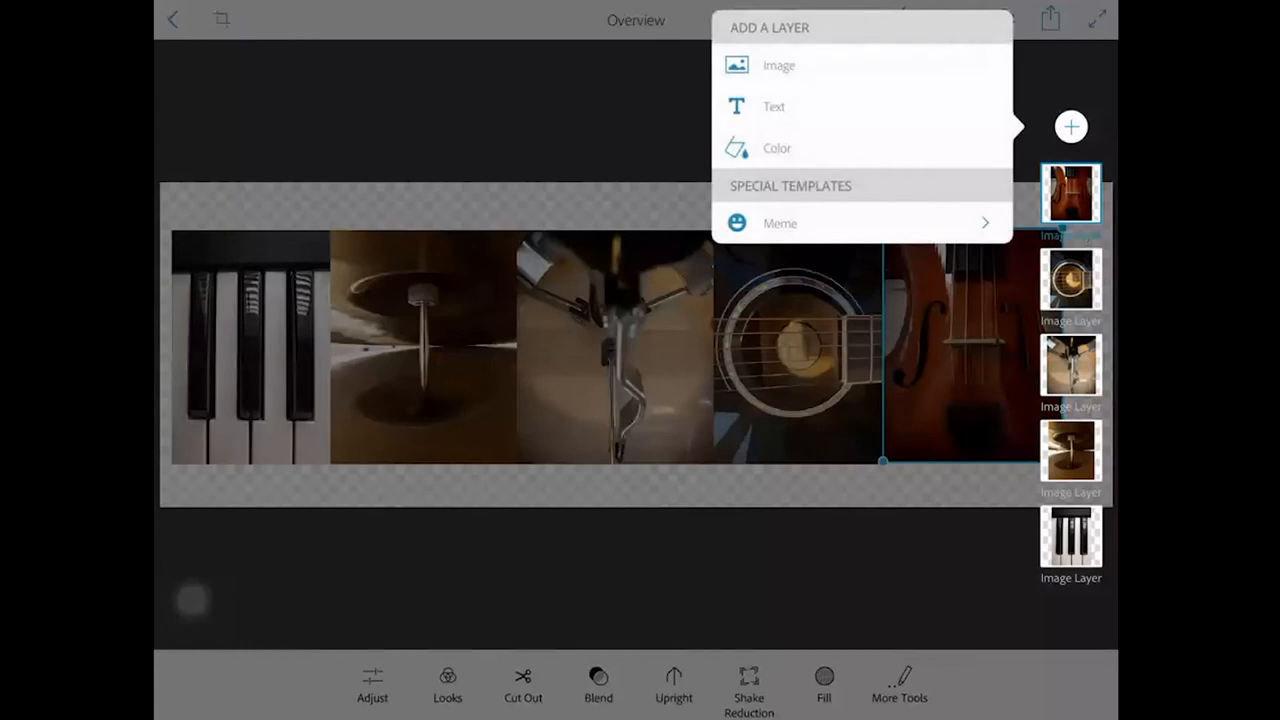
Add a solid colour layer and try pale yellow, red 155 in RGB, and a dark brown with 47% black in CMYK.
click(776, 148)
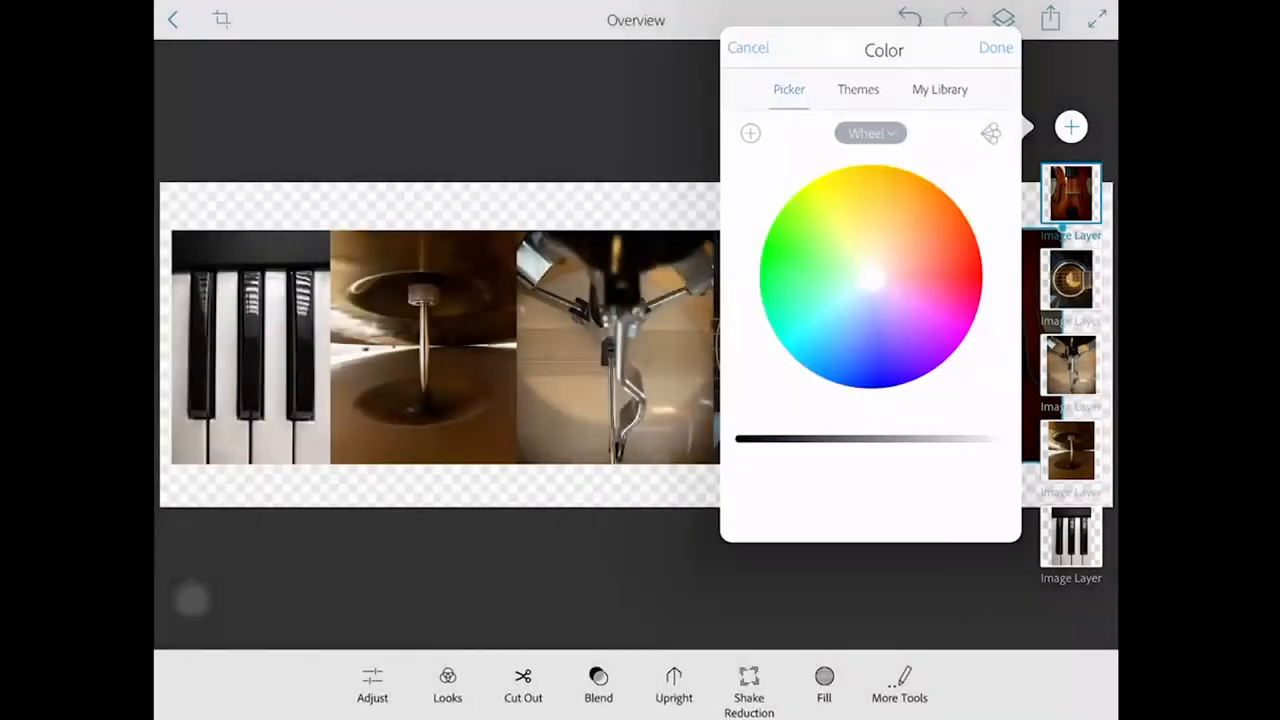
click(862, 250)
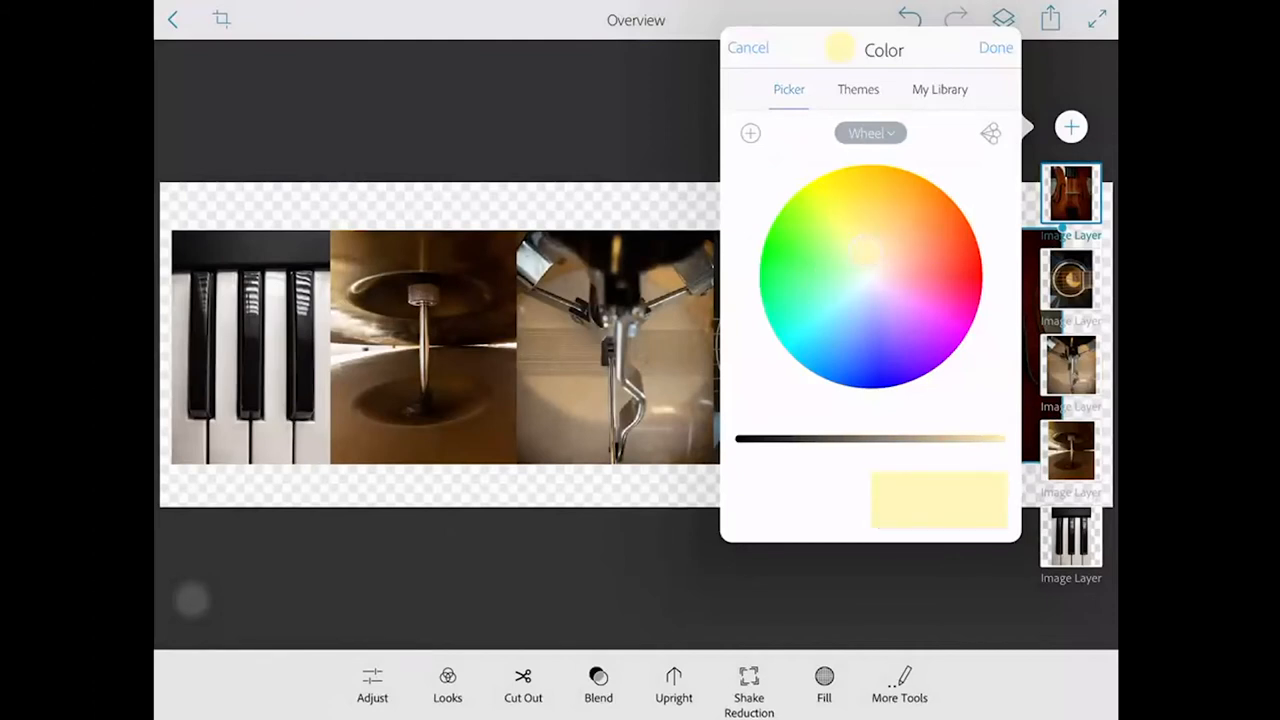
click(868, 132)
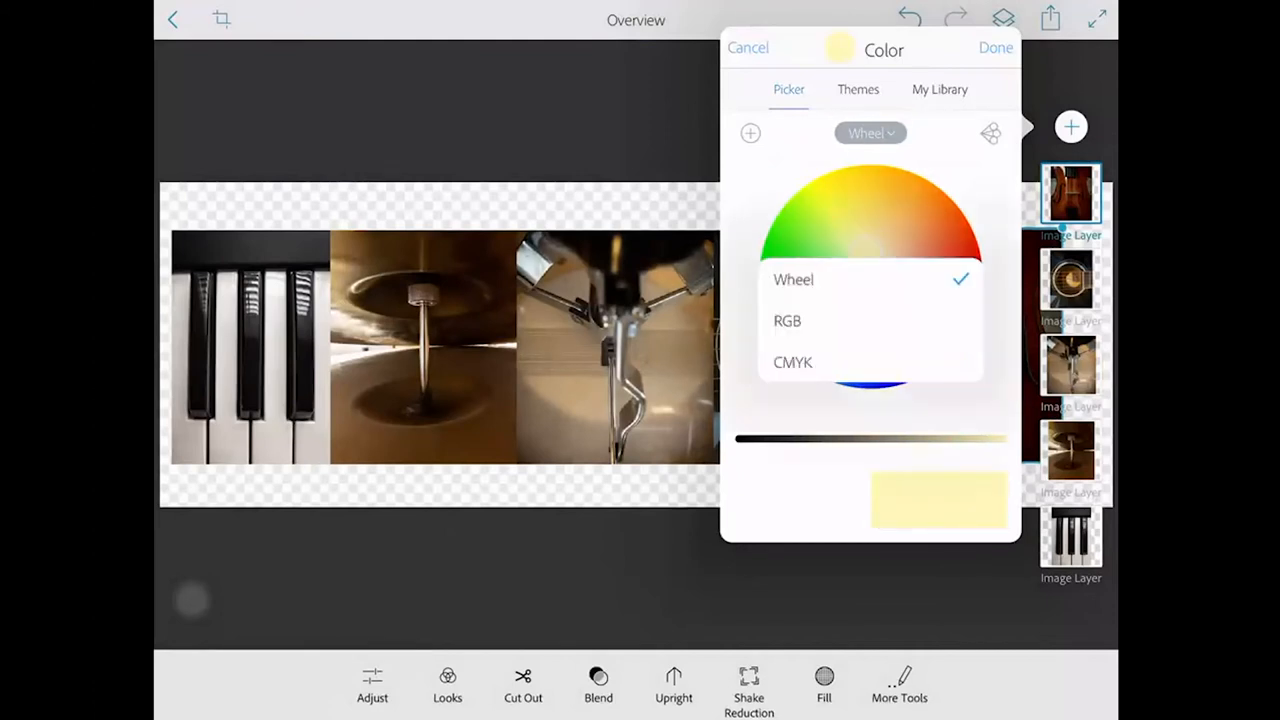
click(788, 320)
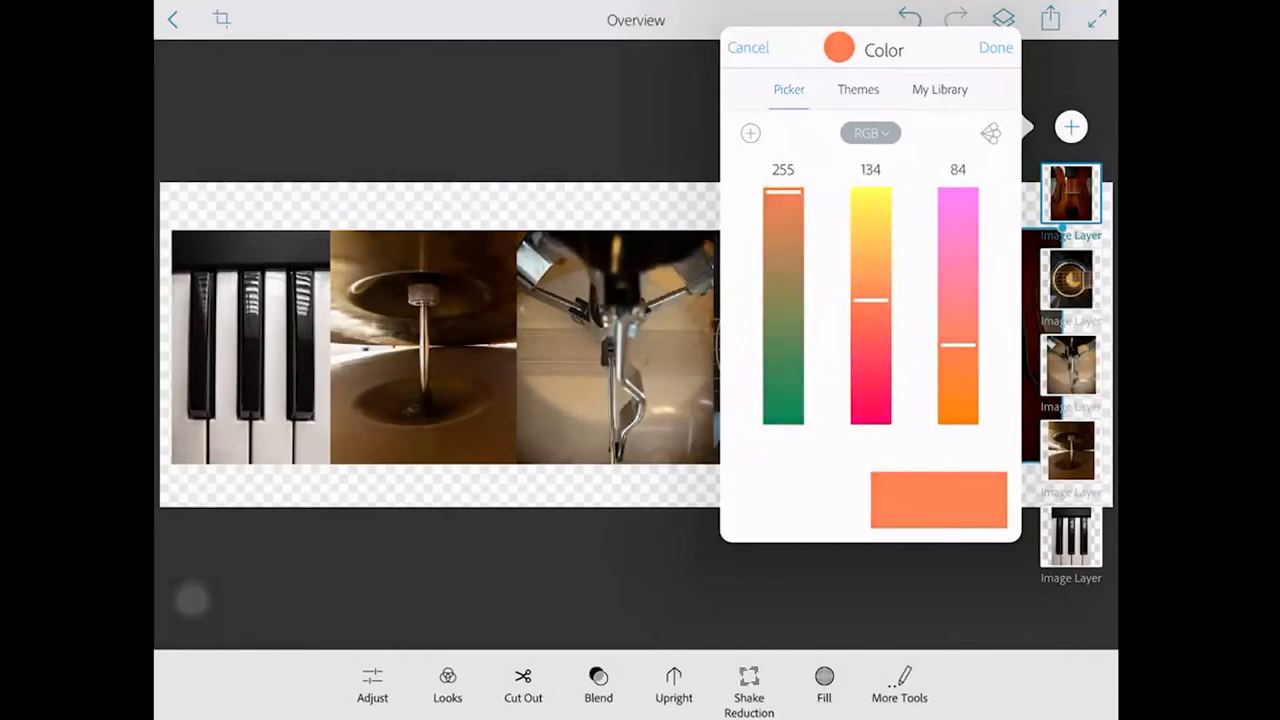
drag(784, 192, 784, 284)
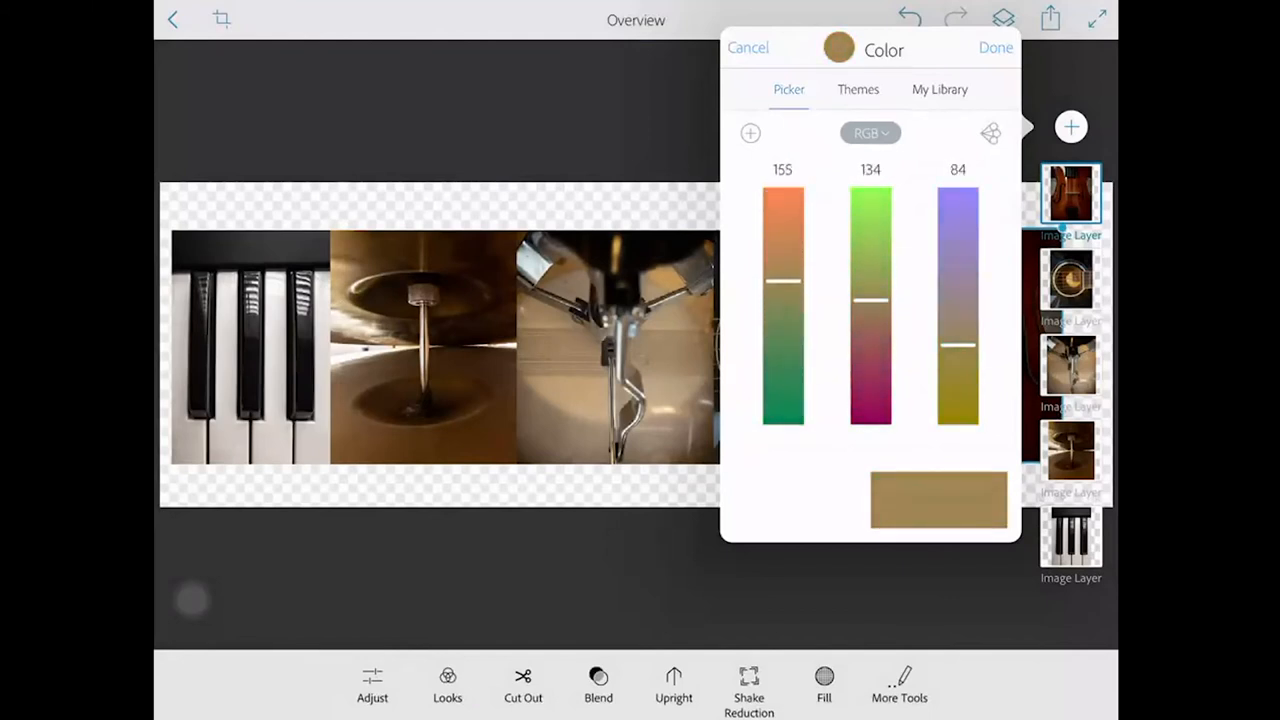
click(868, 132)
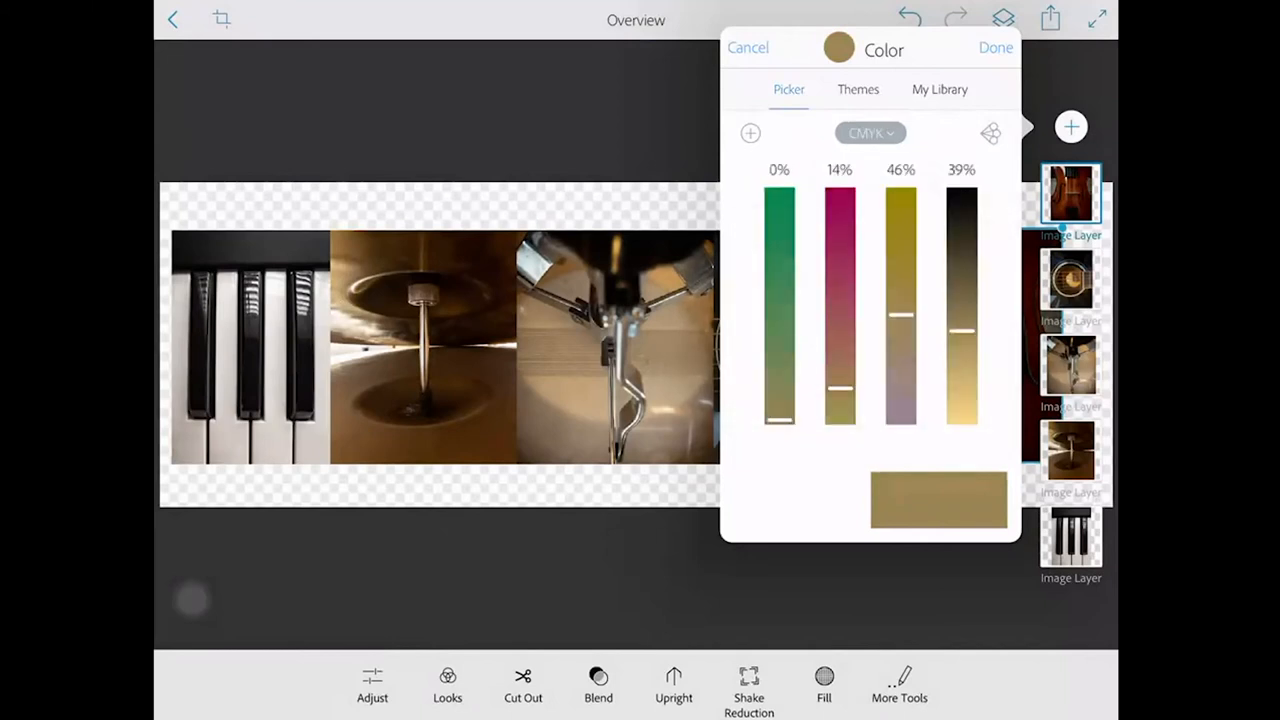
drag(780, 414, 780, 336)
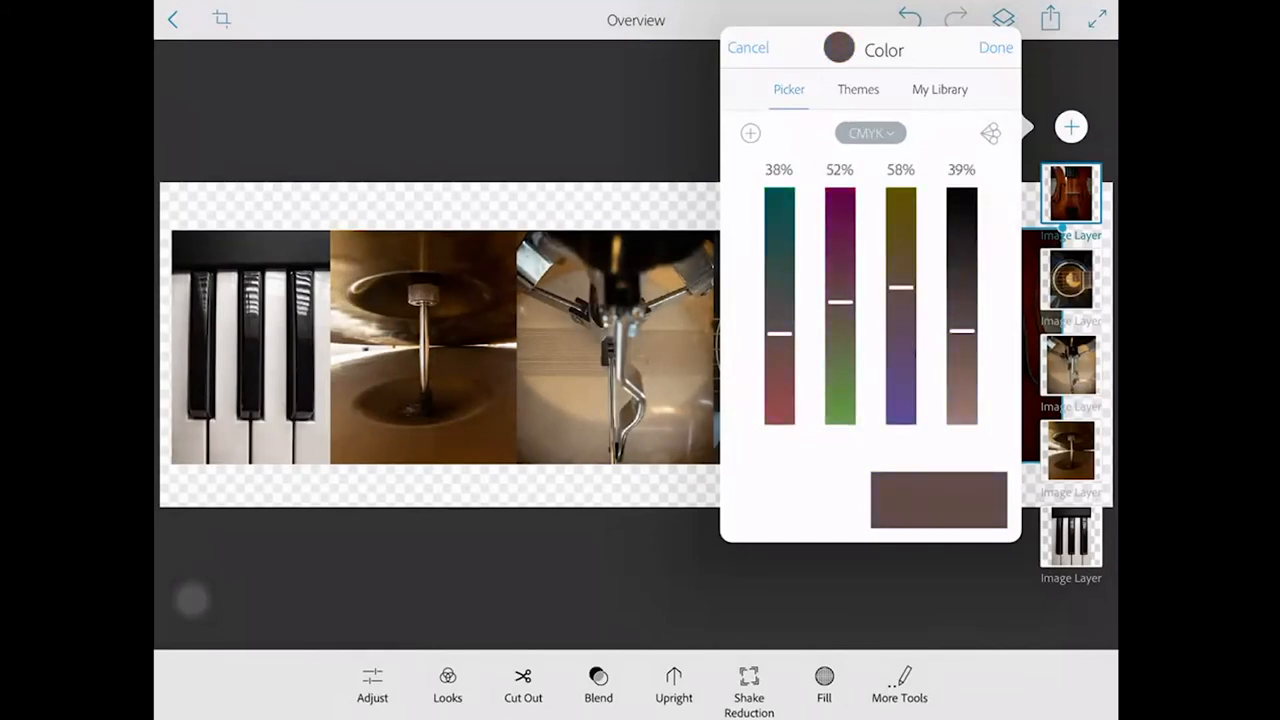
drag(960, 332, 960, 310)
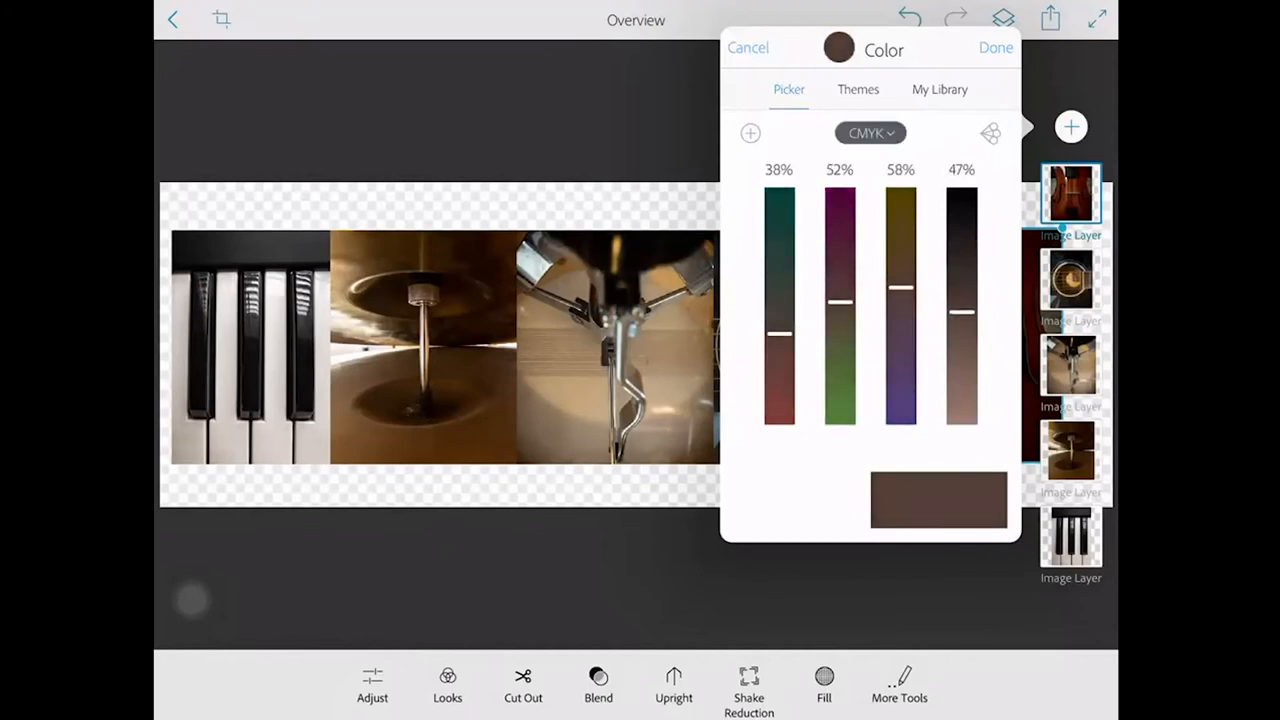
On the colour wheel, compare olive brown, neutral grey, blue and lighter teal shades.
click(868, 132)
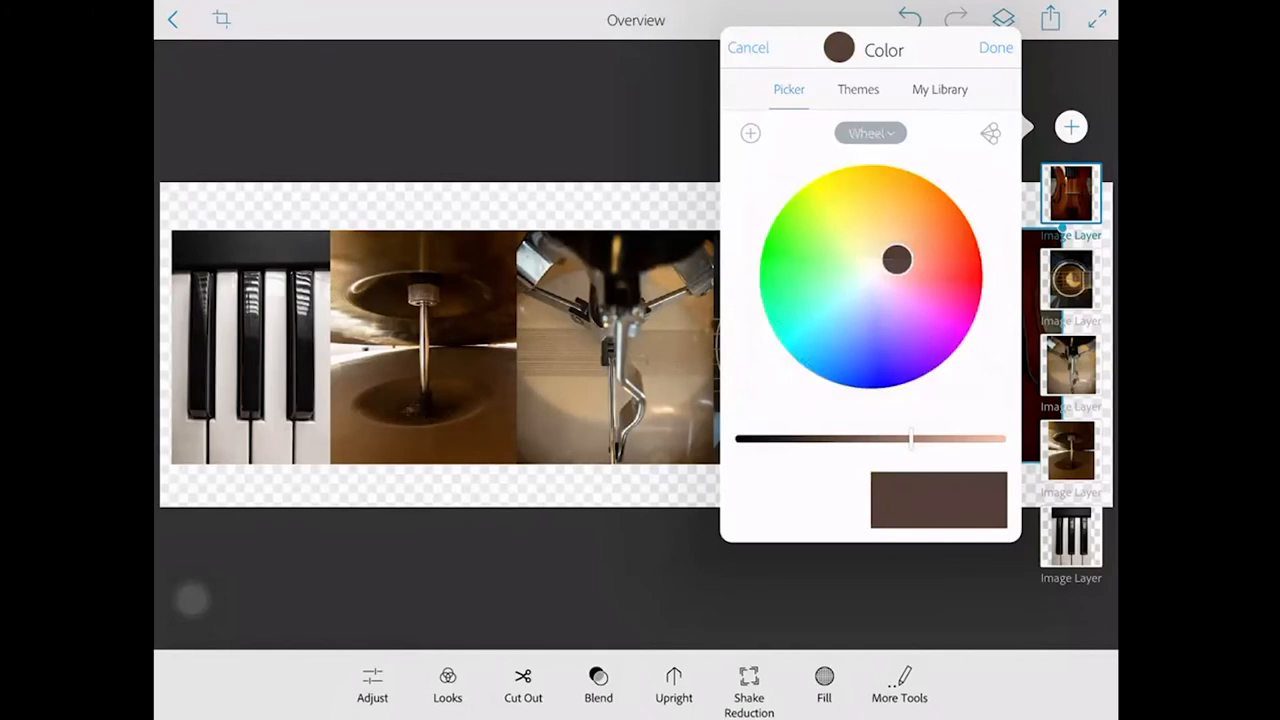
click(824, 336)
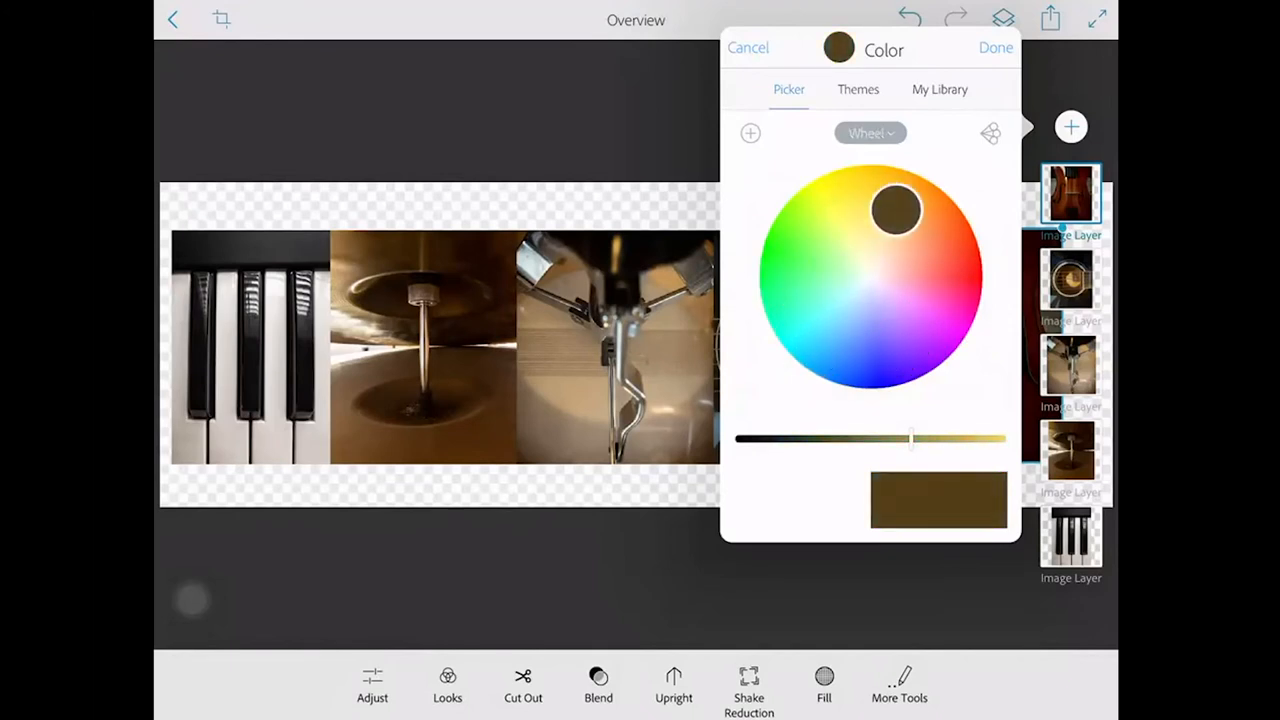
drag(896, 206, 912, 210)
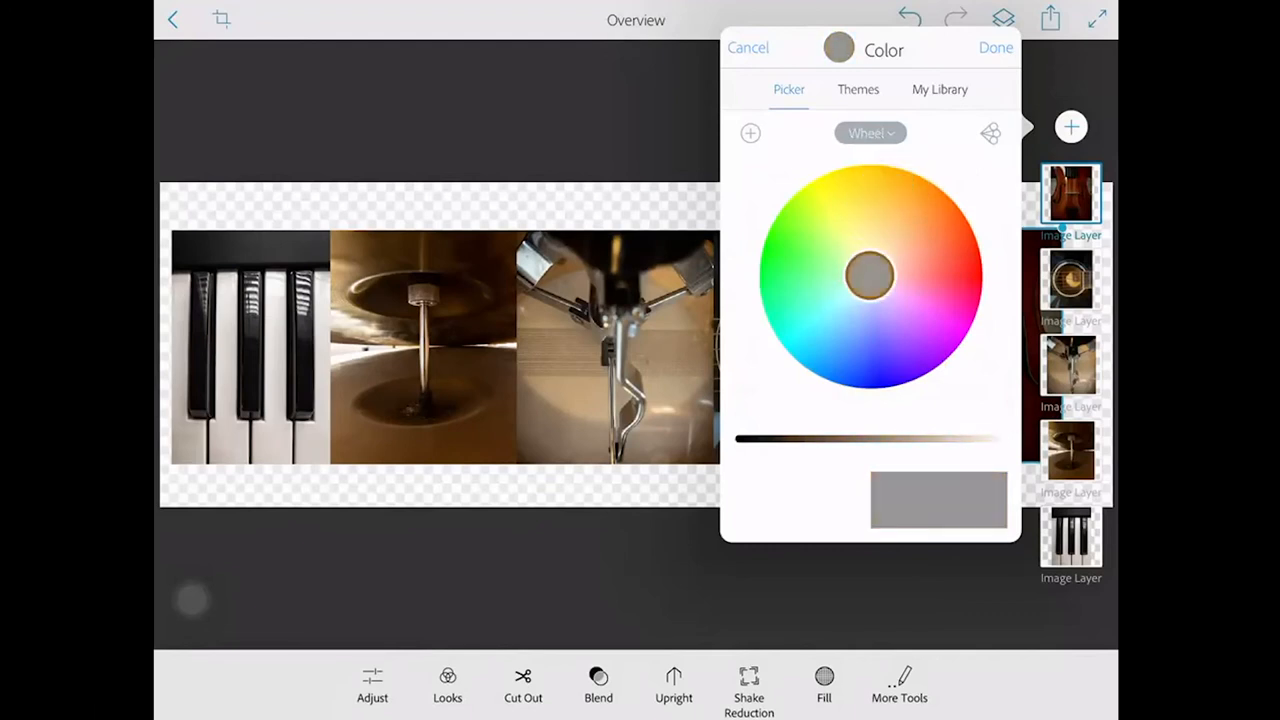
click(868, 132)
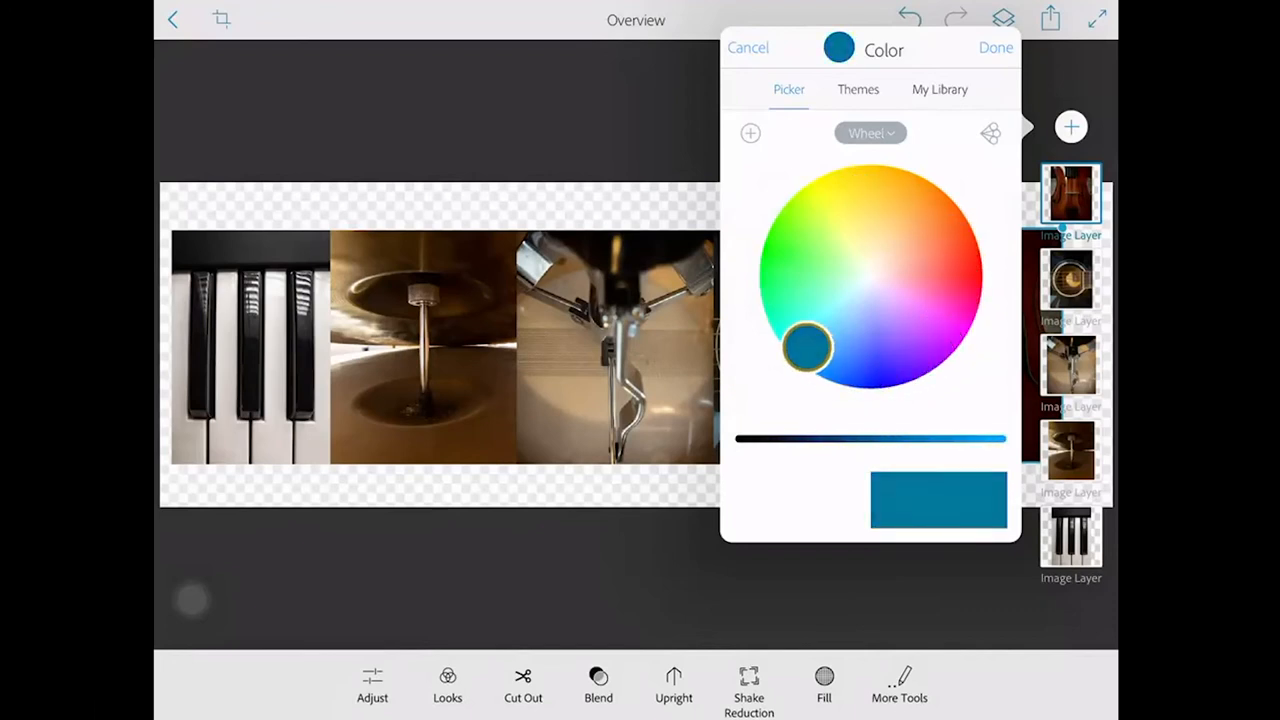
drag(810, 348, 800, 344)
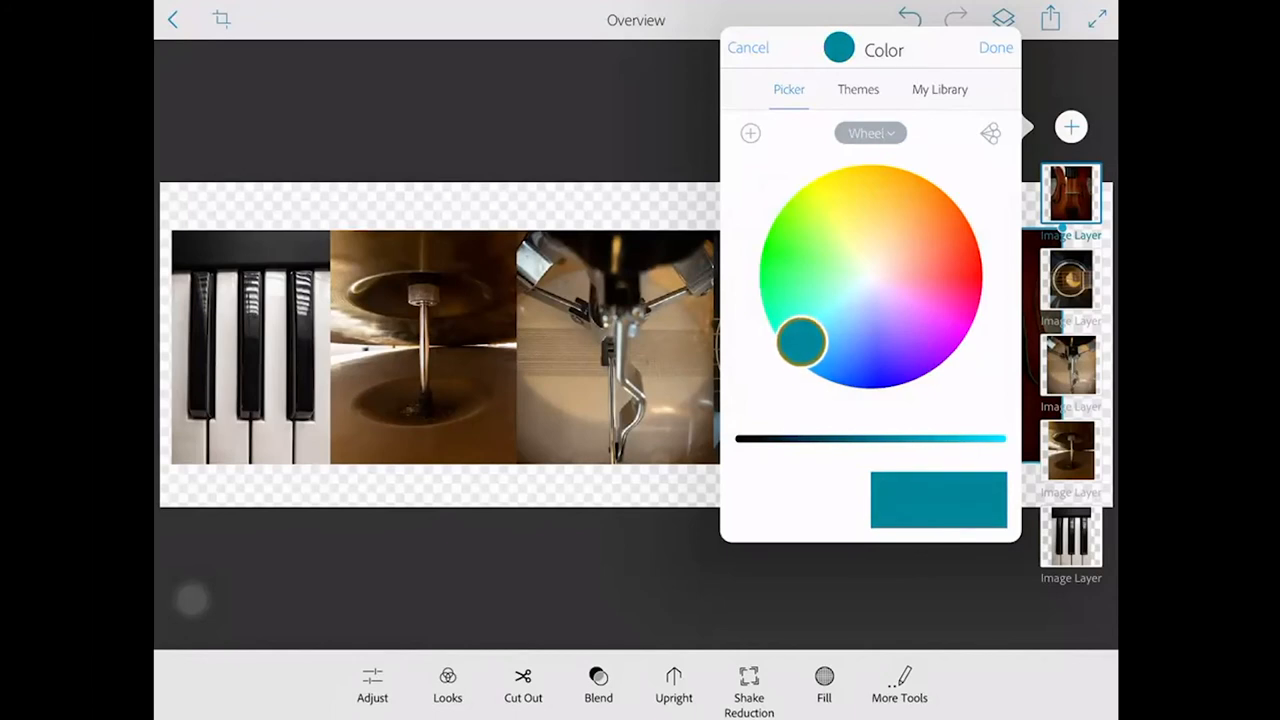
drag(800, 340, 824, 318)
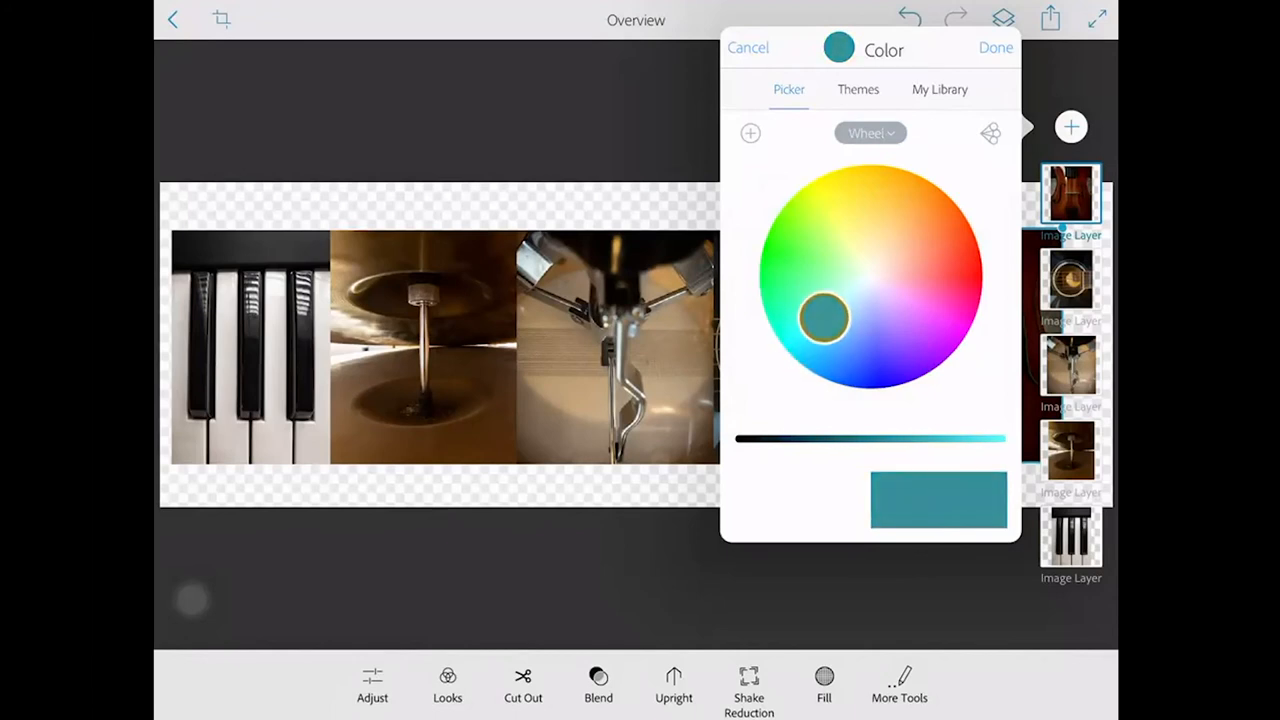
In RGB sliders, settle on the bright green fill around R53 G212 B136.
click(868, 132)
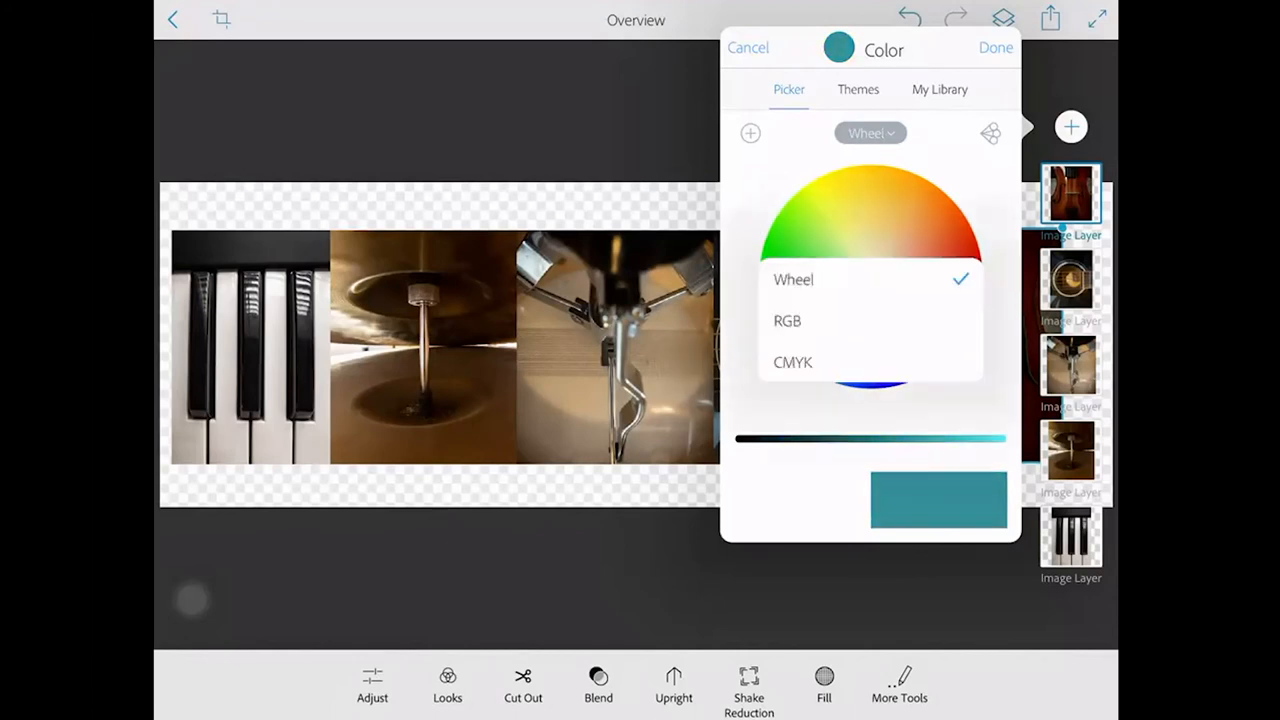
click(788, 320)
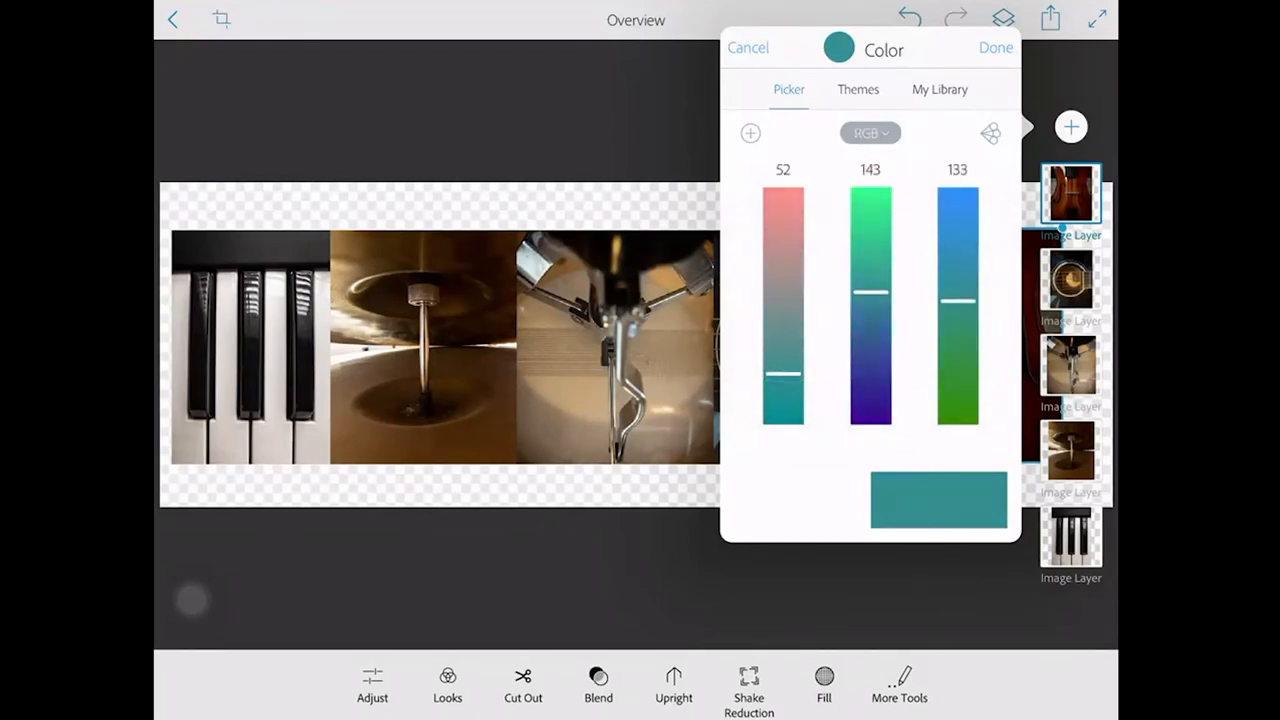
drag(870, 290, 870, 216)
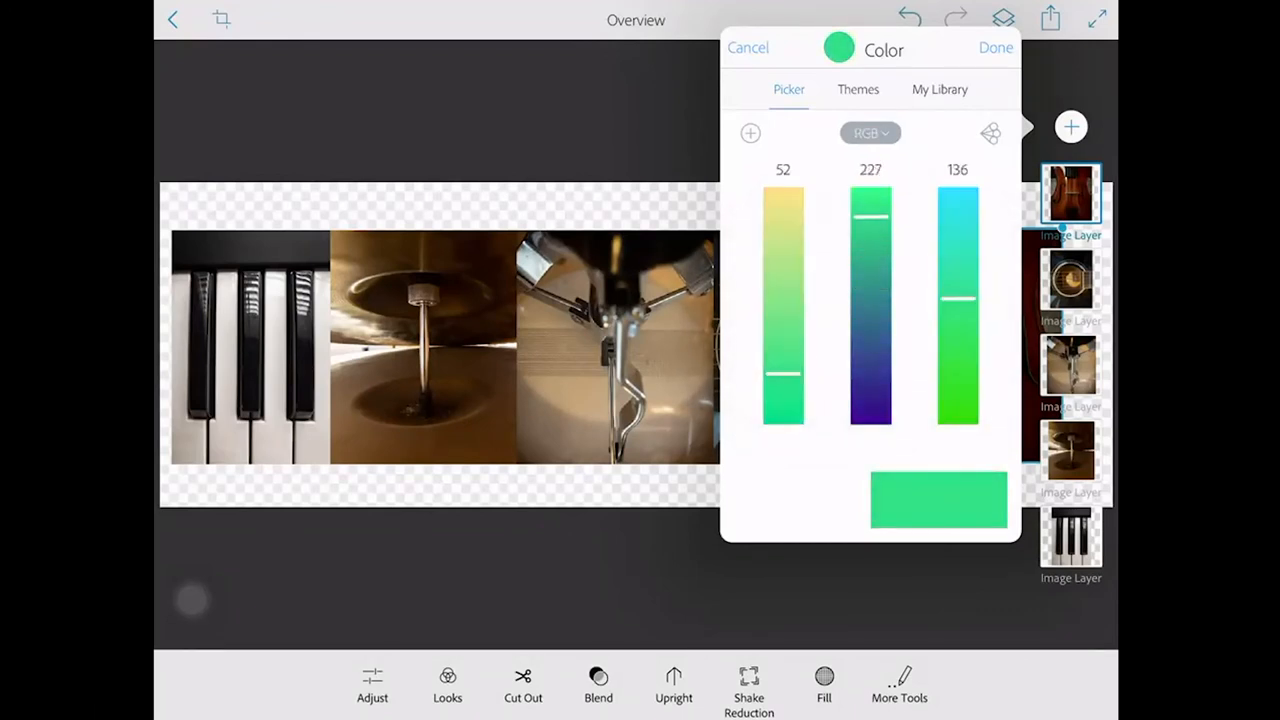
drag(870, 212, 870, 232)
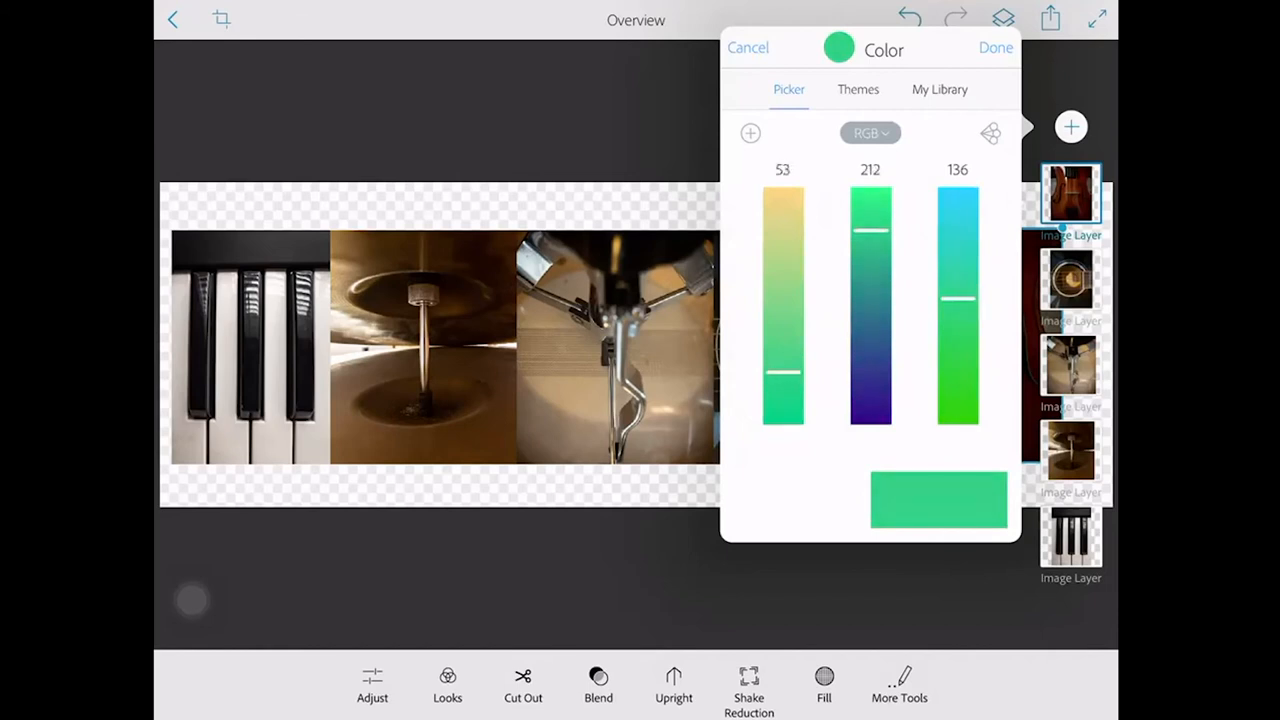
drag(956, 300, 956, 190)
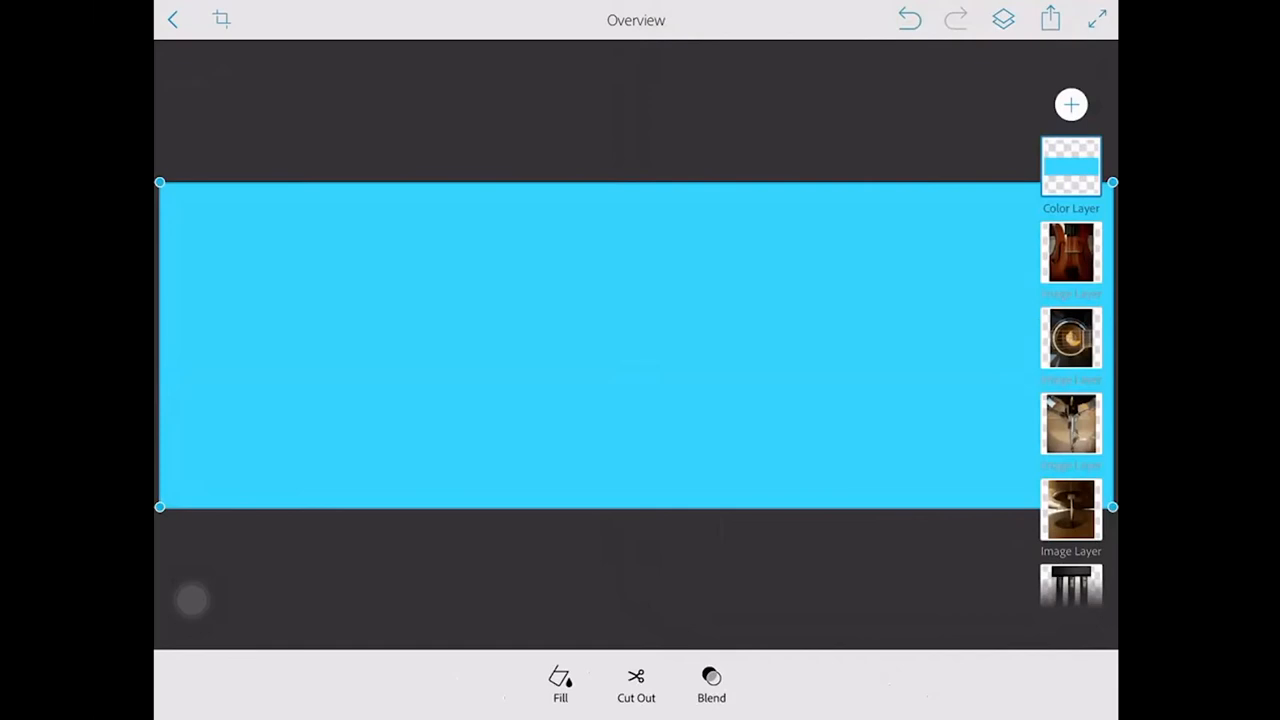
Try Darken, Lighten, Screen and Soft Light blends on the cyan colour layer.
click(712, 684)
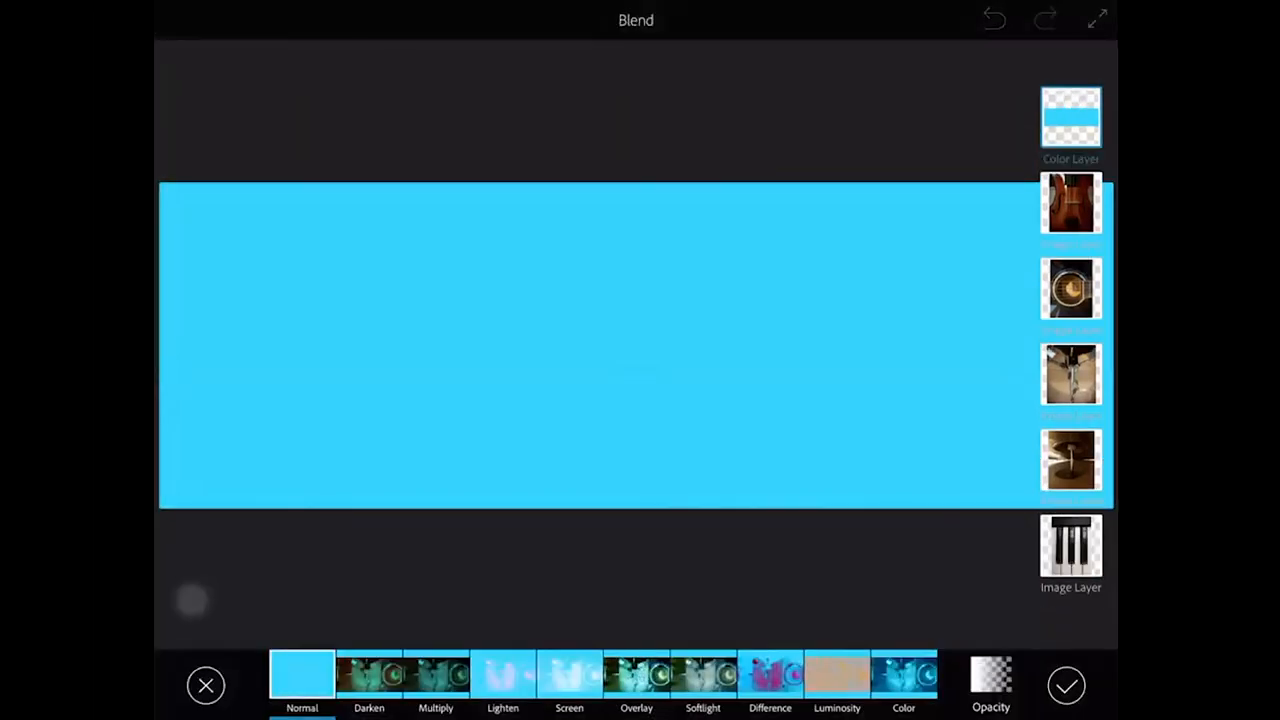
click(368, 680)
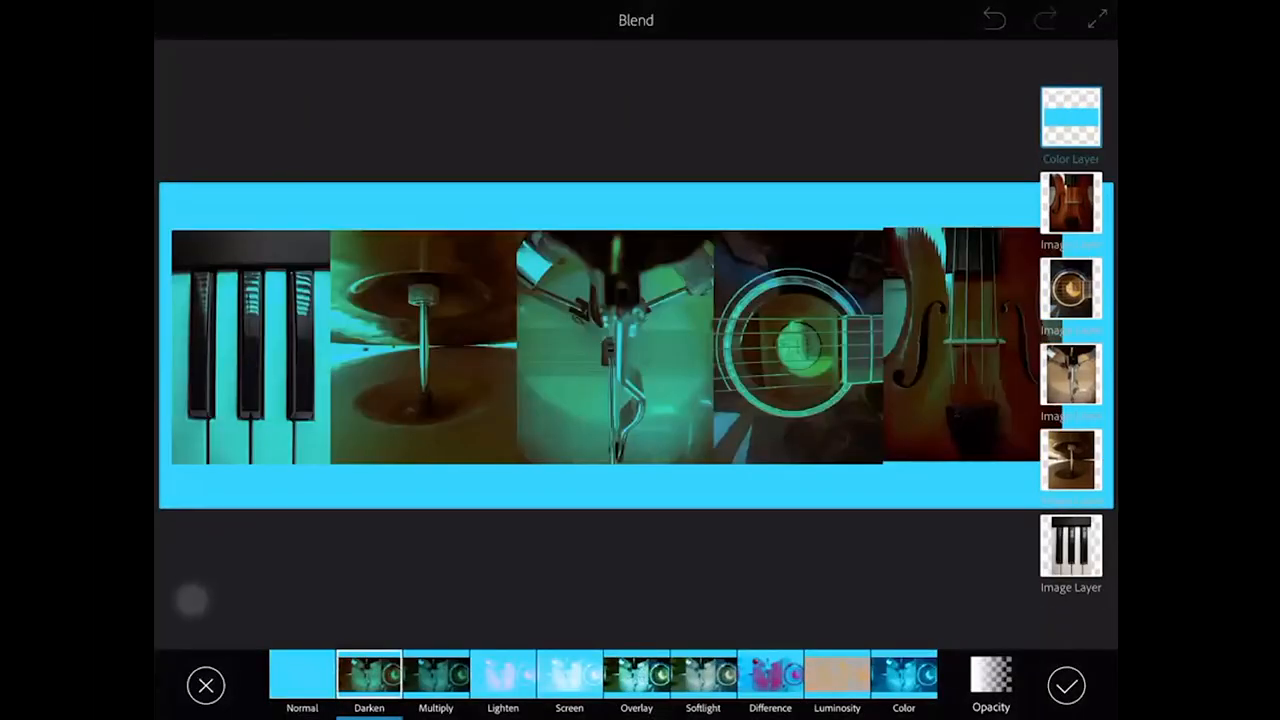
click(504, 676)
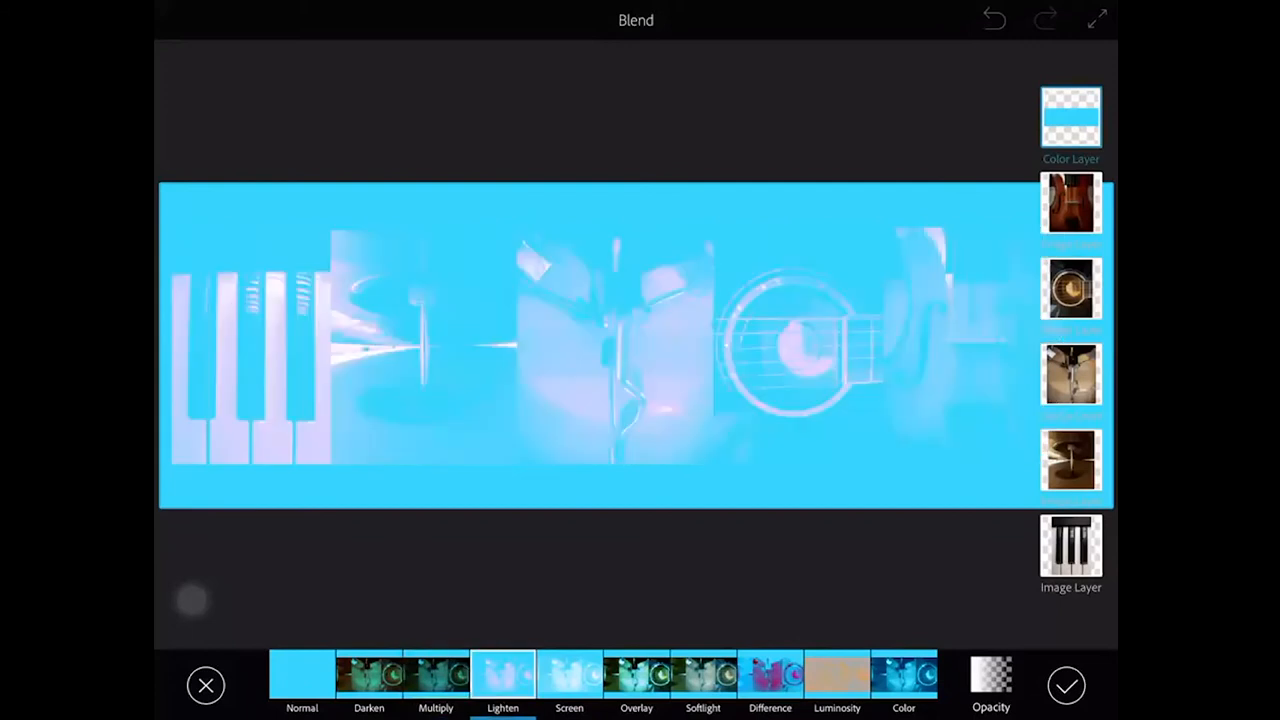
click(568, 676)
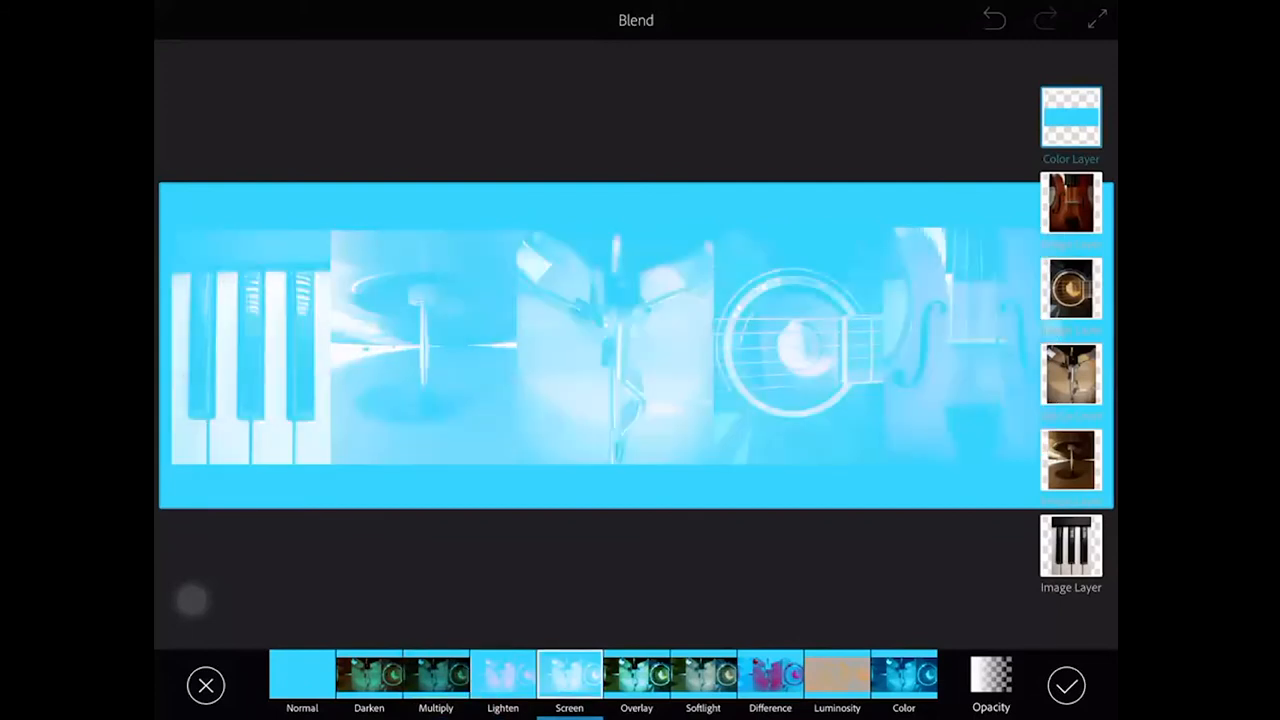
click(704, 676)
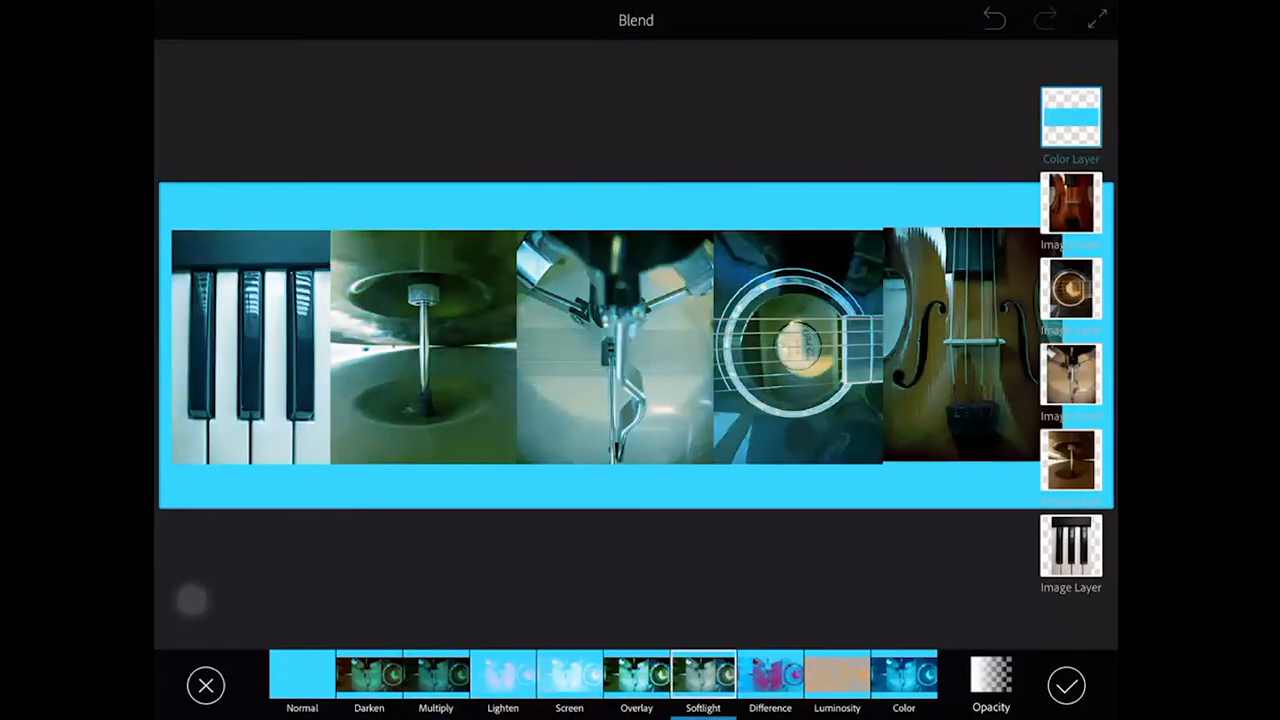
Test opacity around 30% then restore it, try Color, and settle on the Difference blend.
click(770, 676)
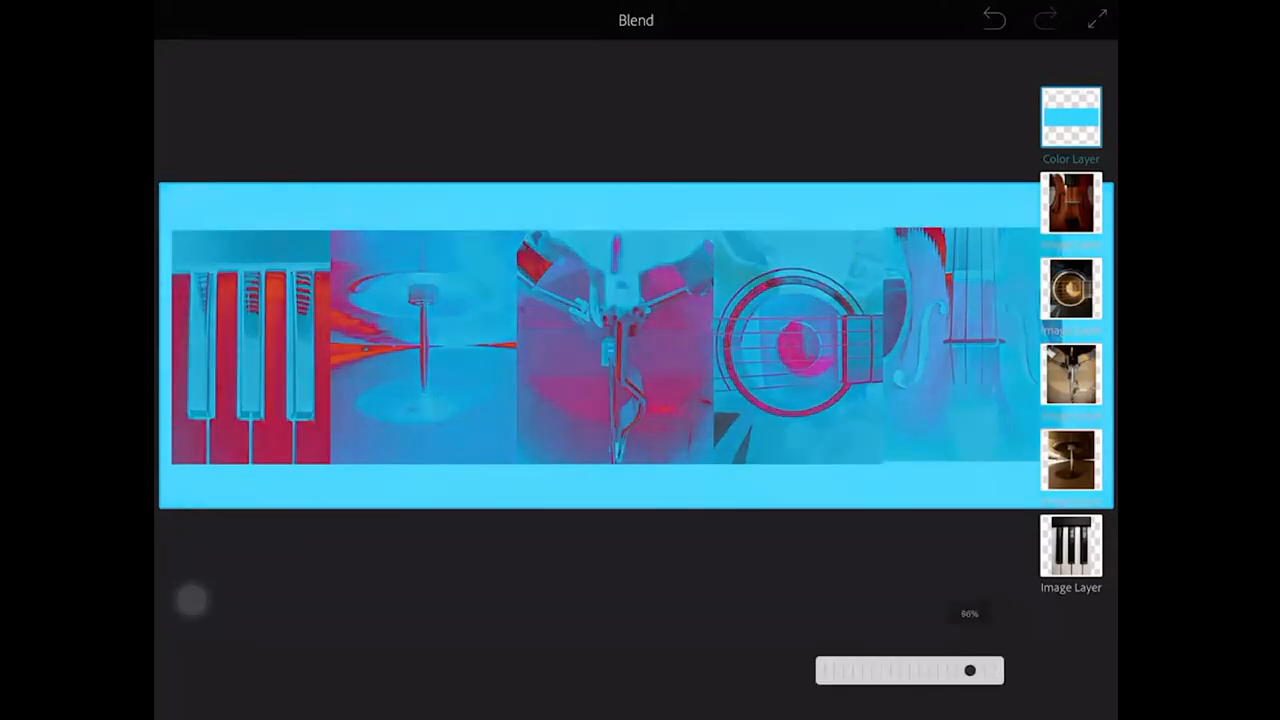
drag(968, 670, 876, 670)
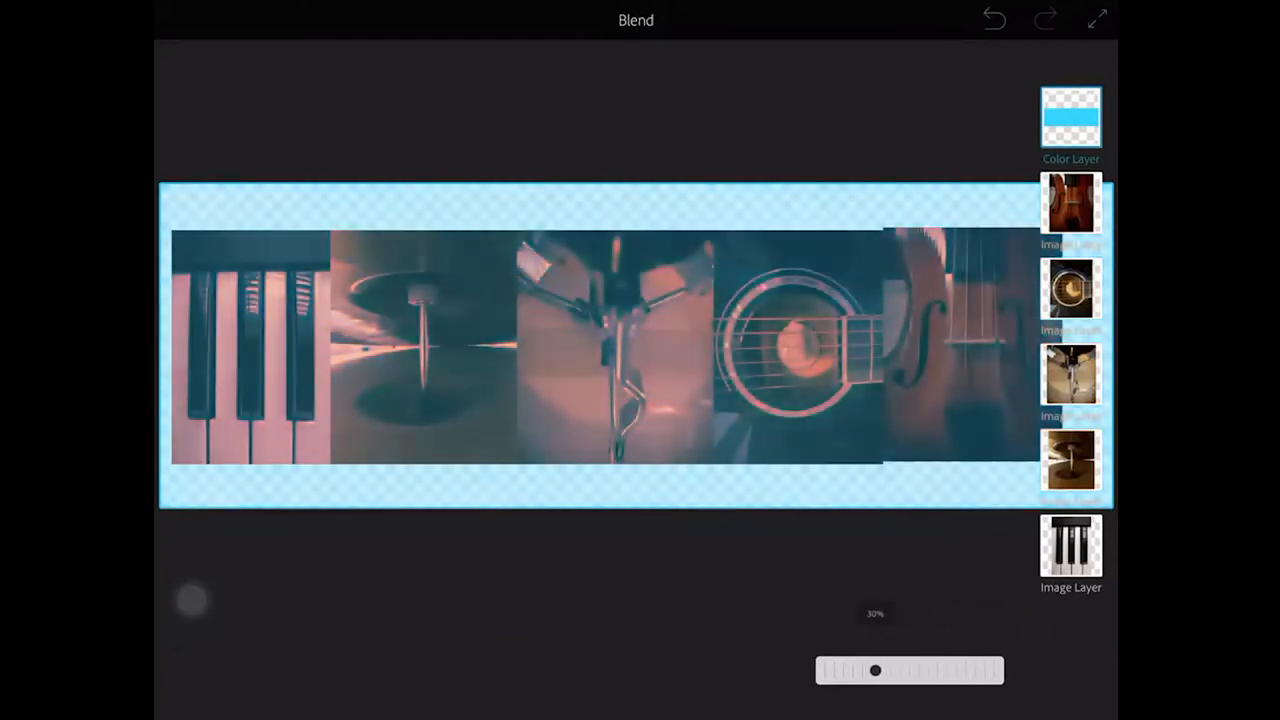
drag(876, 670, 984, 670)
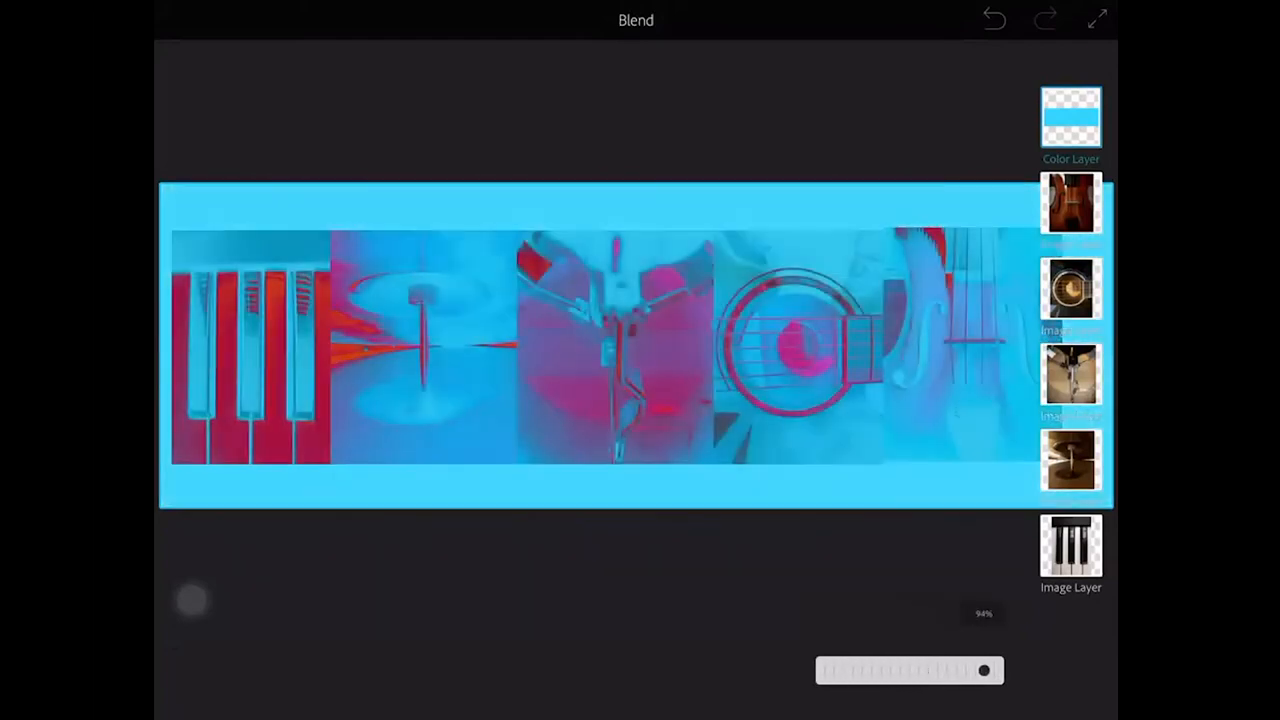
click(768, 676)
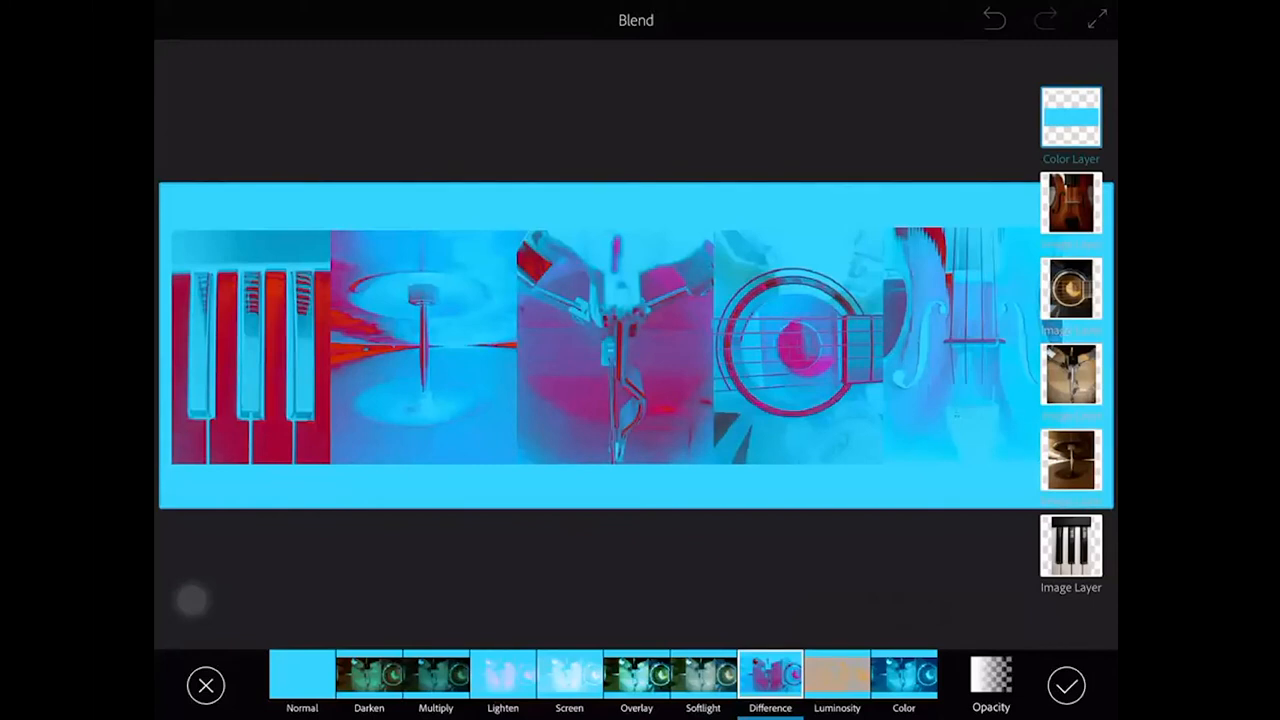
click(904, 676)
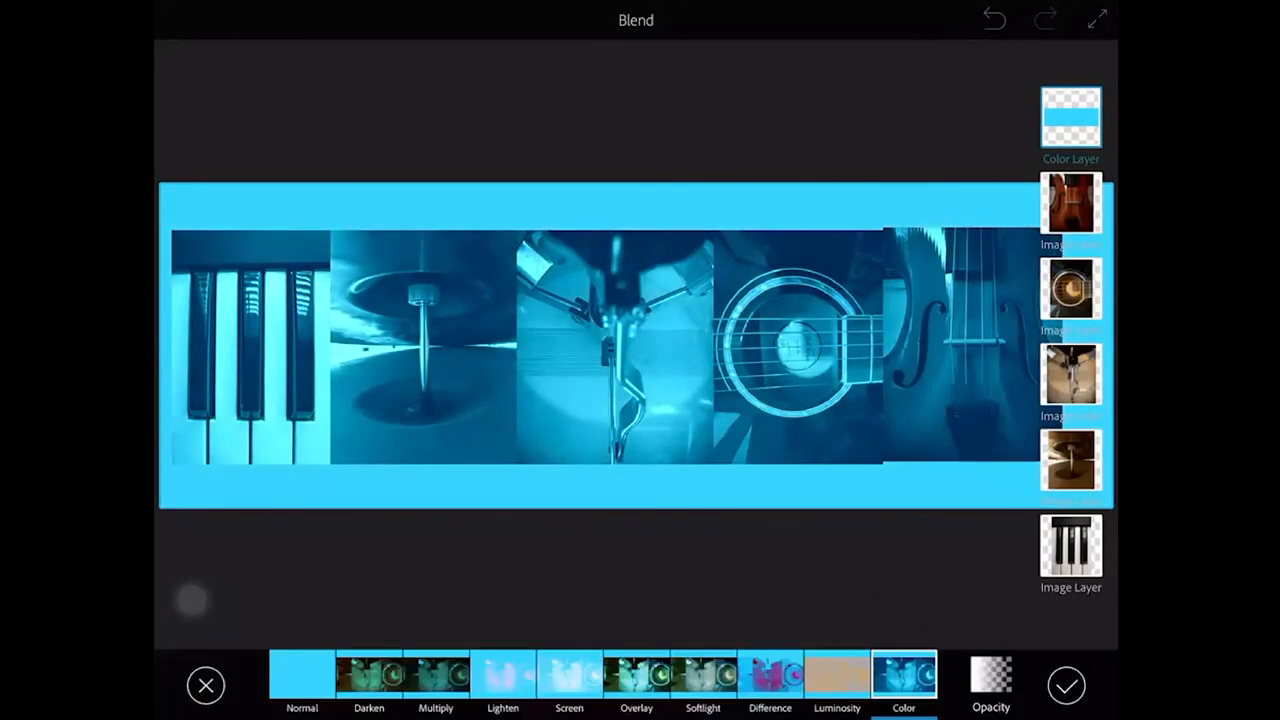
click(770, 676)
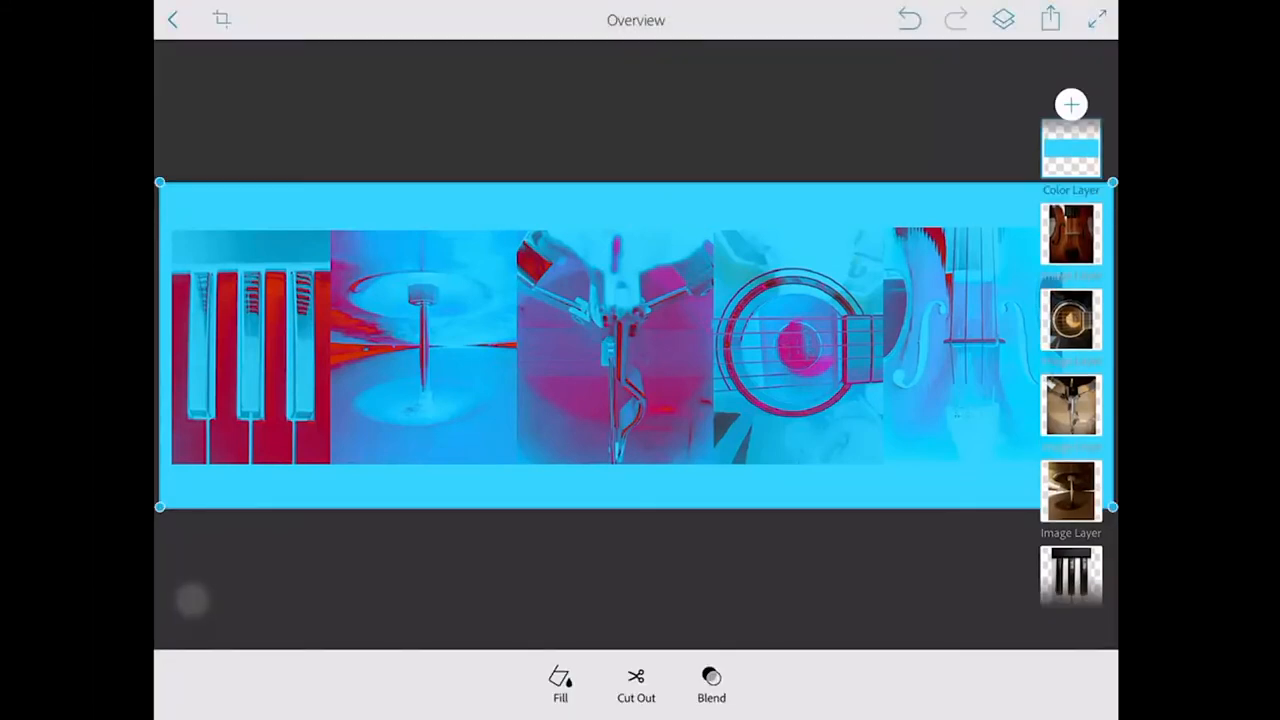
Set the crop box around the instrument letter strip and apply the crop.
click(220, 20)
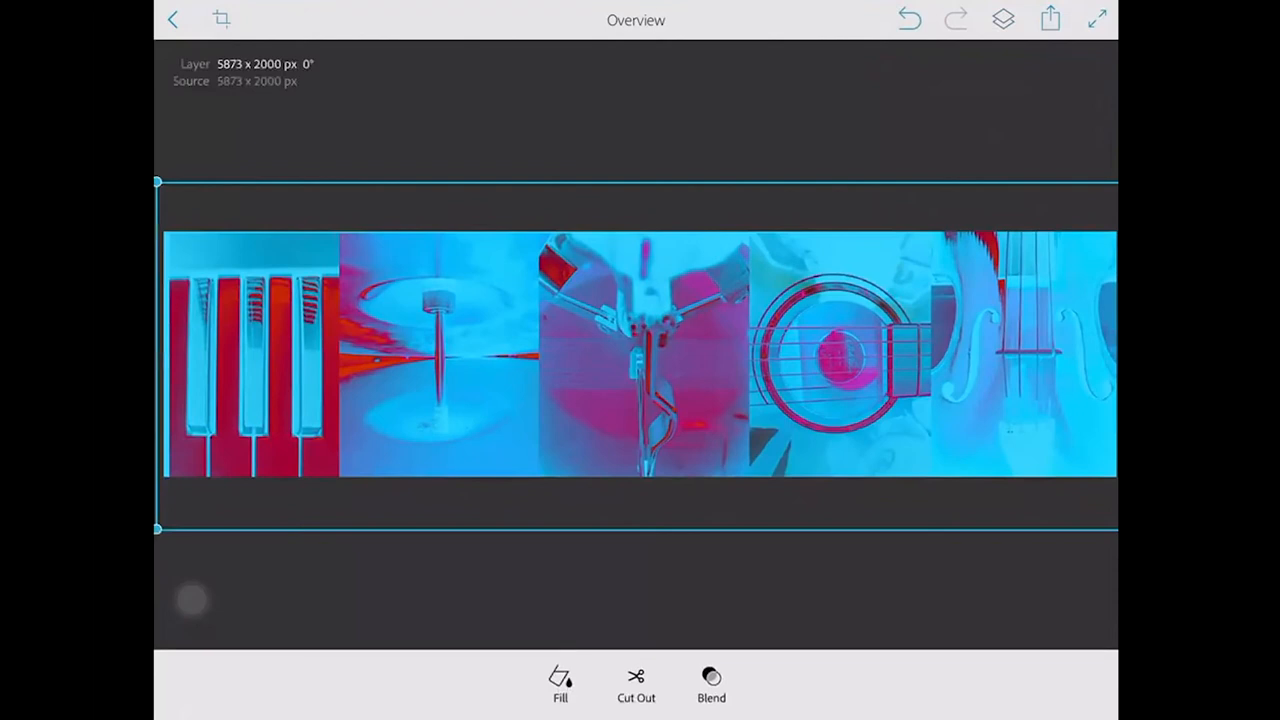
click(220, 20)
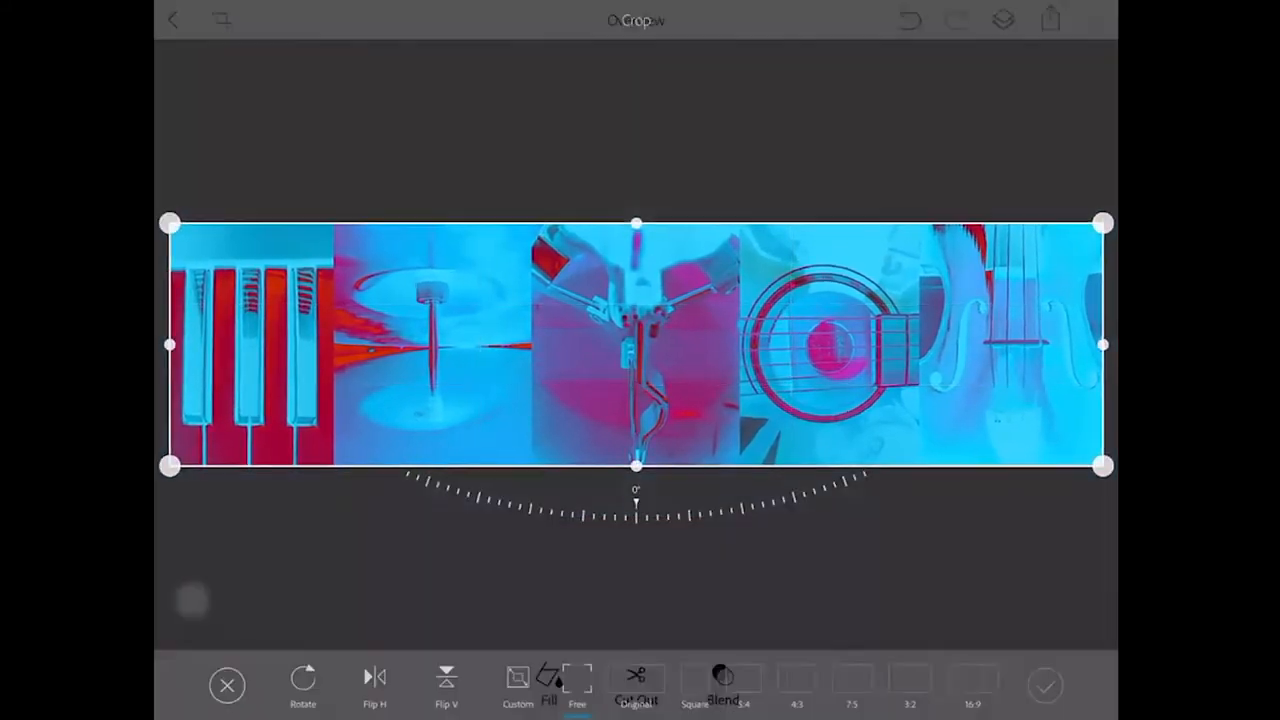
click(1044, 684)
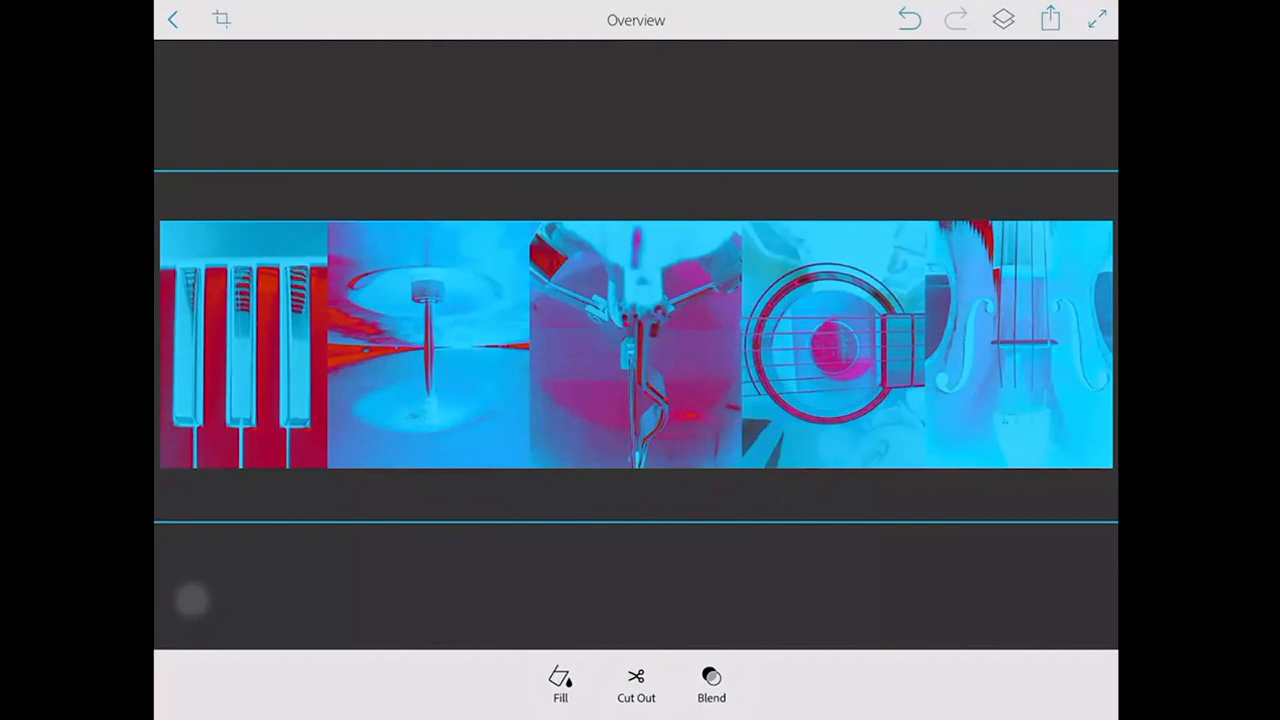
Save the cropped strip to the camera roll and acknowledge the Completed notice.
click(1050, 20)
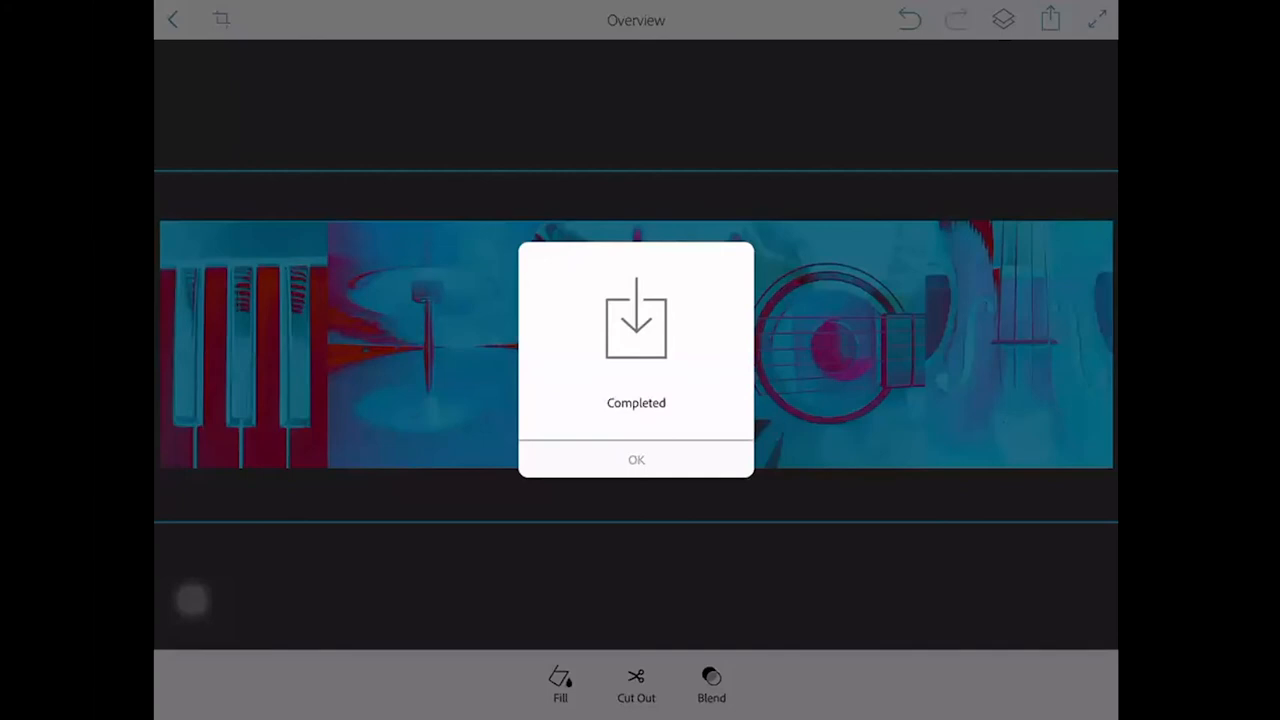
click(636, 460)
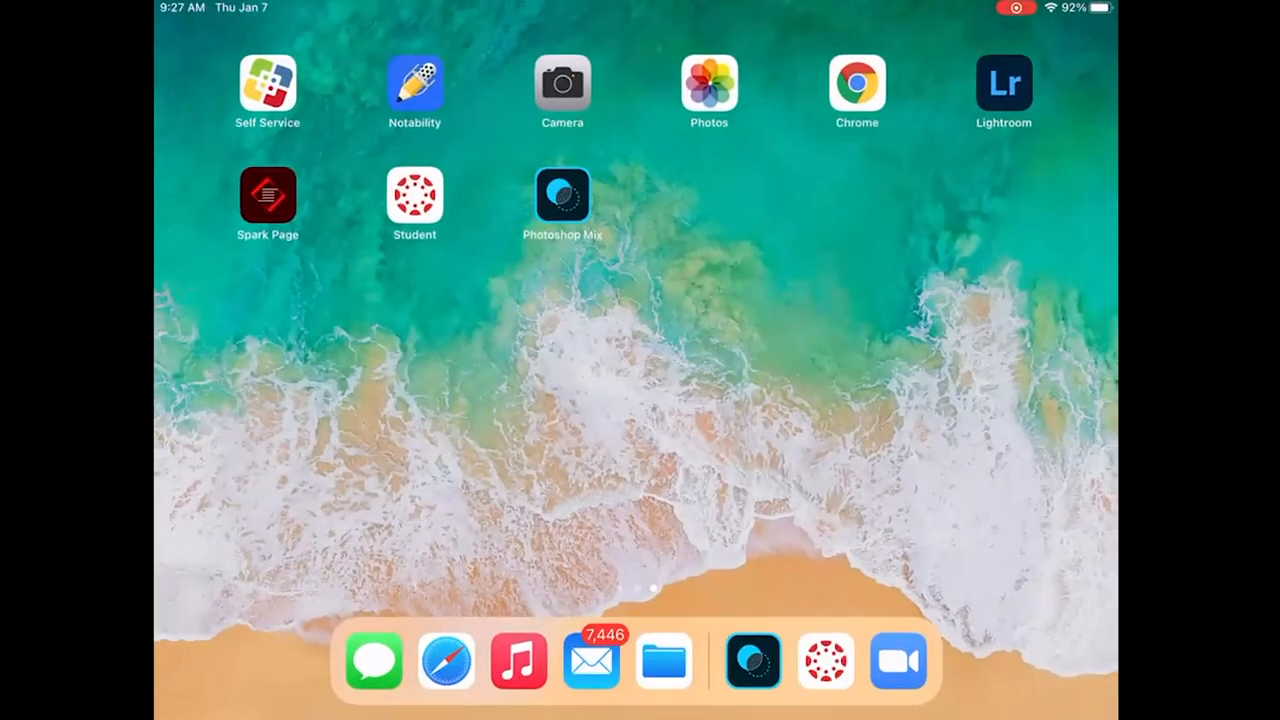
Launch Spark Page, go to My Pages and open the 2020 GKHS Photo 2 portfolio.
click(708, 84)
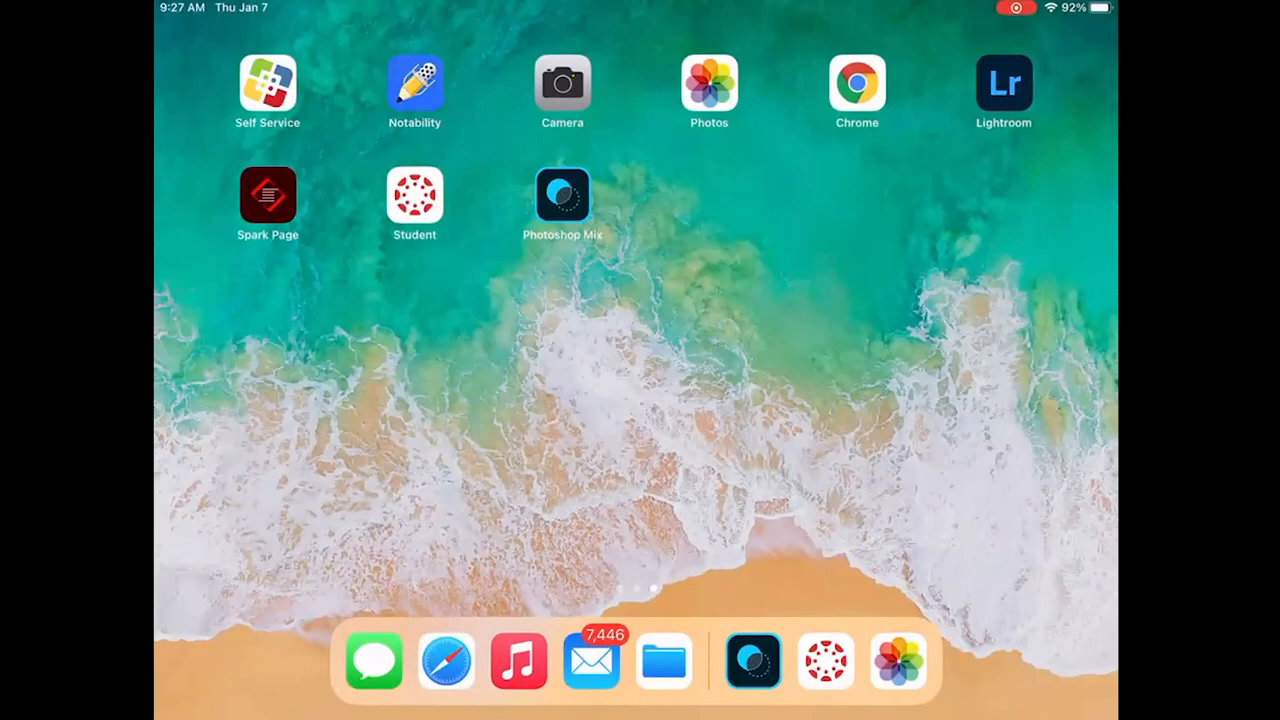
click(268, 196)
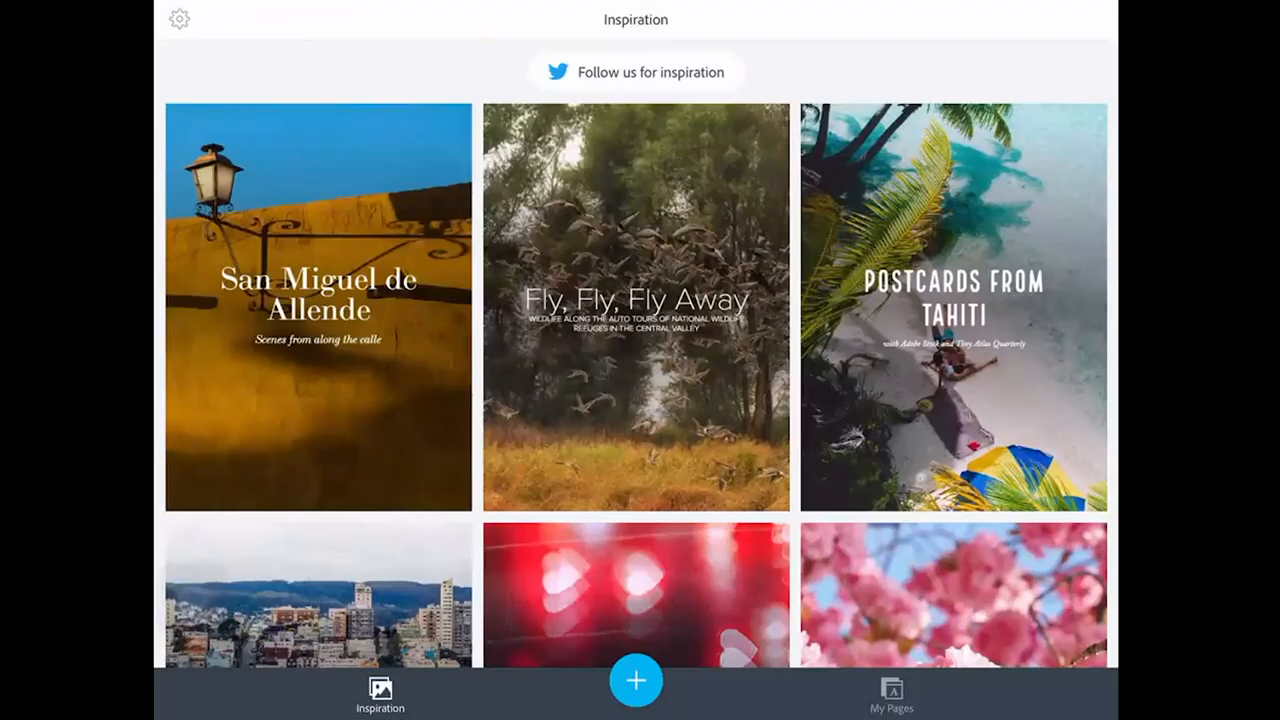
click(890, 694)
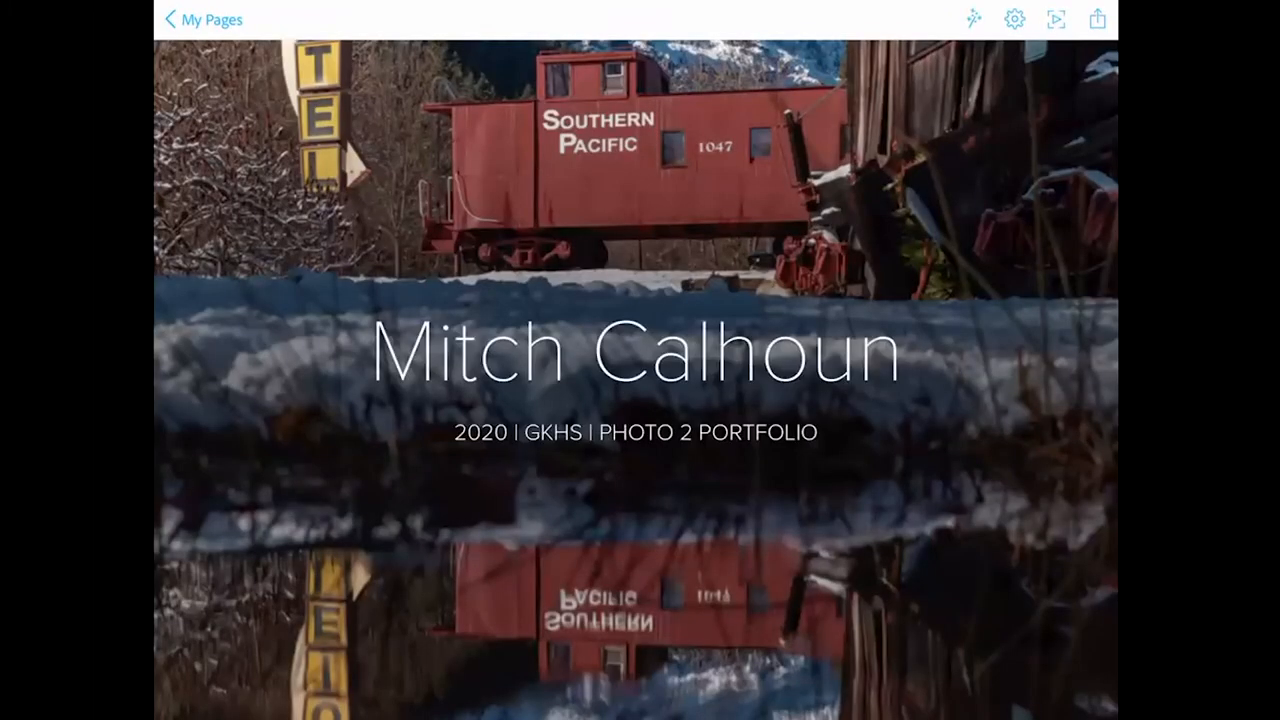
click(204, 20)
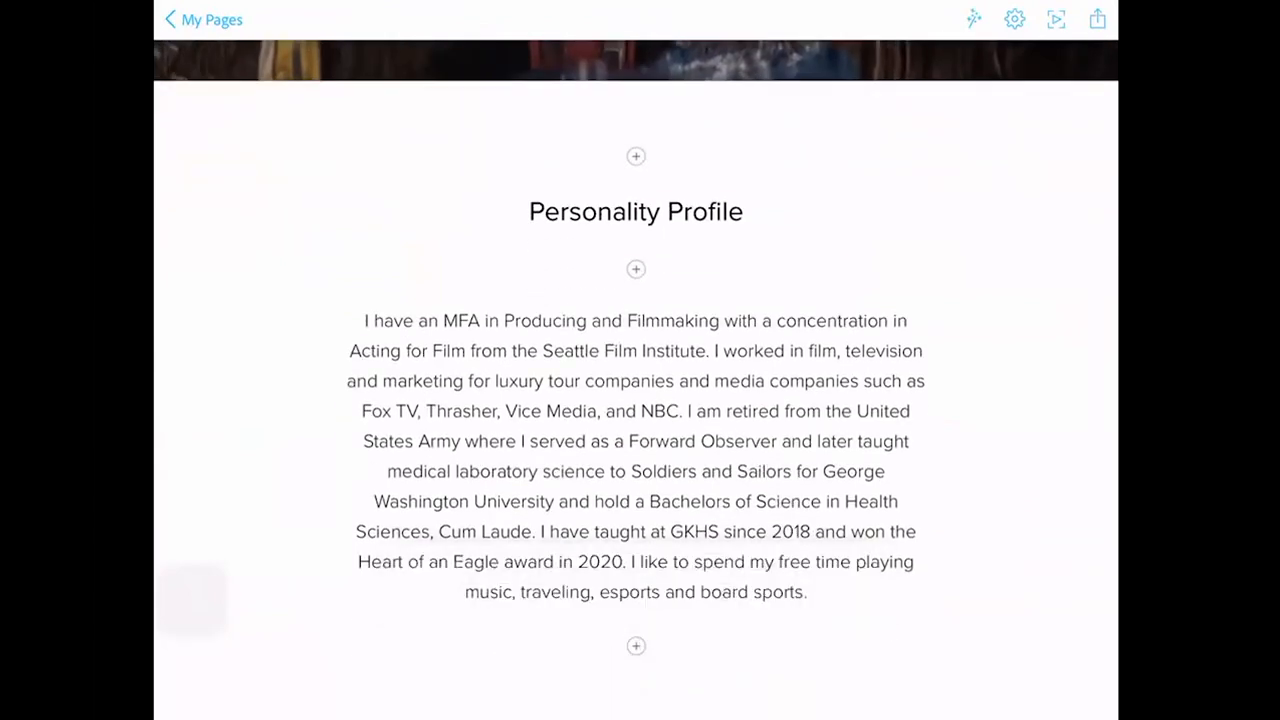
Add an H2 text block reading 'Alphabet Photography' with a capital P.
click(636, 644)
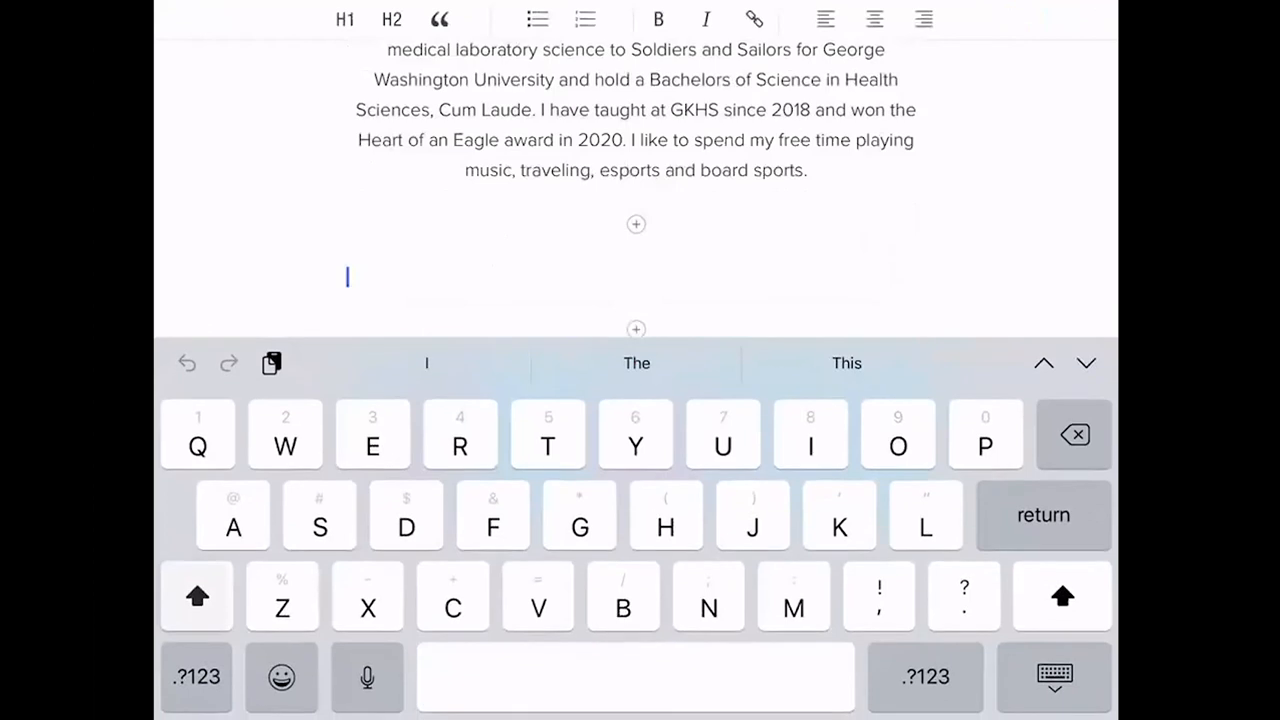
text(A)
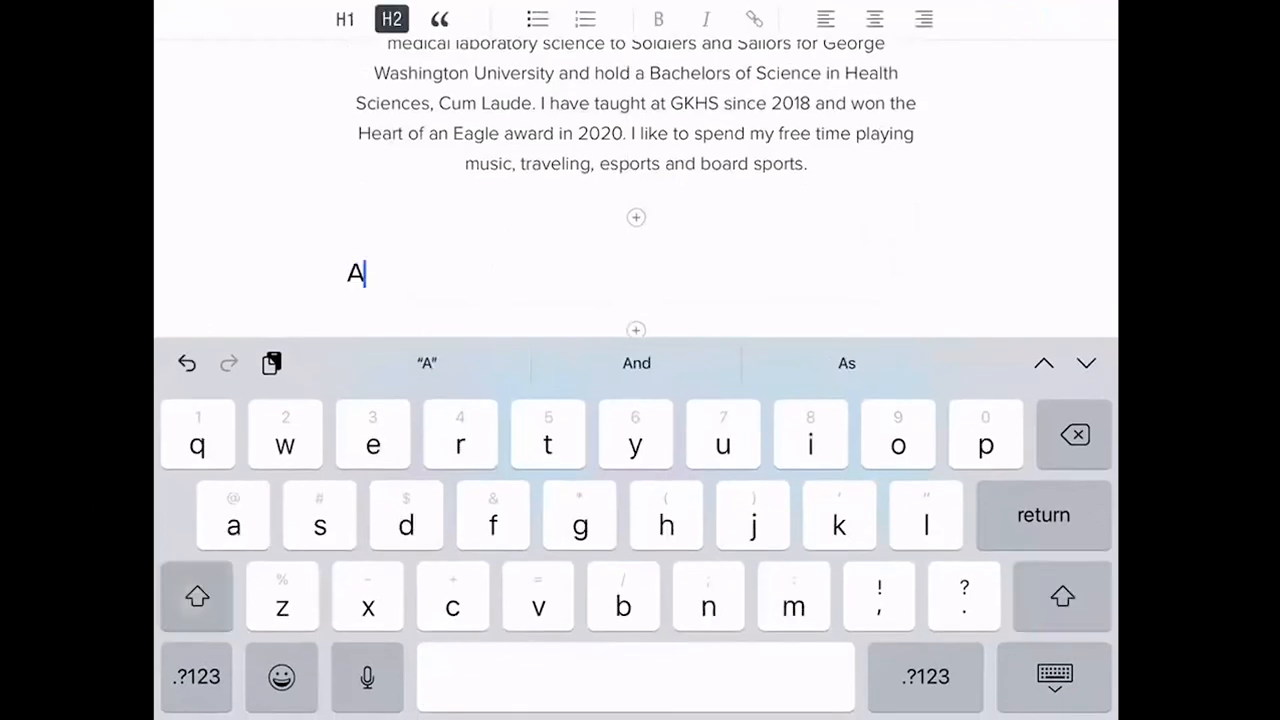
text(lphab)
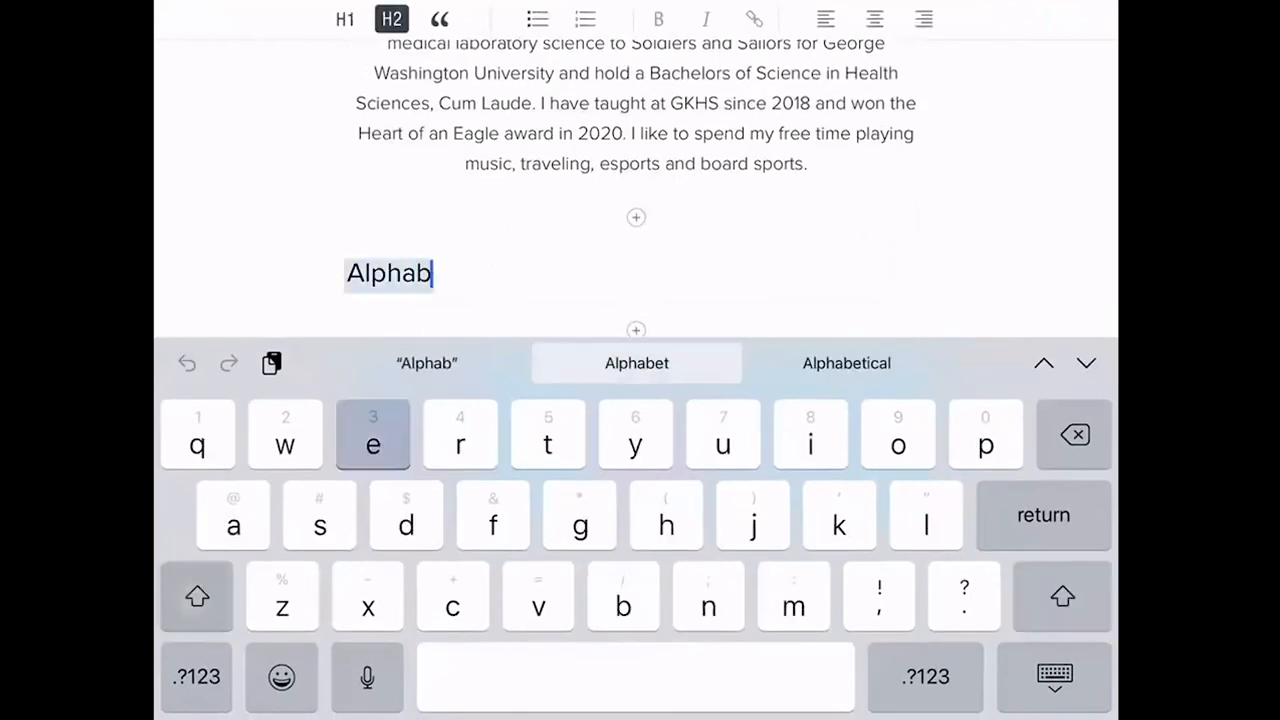
click(636, 362)
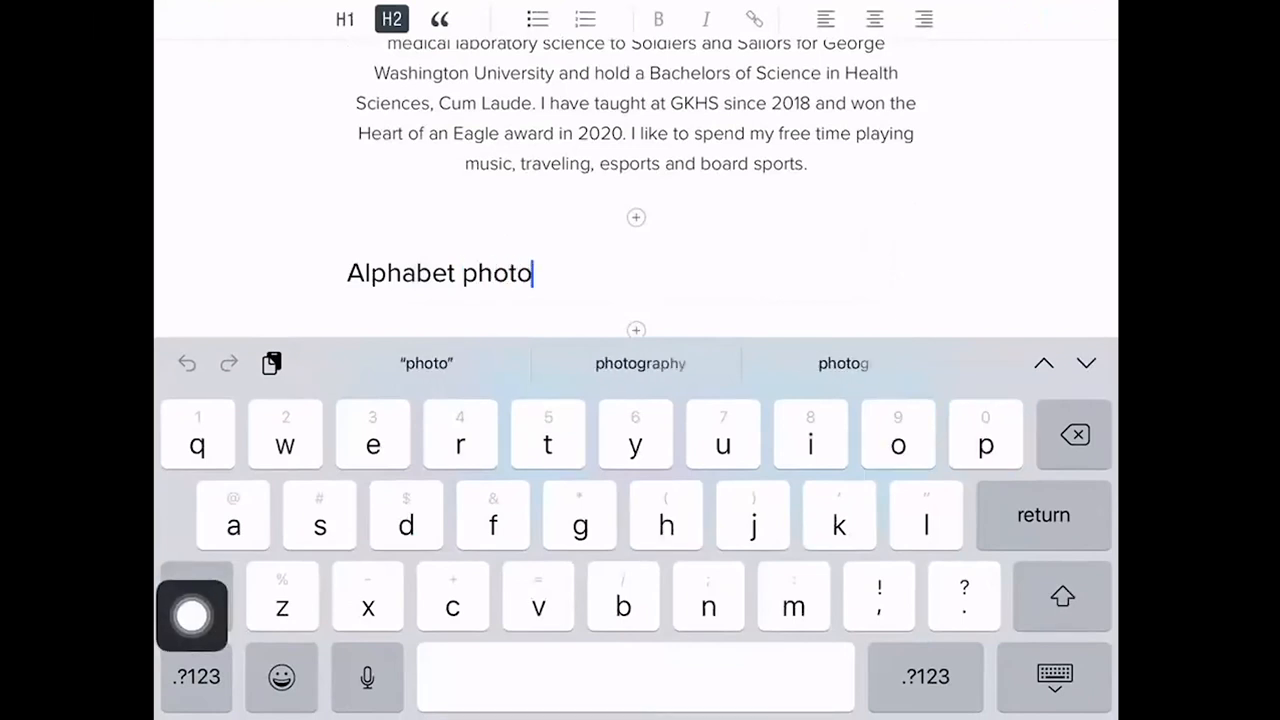
click(640, 364)
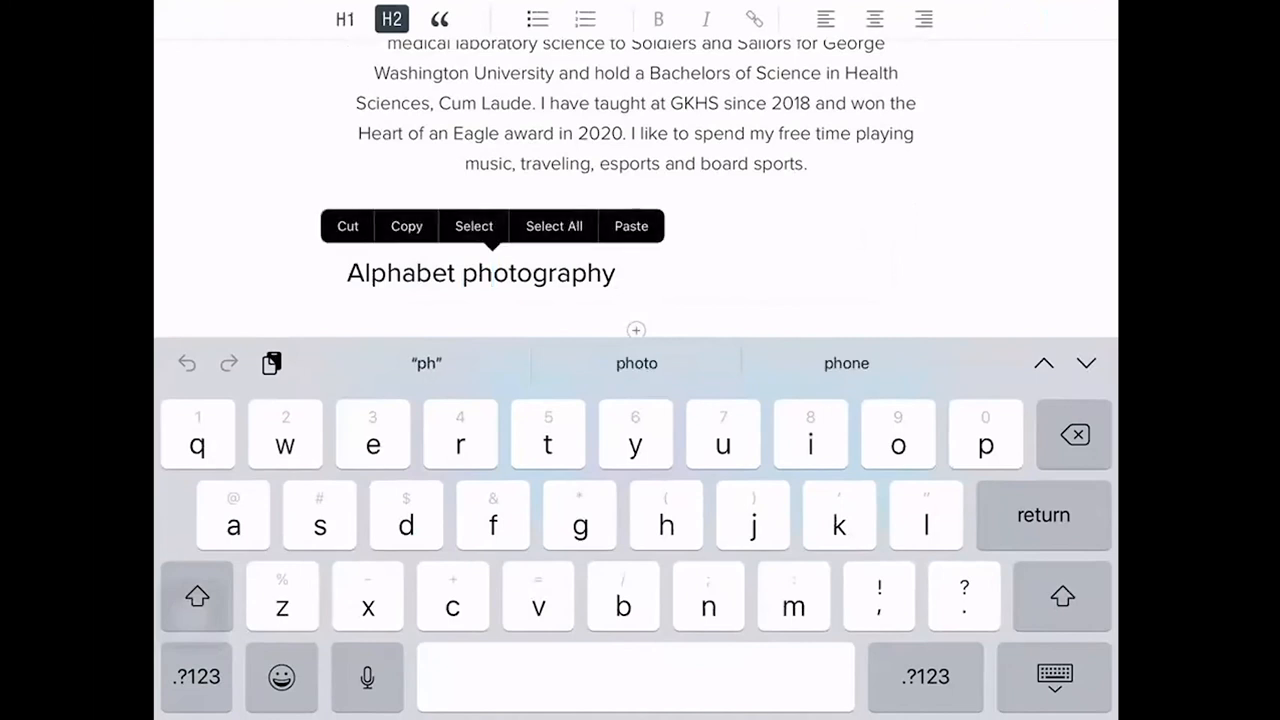
key(backspace)
text(P)
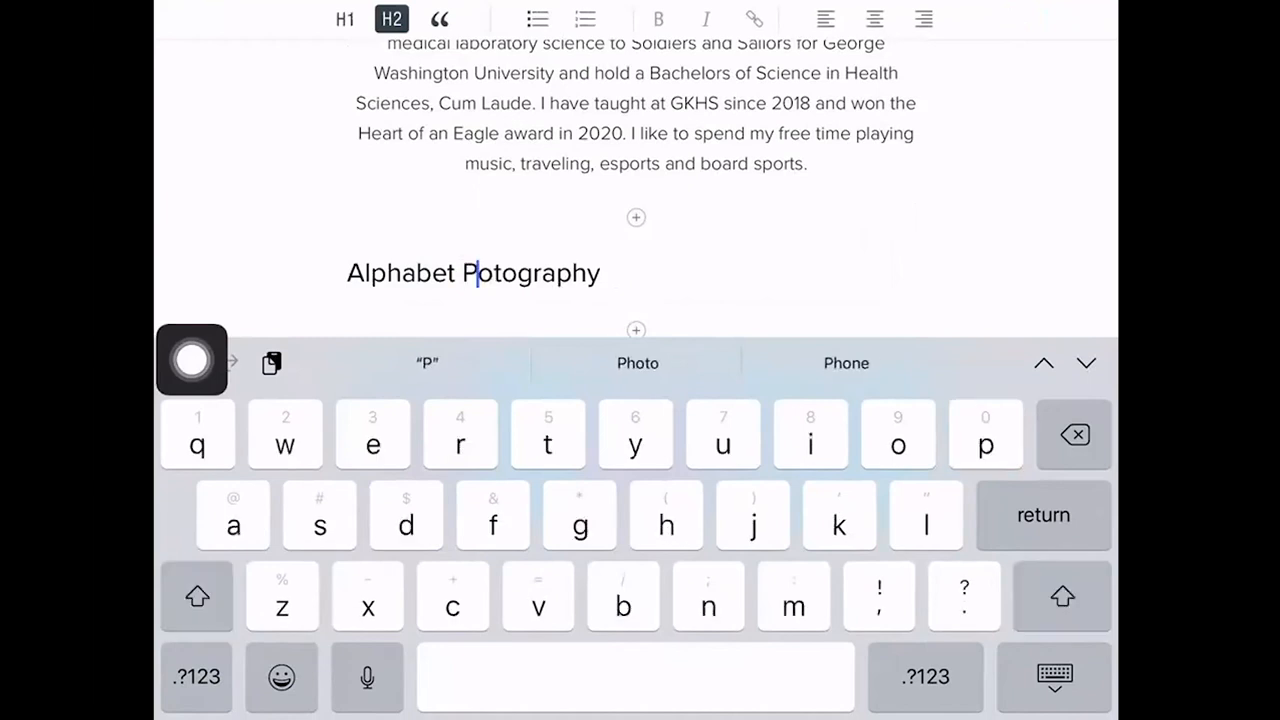
text(hotography)
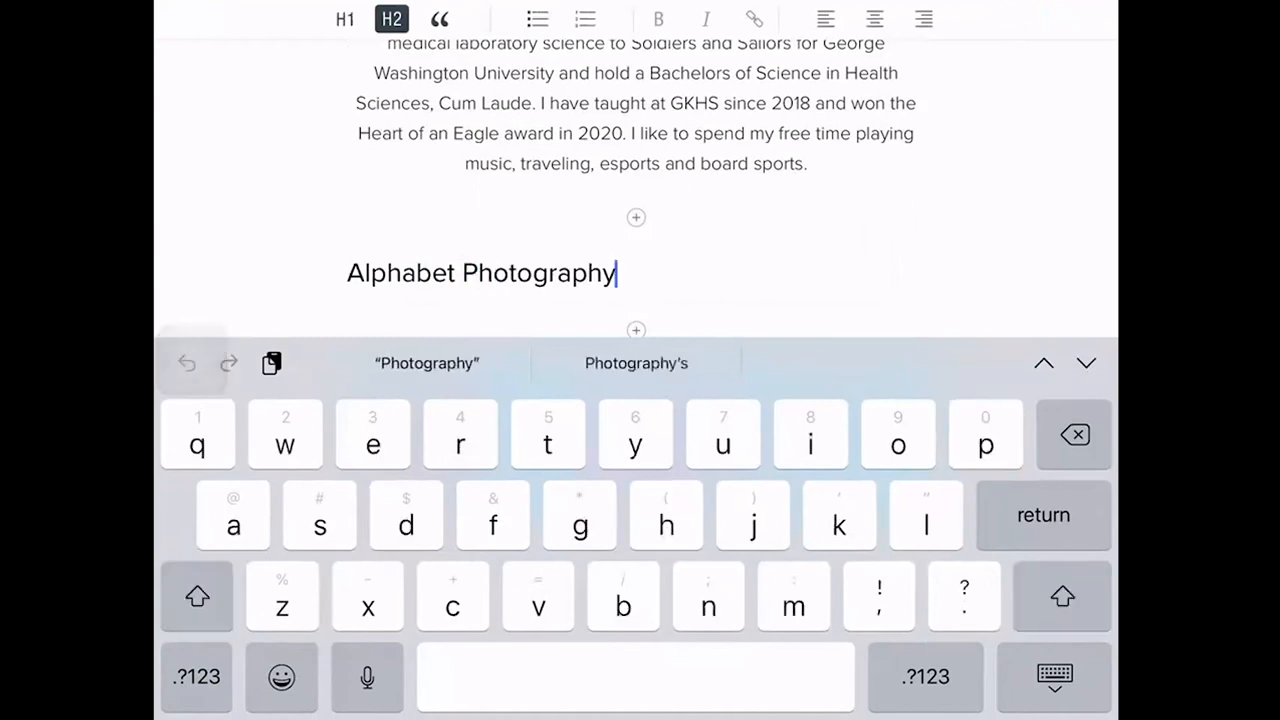
click(874, 18)
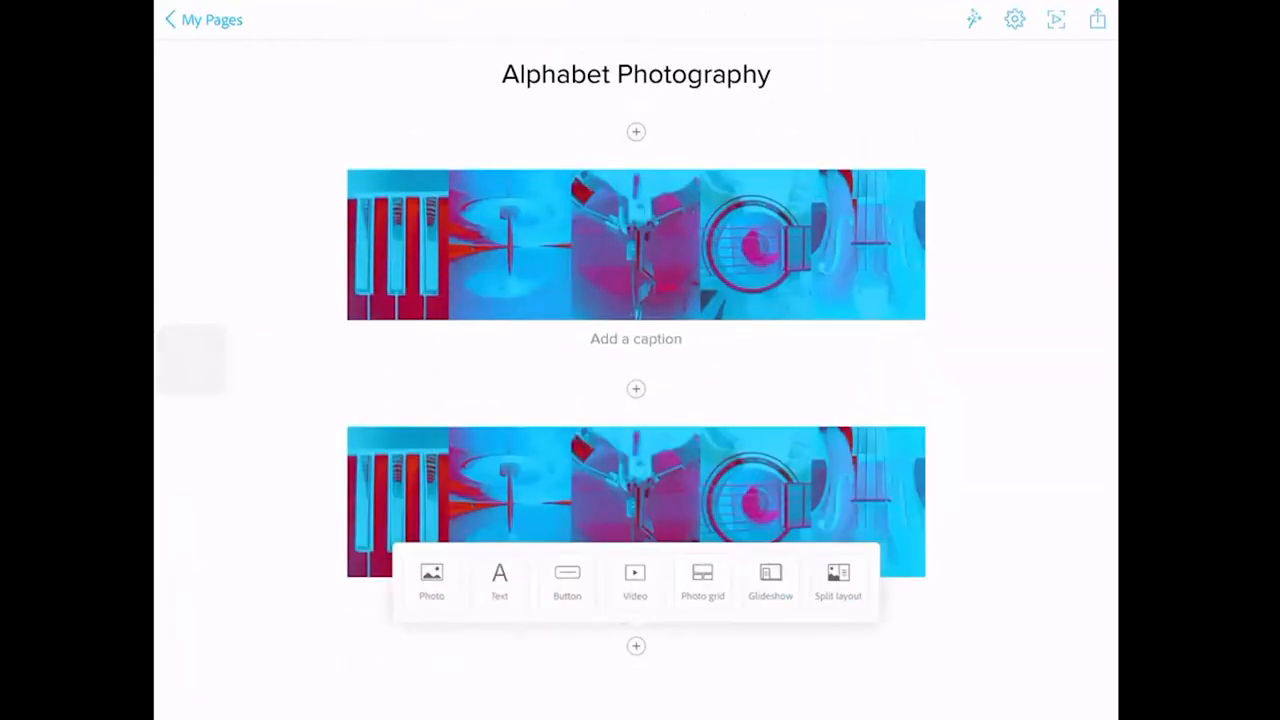
Add a text block reading 'Reflection on what you learned.' below the images.
click(500, 580)
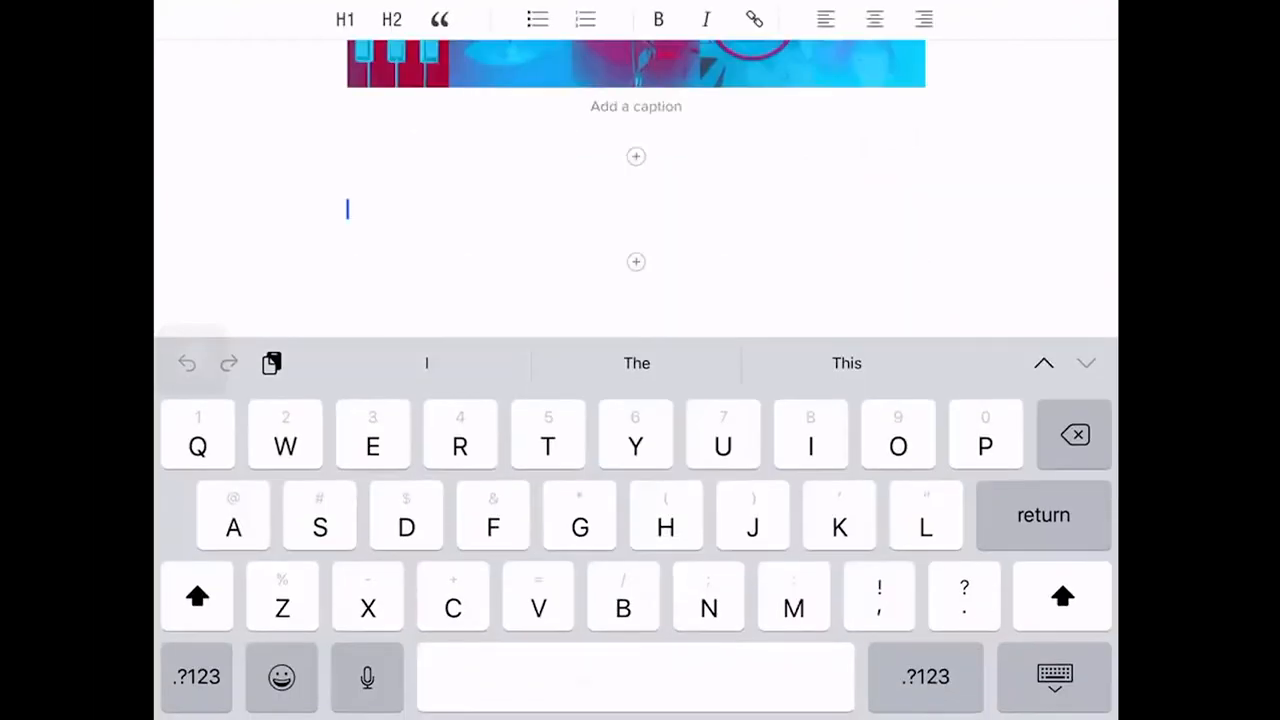
text(Reflection on what you lea)
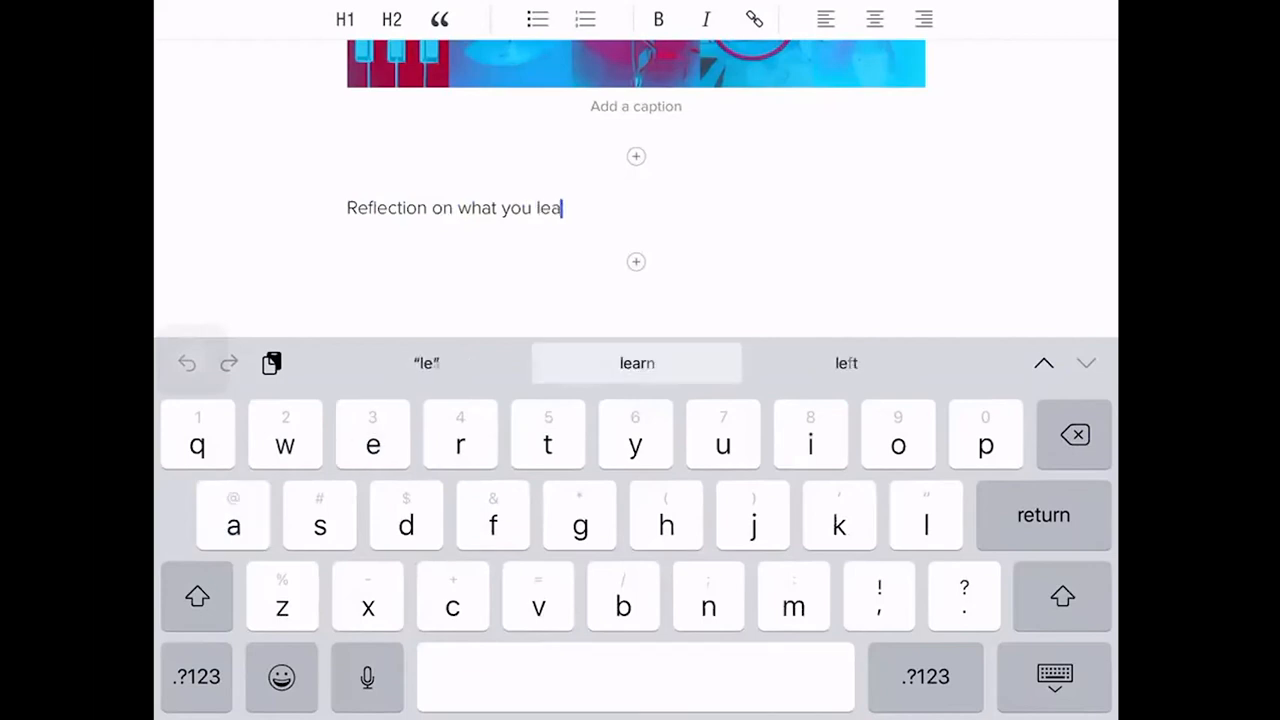
text(rned)
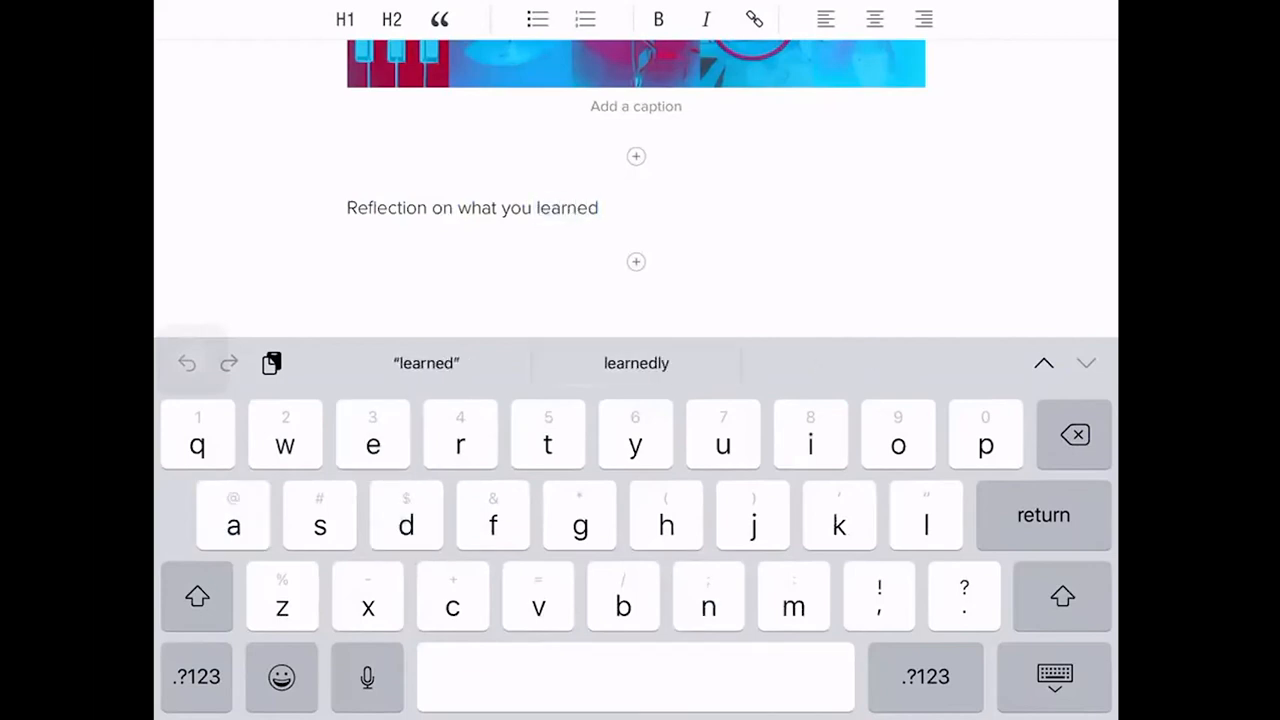
text(.)
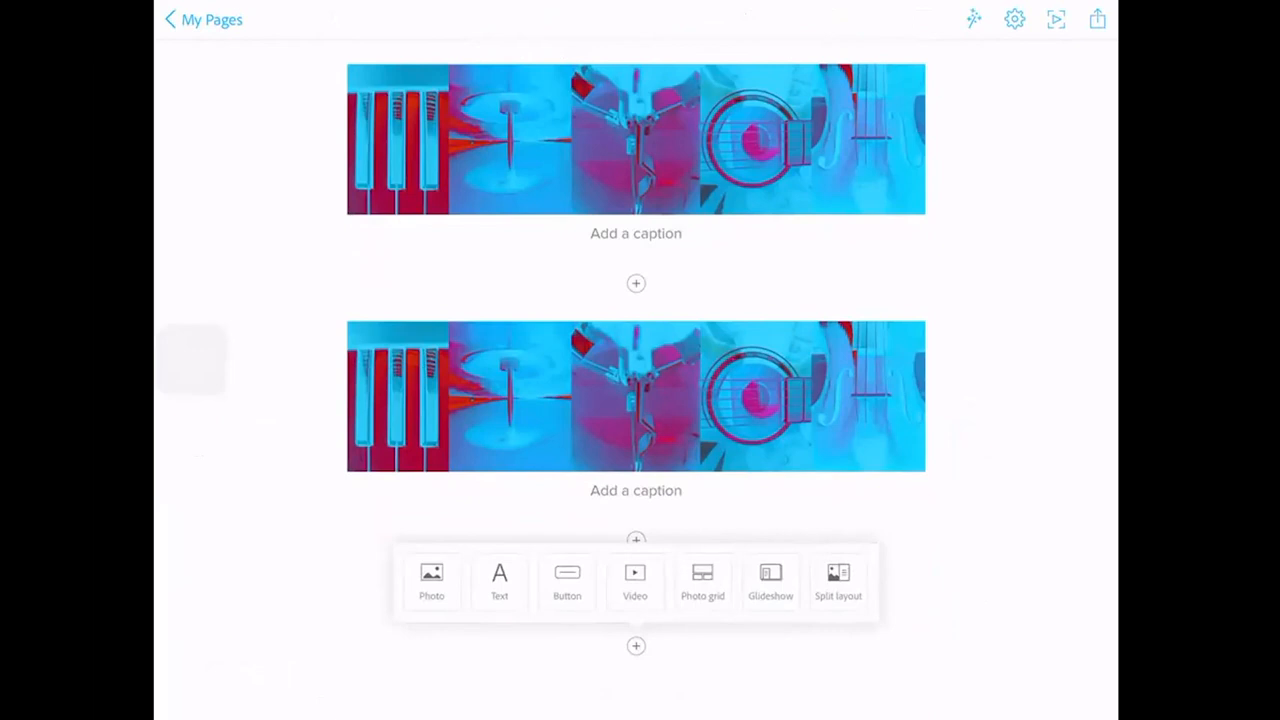
click(500, 580)
text(Reflection on what you learned.)
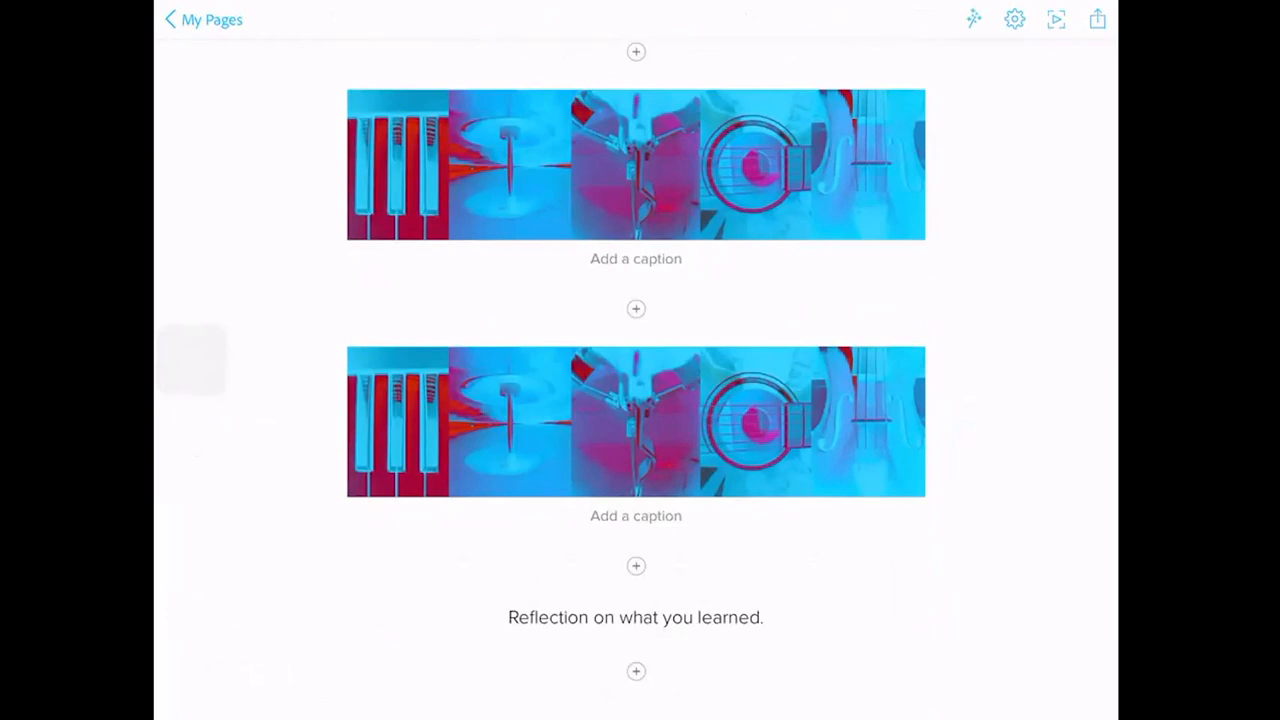
click(1096, 20)
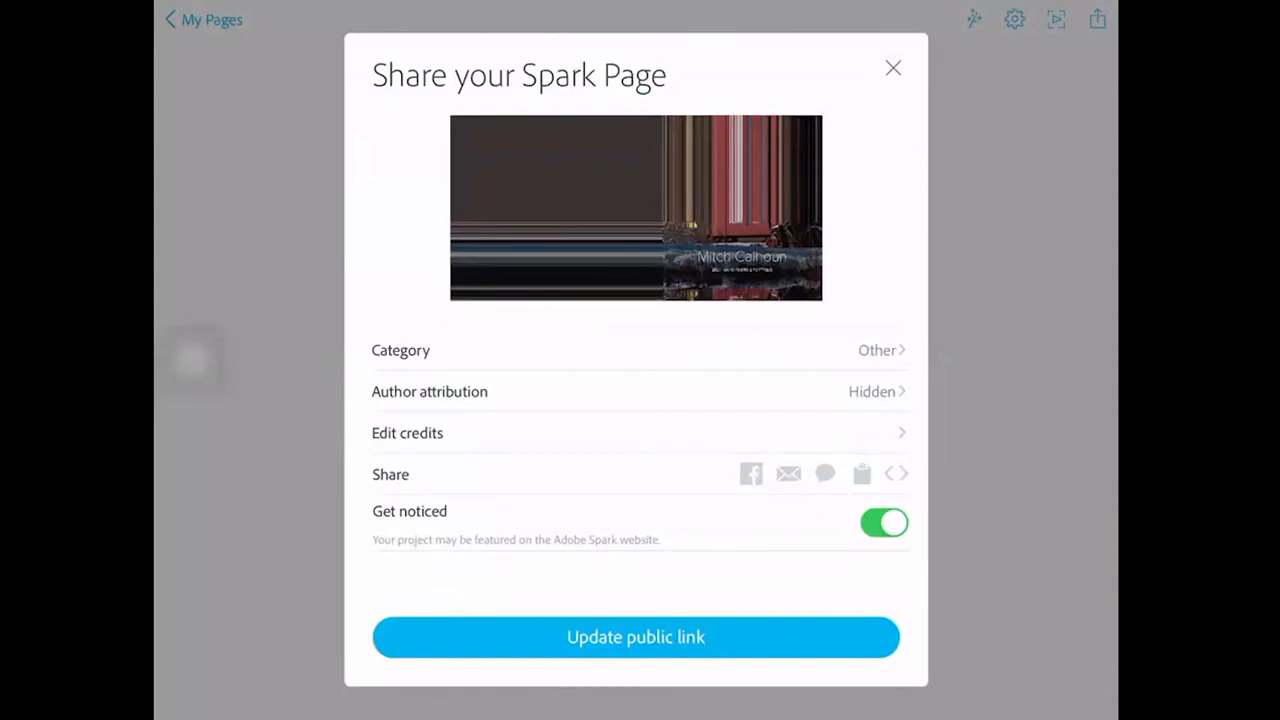
Copy the page link, update the public link, then open Alphabet Photography 2 in Canvas.
click(862, 472)
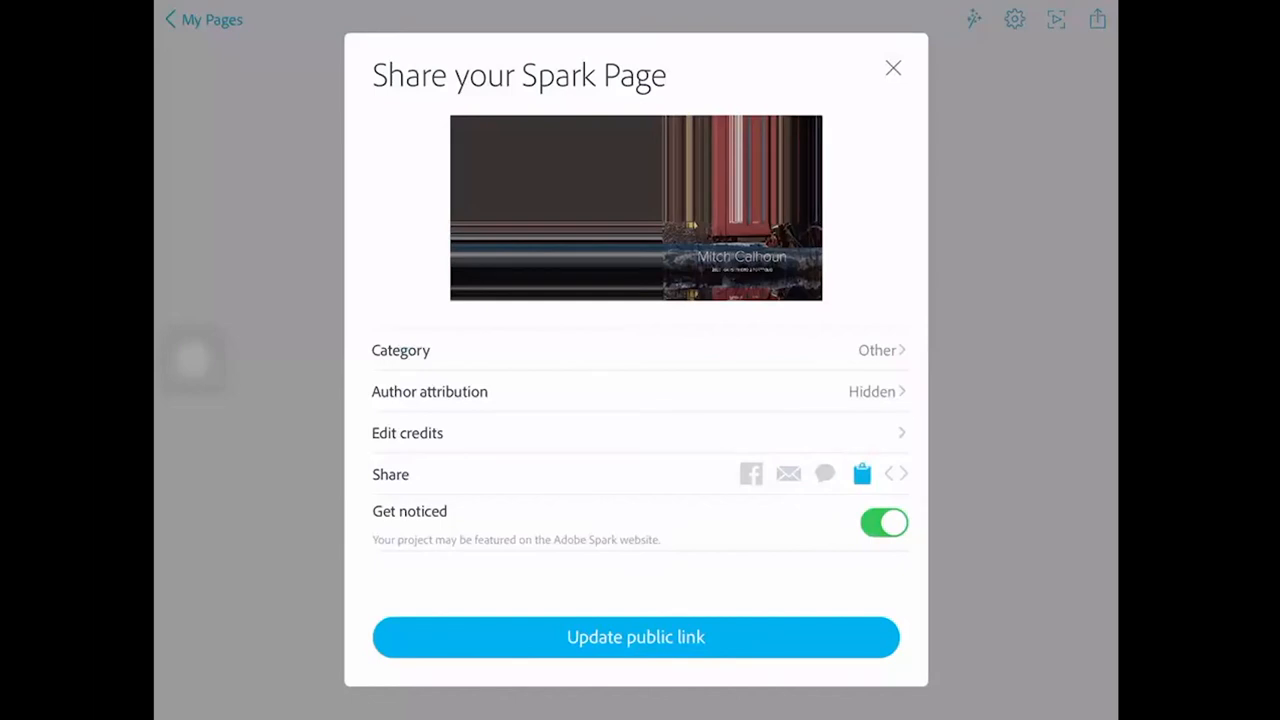
click(636, 636)
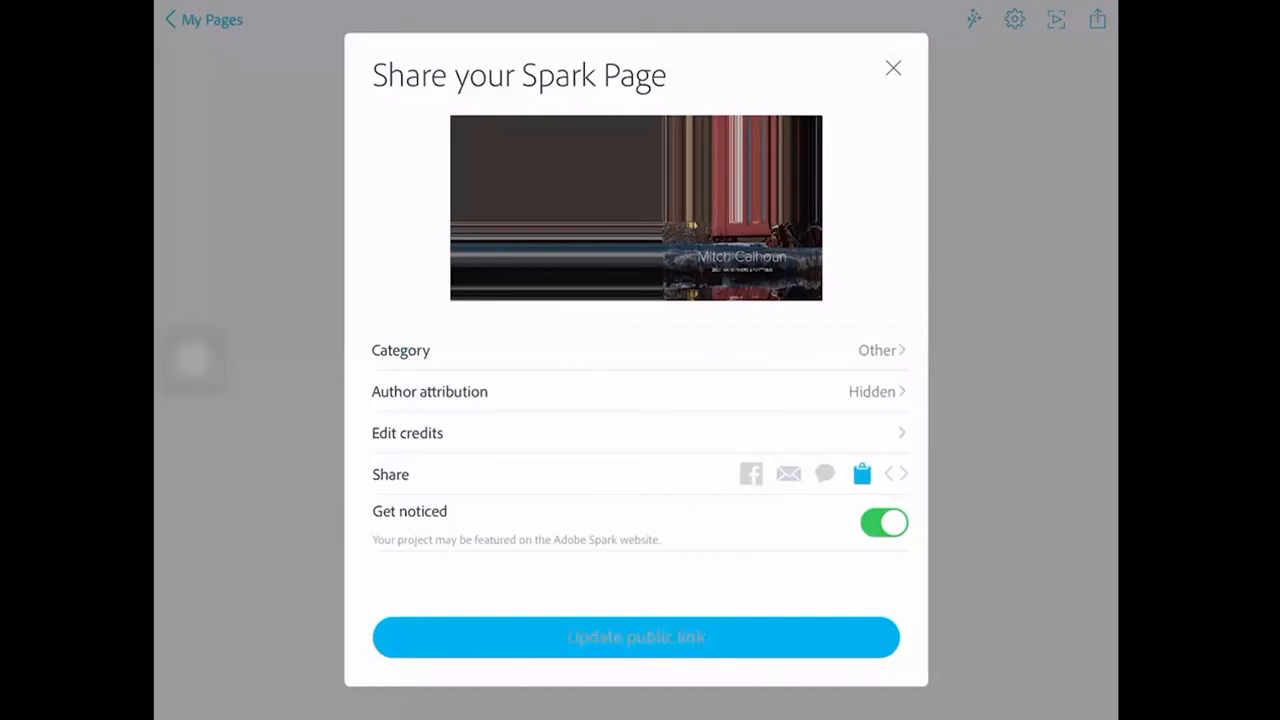
click(636, 636)
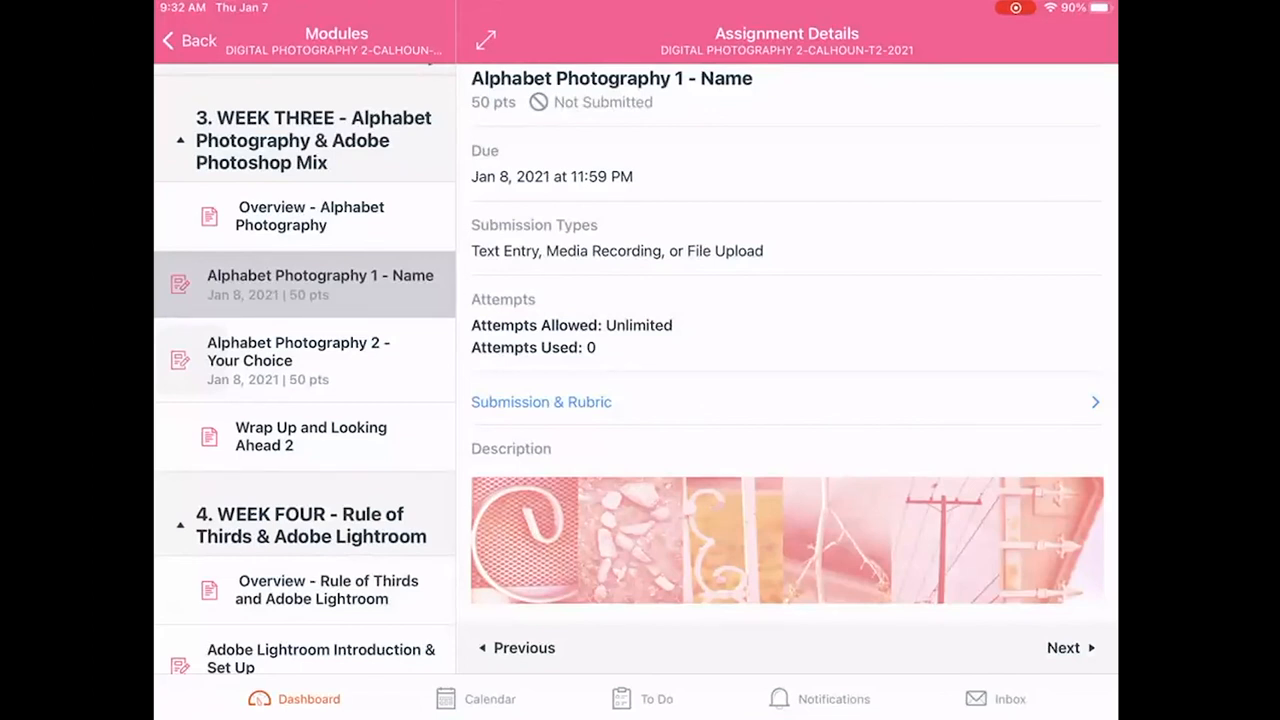
click(298, 360)
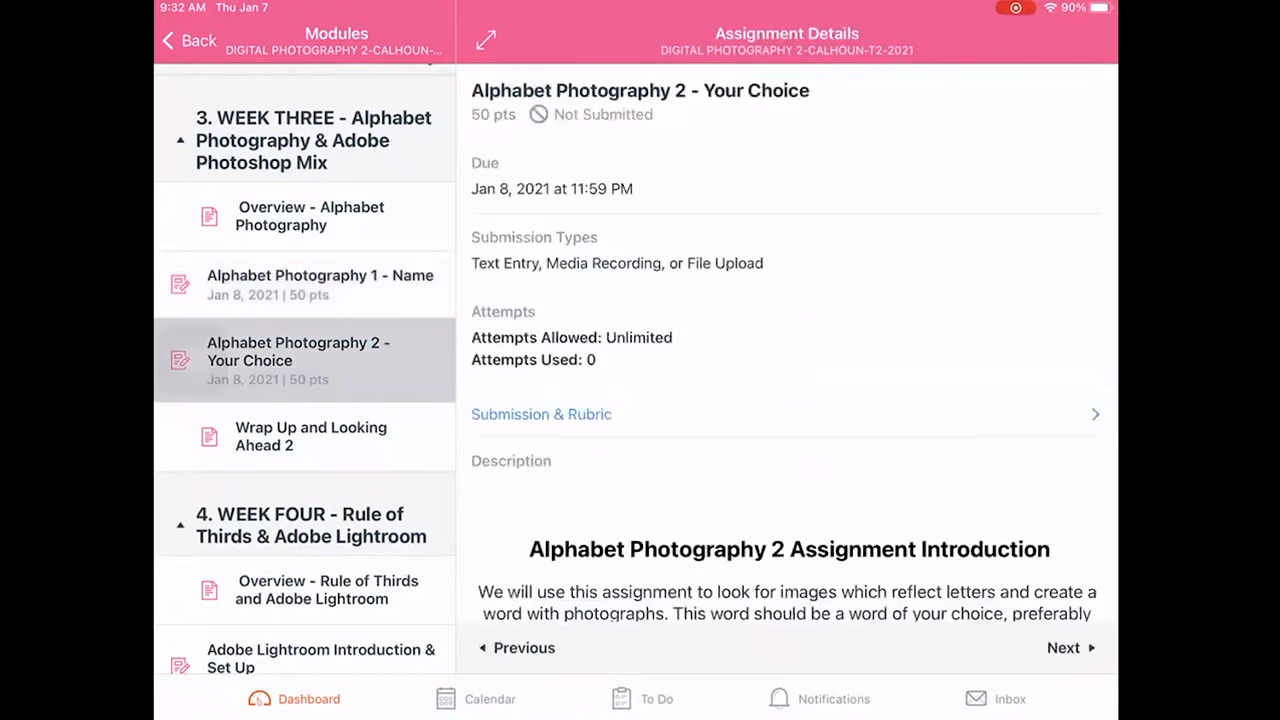